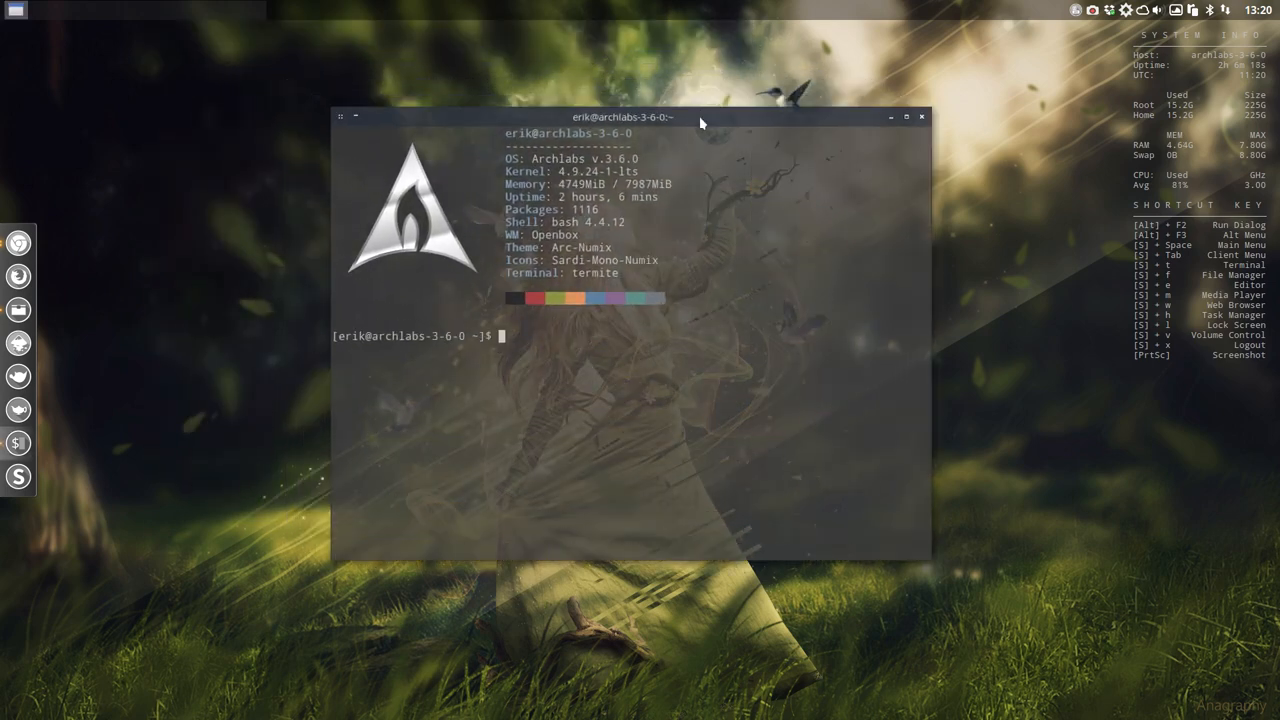
Close the Termite terminal window showing the system summary
{"action": "double_click", "coordinate": [612, 132]}
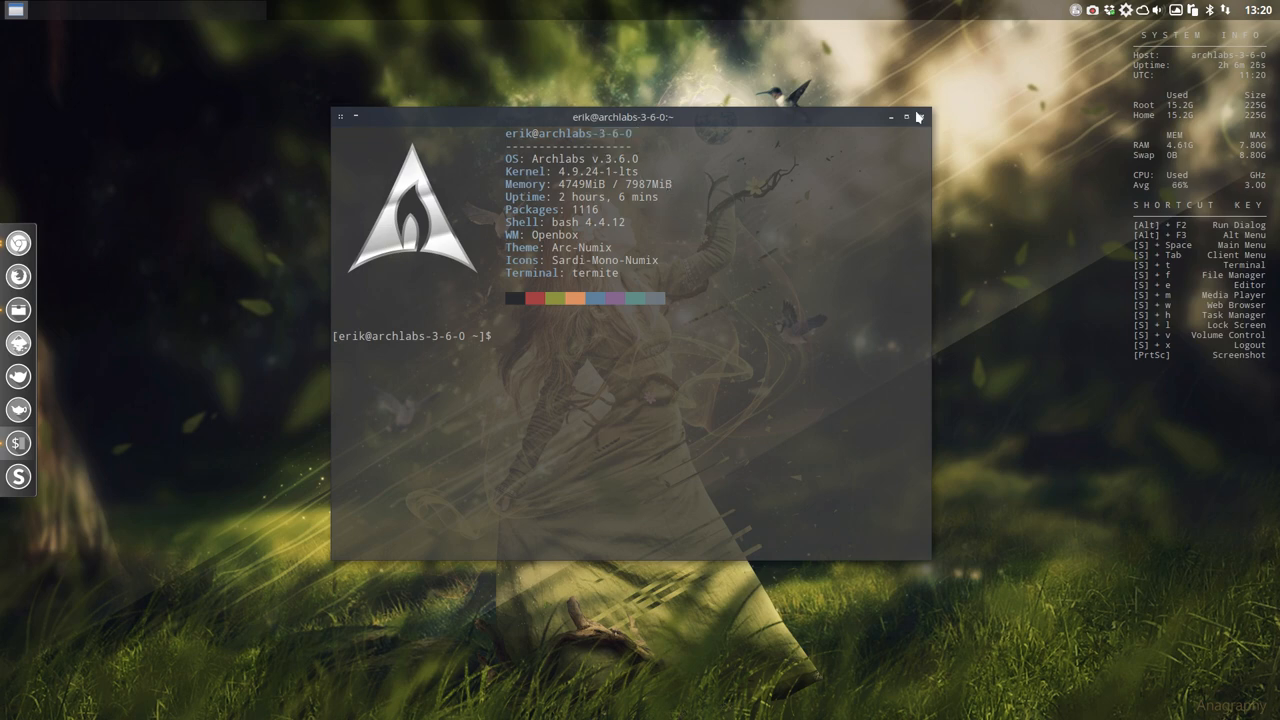
{"action": "left_click", "coordinate": [890, 116]}
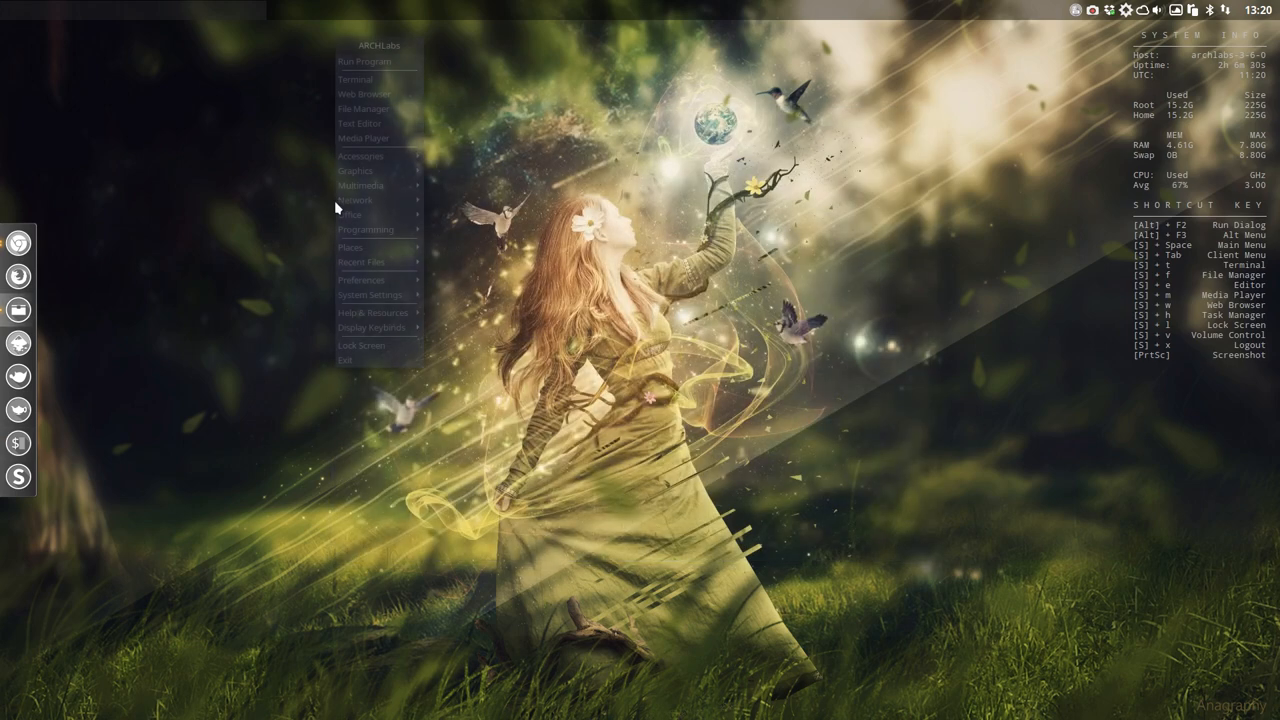
{"action": "mouse_move", "coordinate": [378, 328]}
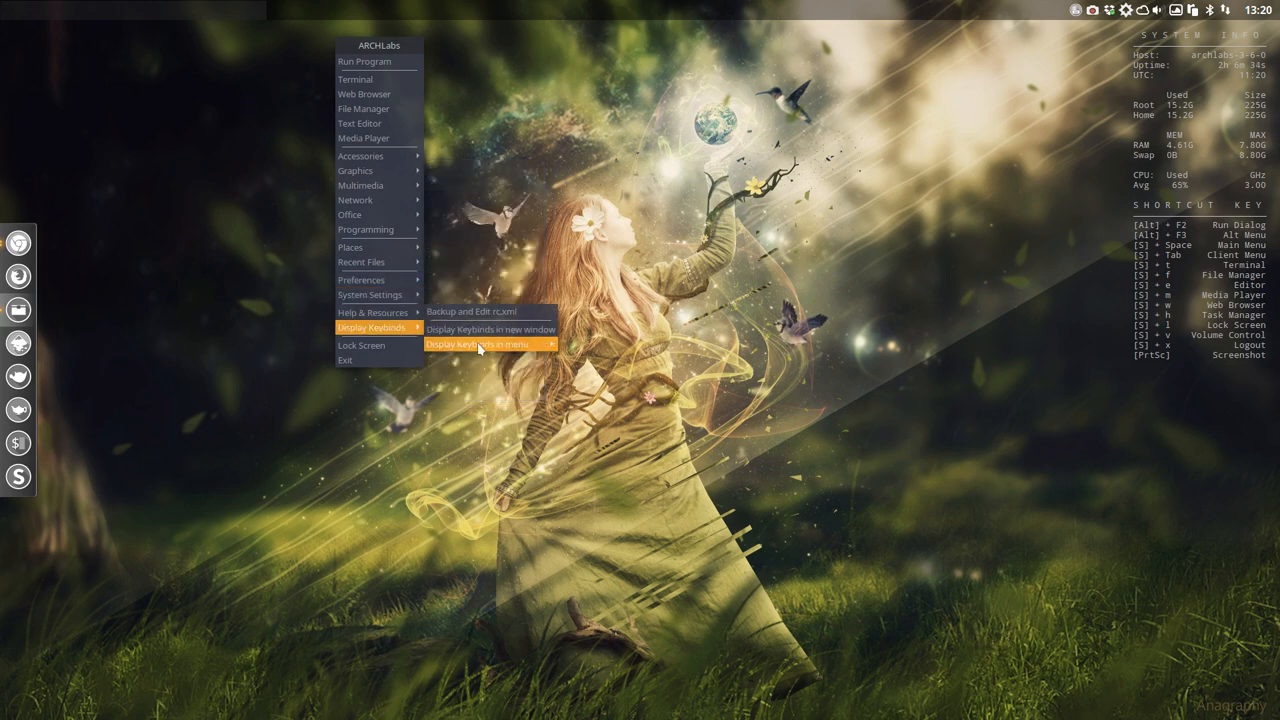
Preview the keybinds as a menu list, then show the rc.xml keybinds in their own window
{"action": "left_click", "coordinate": [476, 344]}
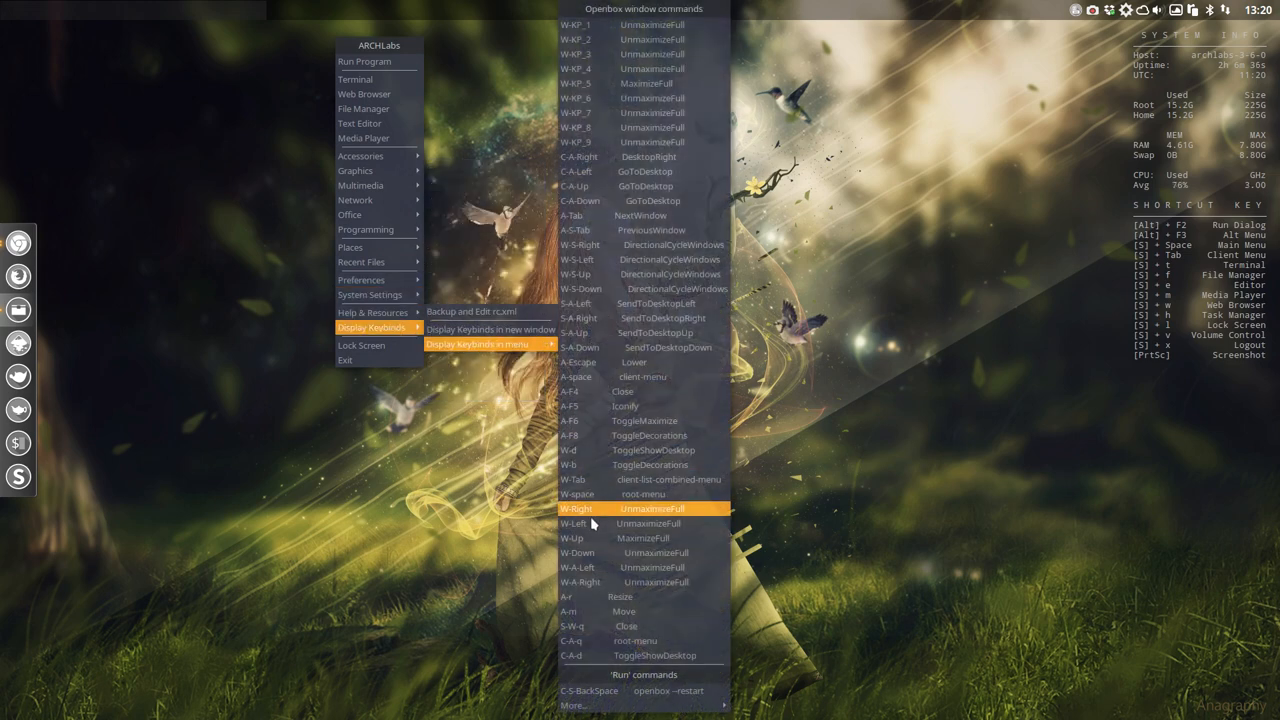
{"action": "left_click", "coordinate": [572, 704]}
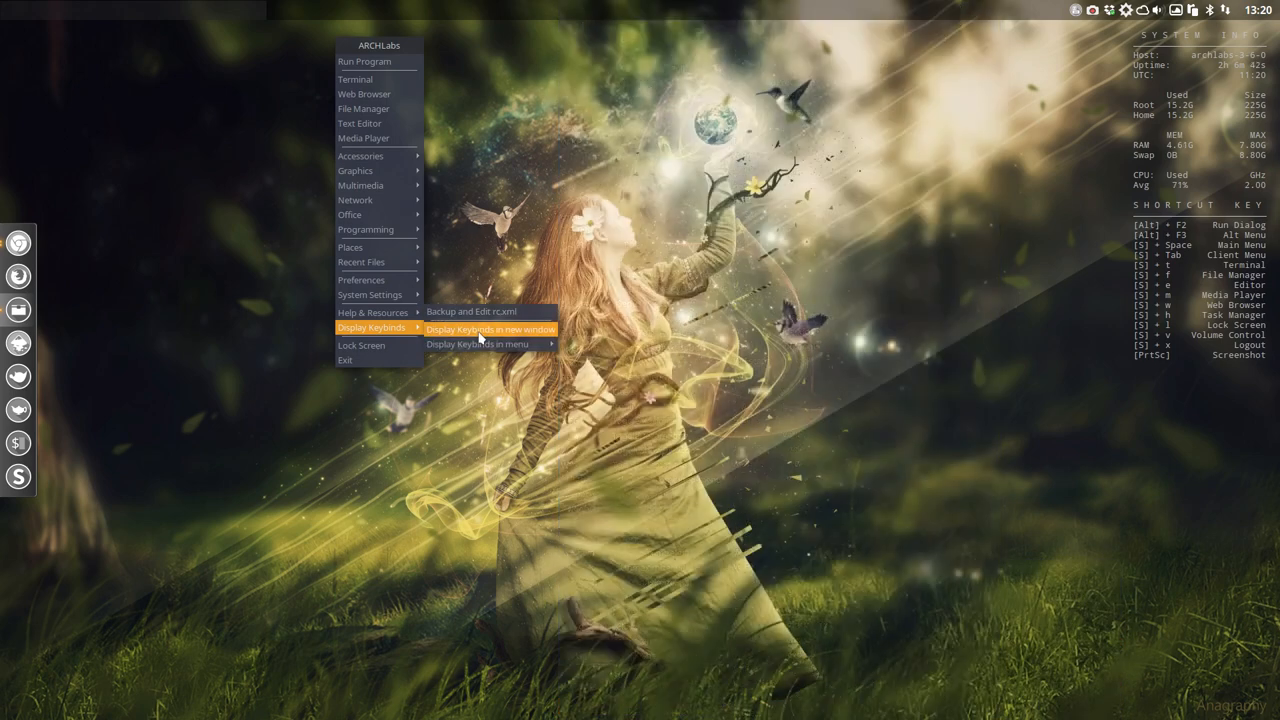
{"action": "left_click", "coordinate": [490, 328]}
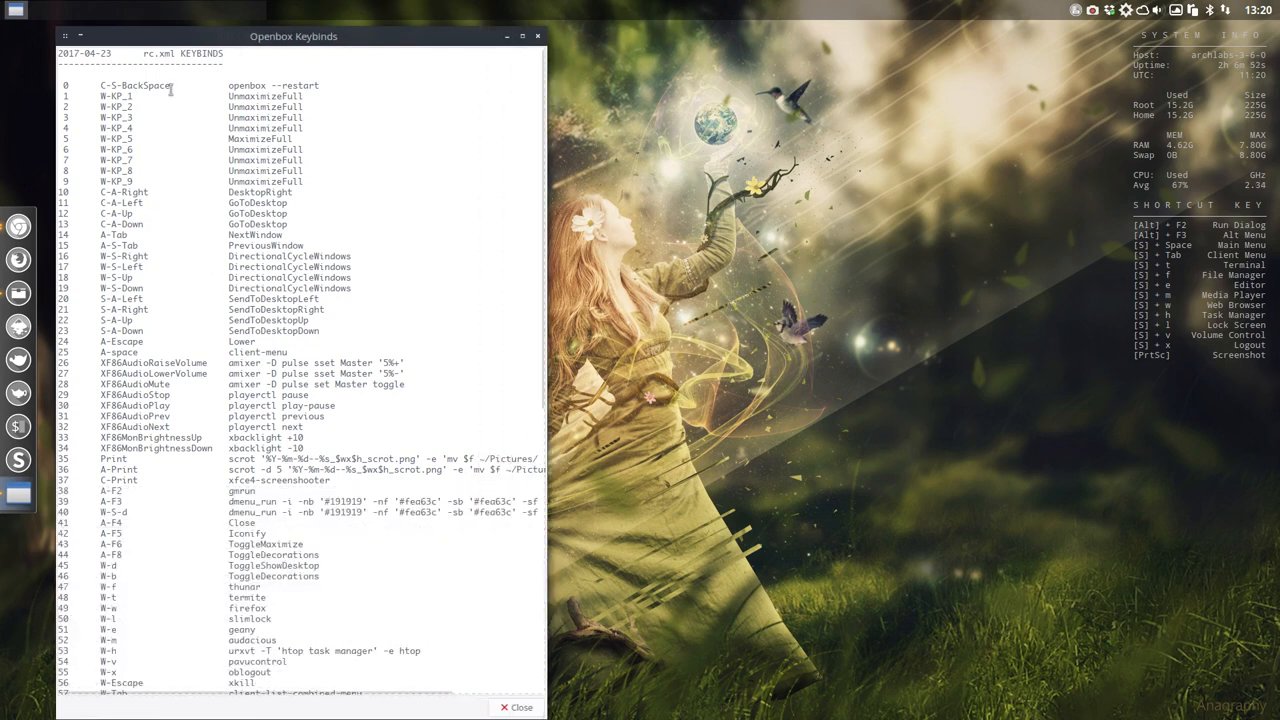
{"action": "double_click", "coordinate": [136, 84]}
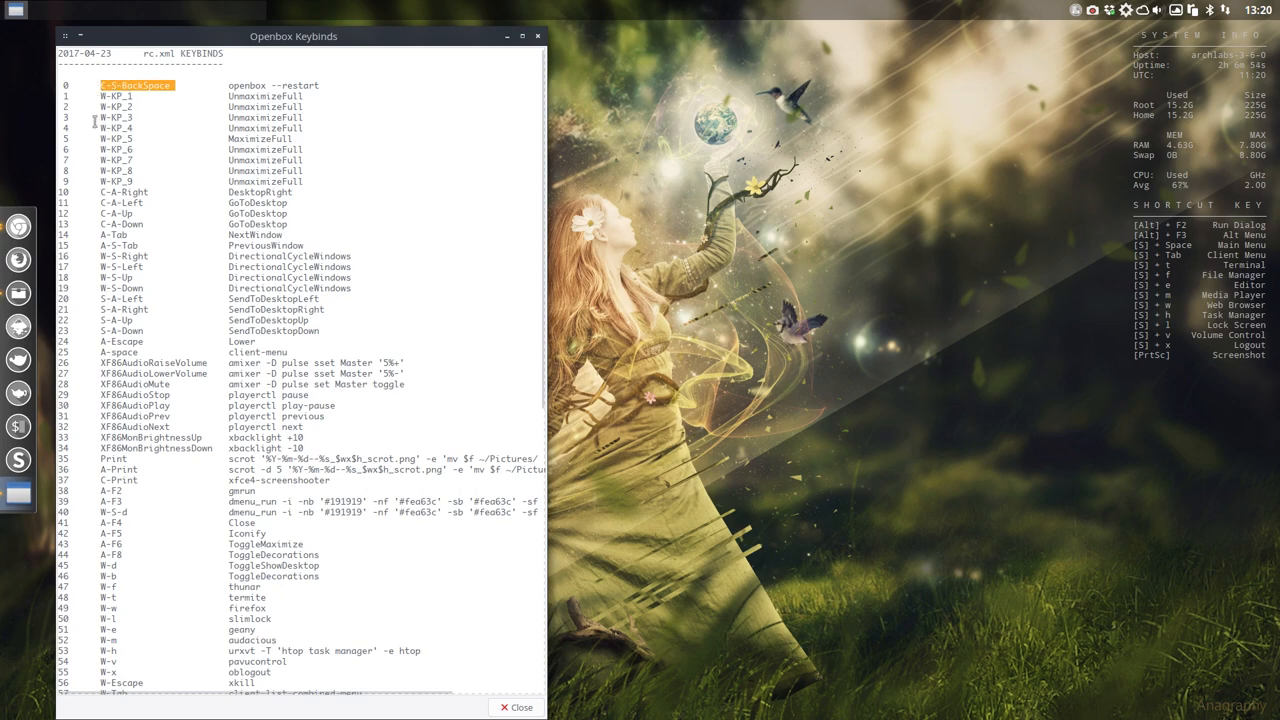
{"action": "scroll", "scroll_direction": "down", "scroll_amount": 3}
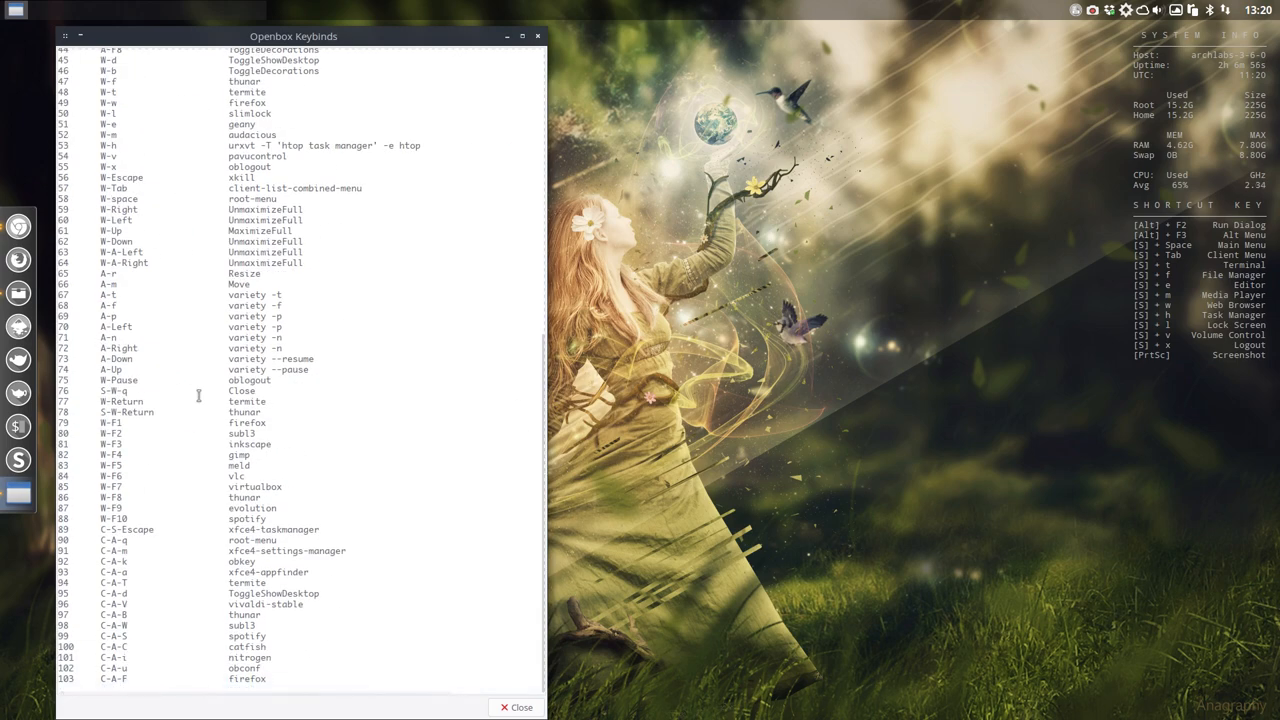
{"action": "scroll", "scroll_direction": "up", "scroll_amount": 3}
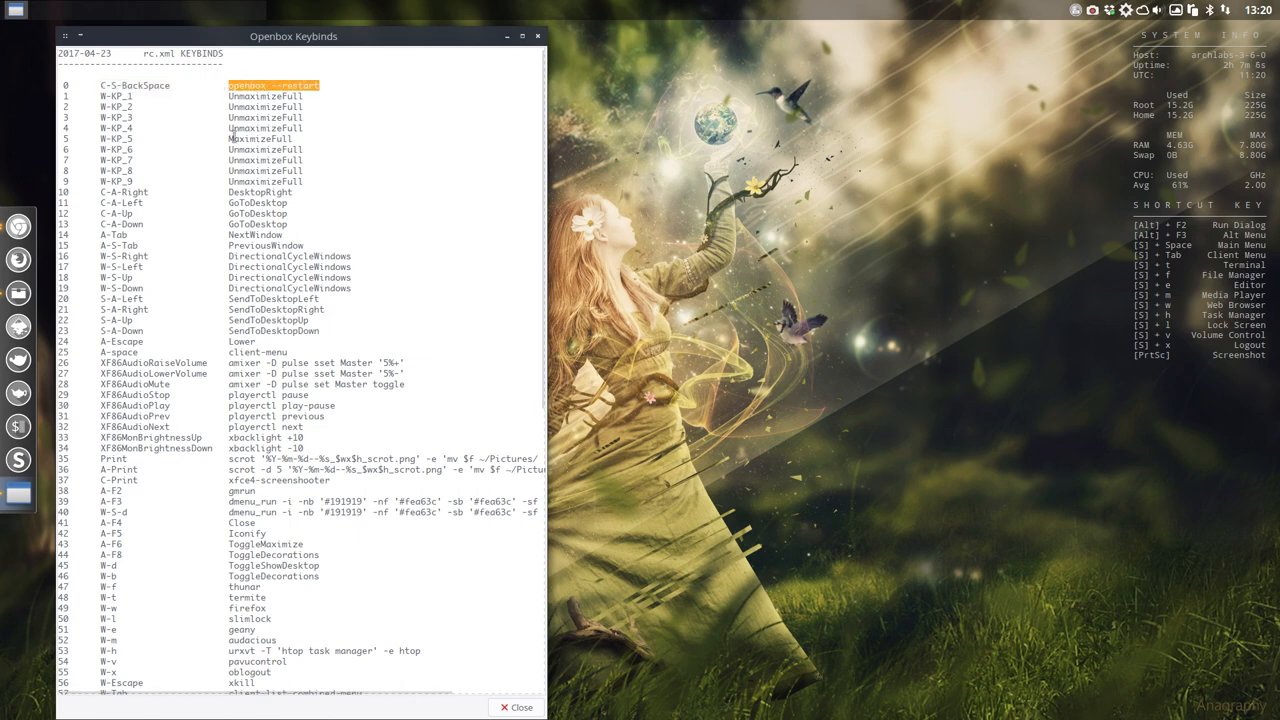
{"action": "mouse_move", "coordinate": [412, 136]}
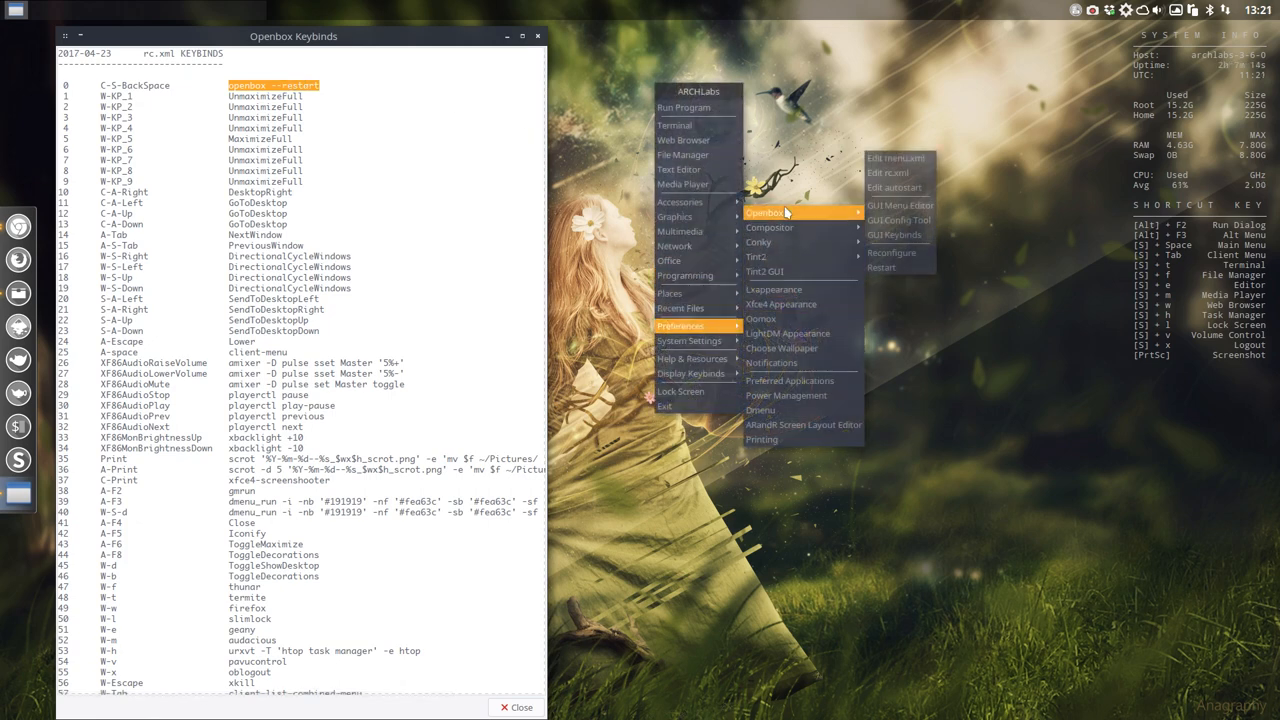
{"action": "mouse_move", "coordinate": [880, 268]}
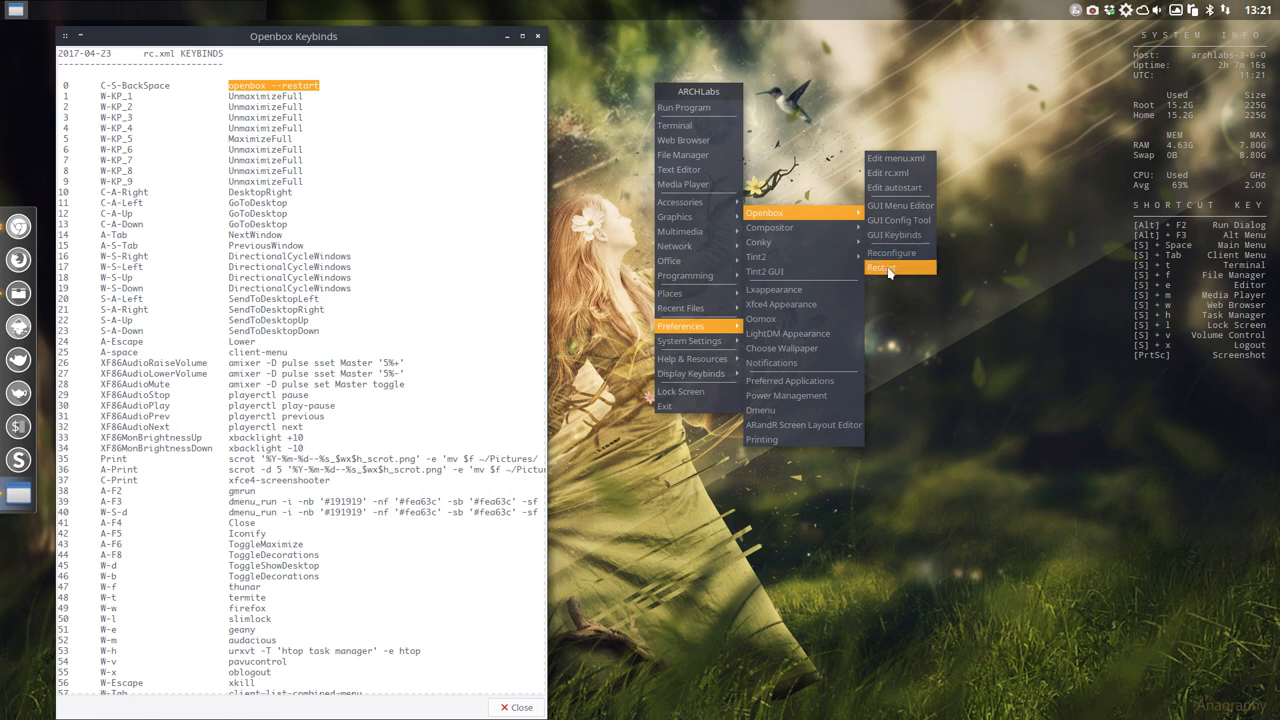
{"action": "mouse_move", "coordinate": [892, 252]}
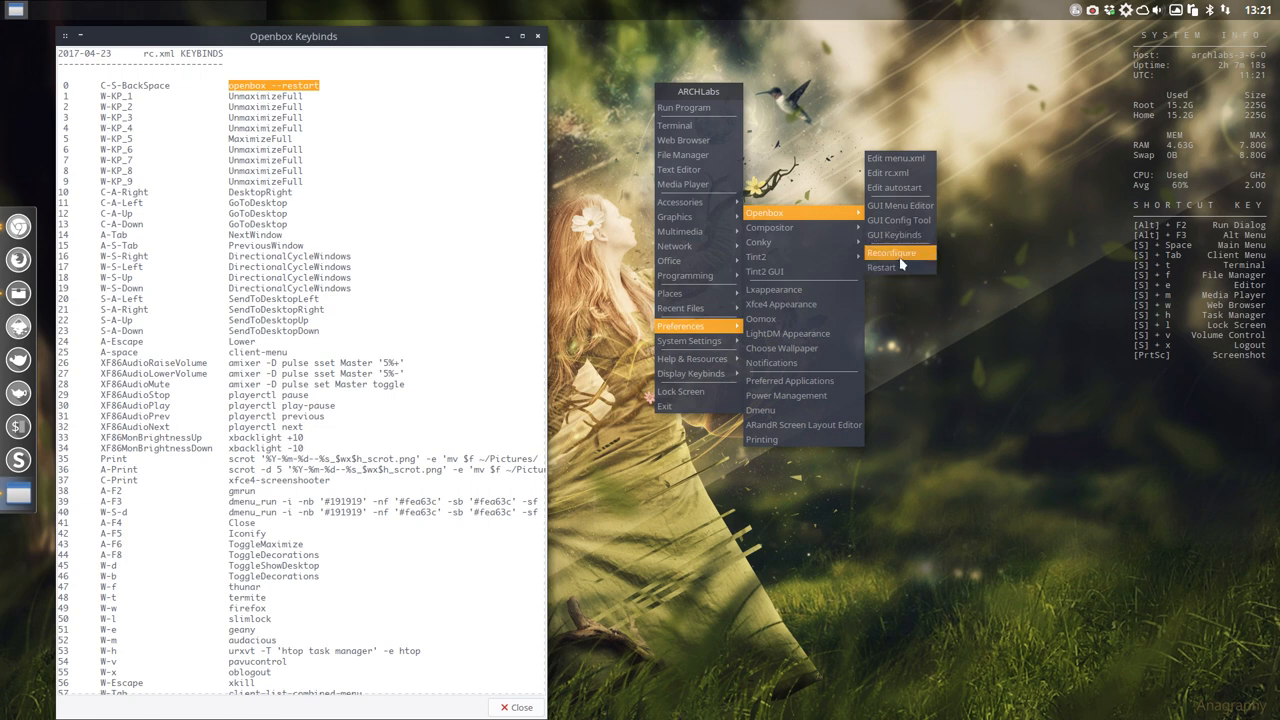
{"action": "mouse_move", "coordinate": [896, 268]}
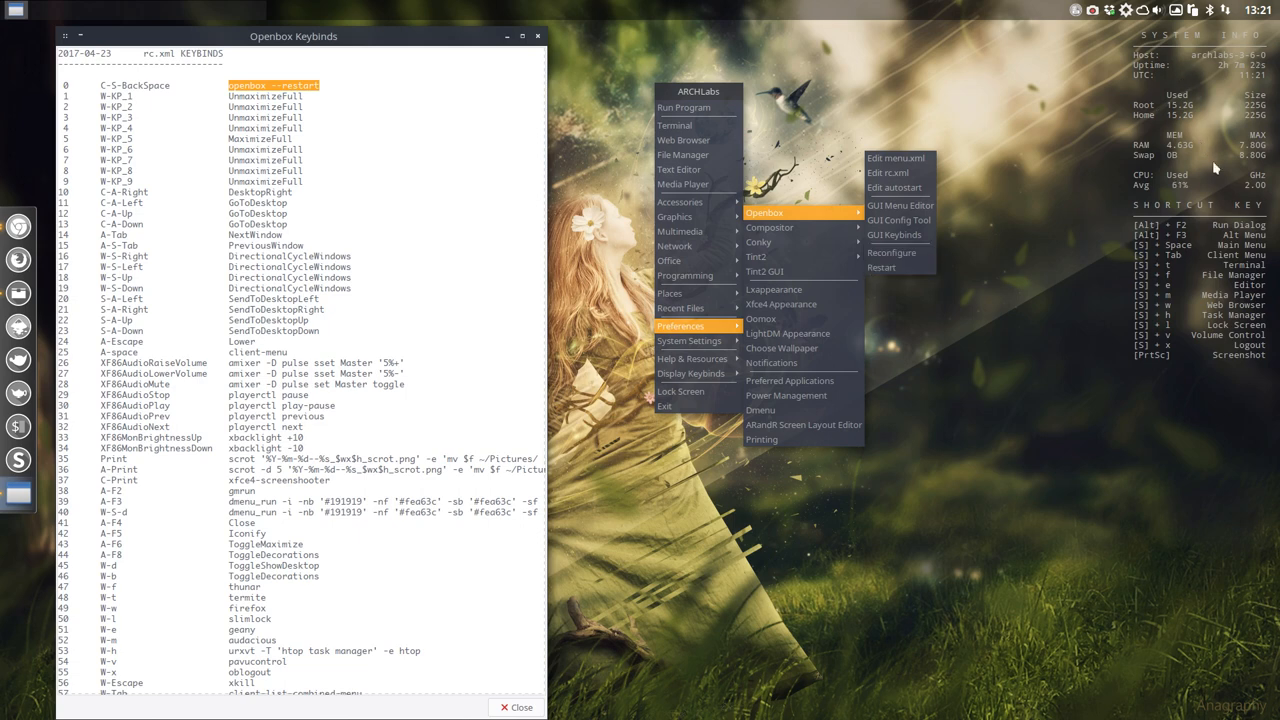
{"action": "mouse_move", "coordinate": [900, 220]}
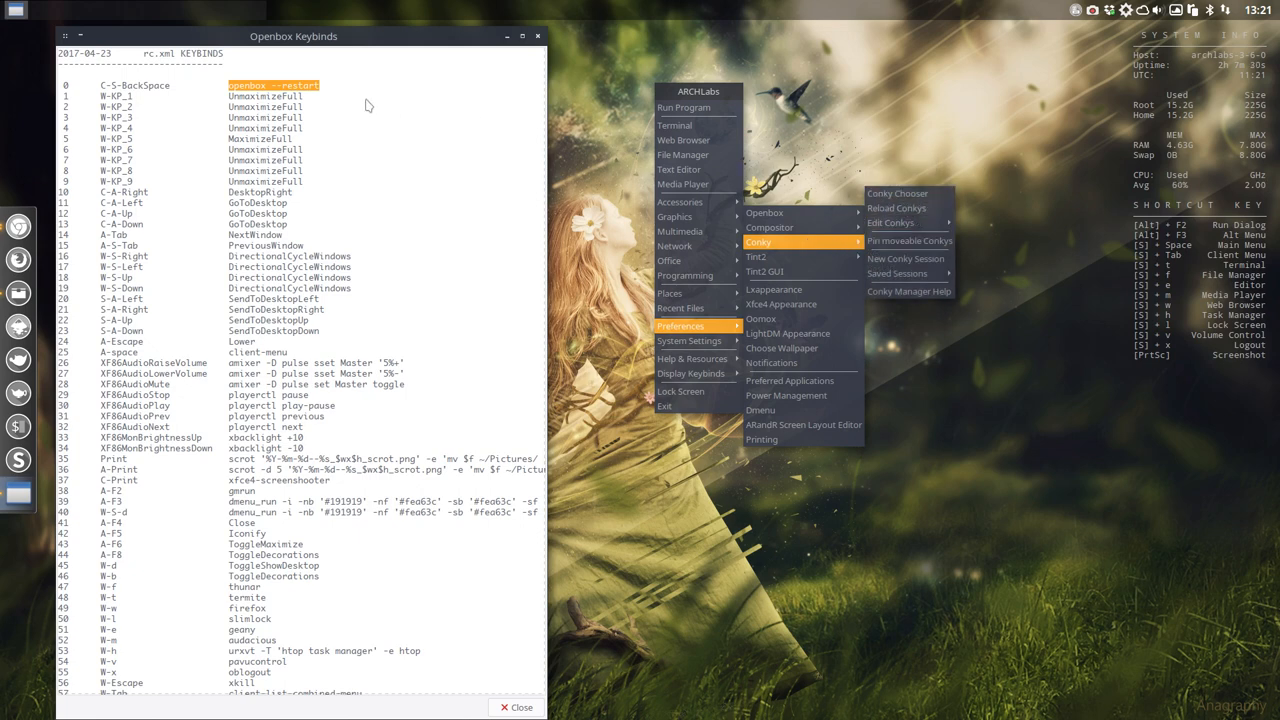
{"action": "mouse_move", "coordinate": [302, 188]}
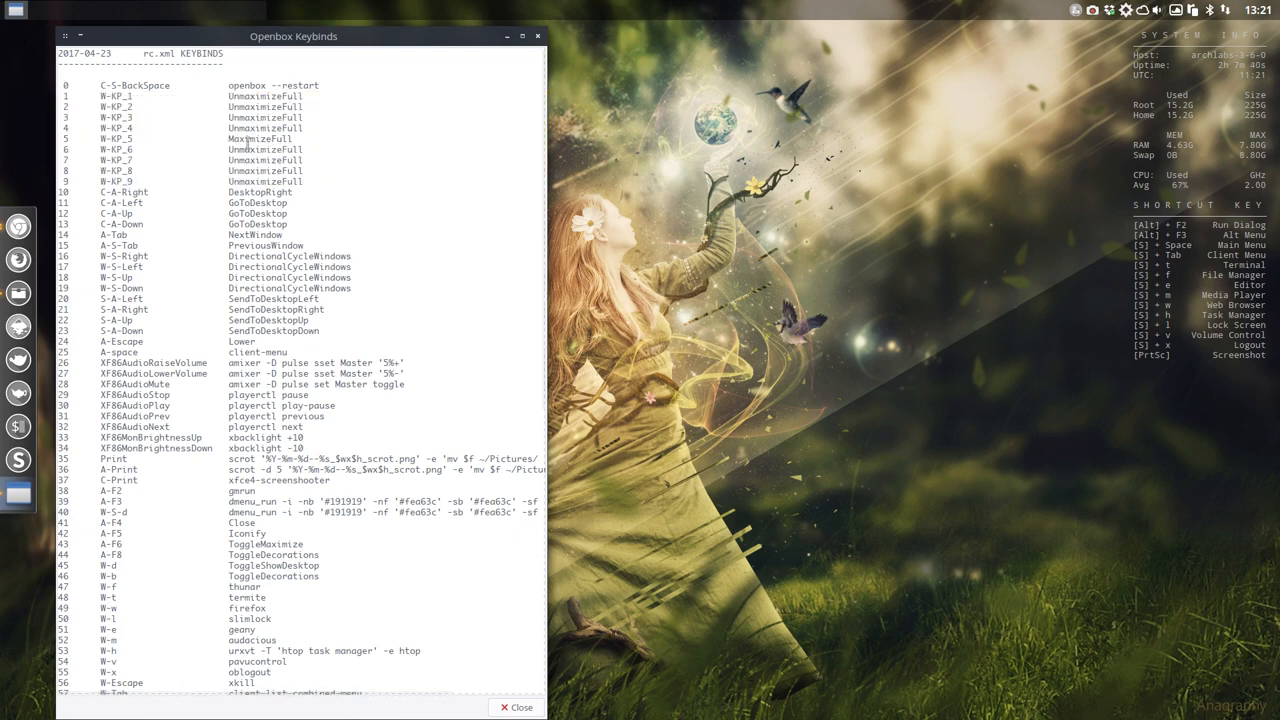
{"action": "mouse_move", "coordinate": [182, 148]}
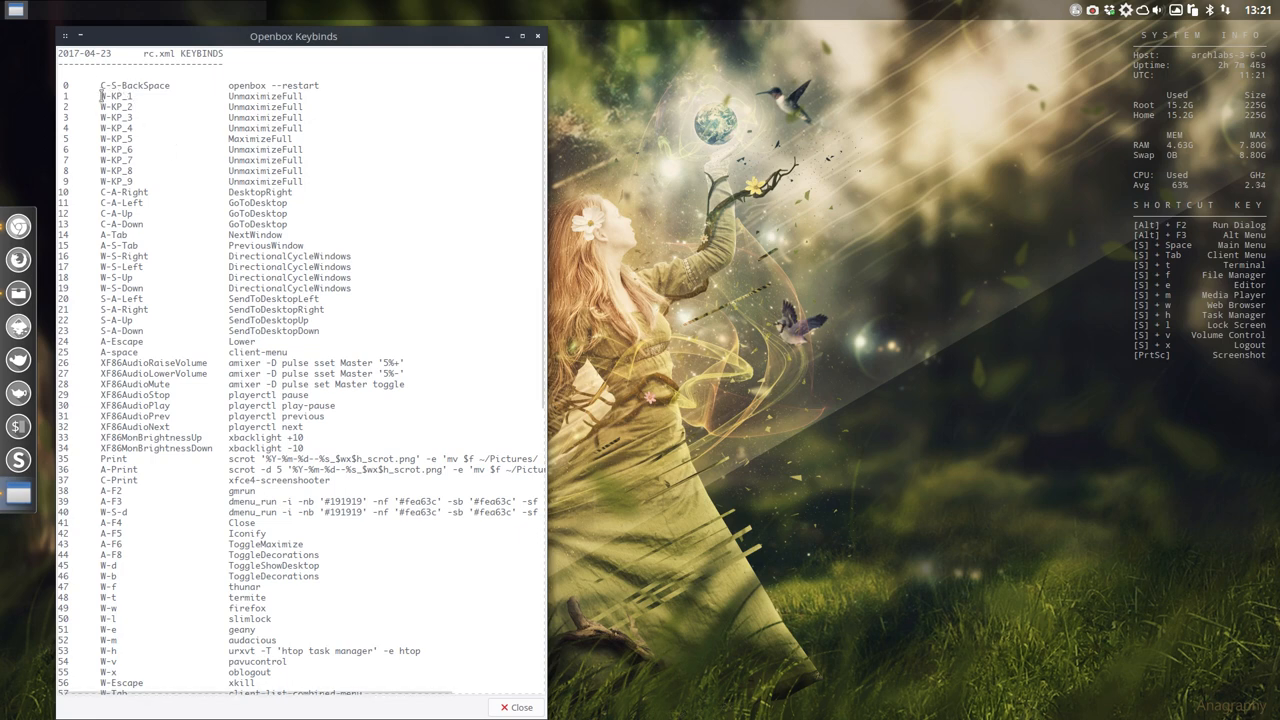
{"action": "double_click", "coordinate": [116, 96]}
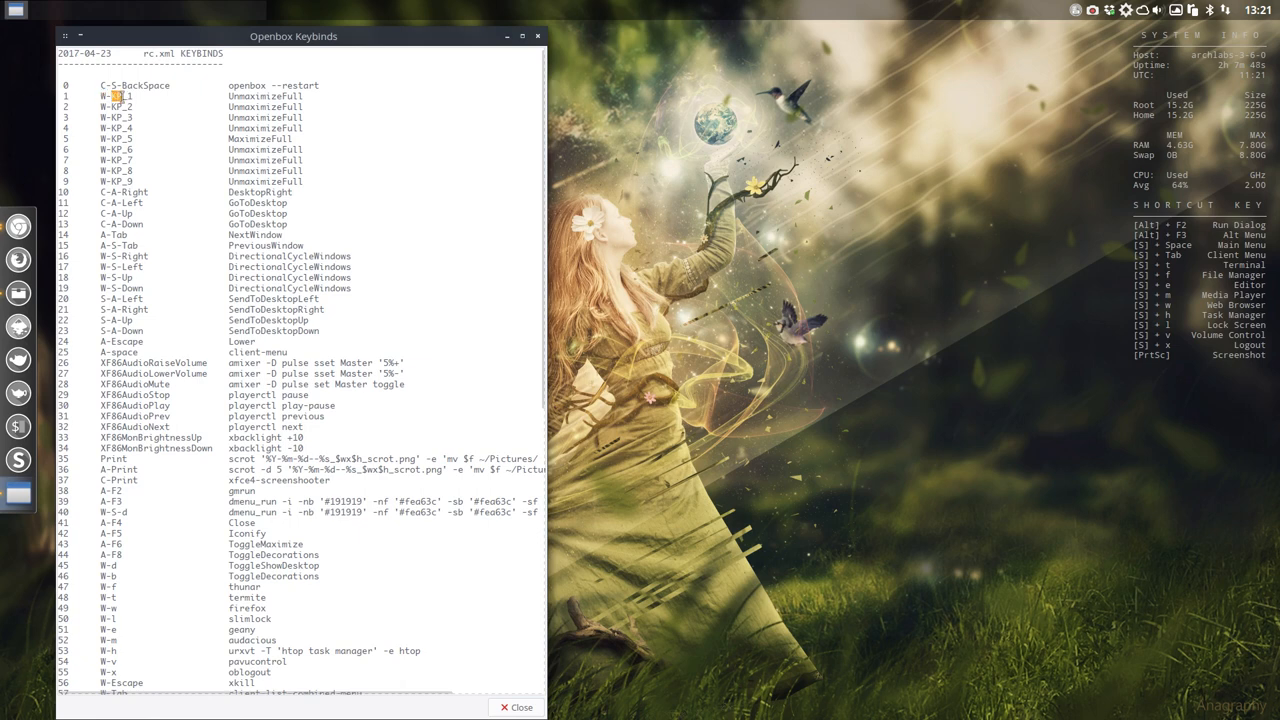
{"action": "mouse_move", "coordinate": [144, 168]}
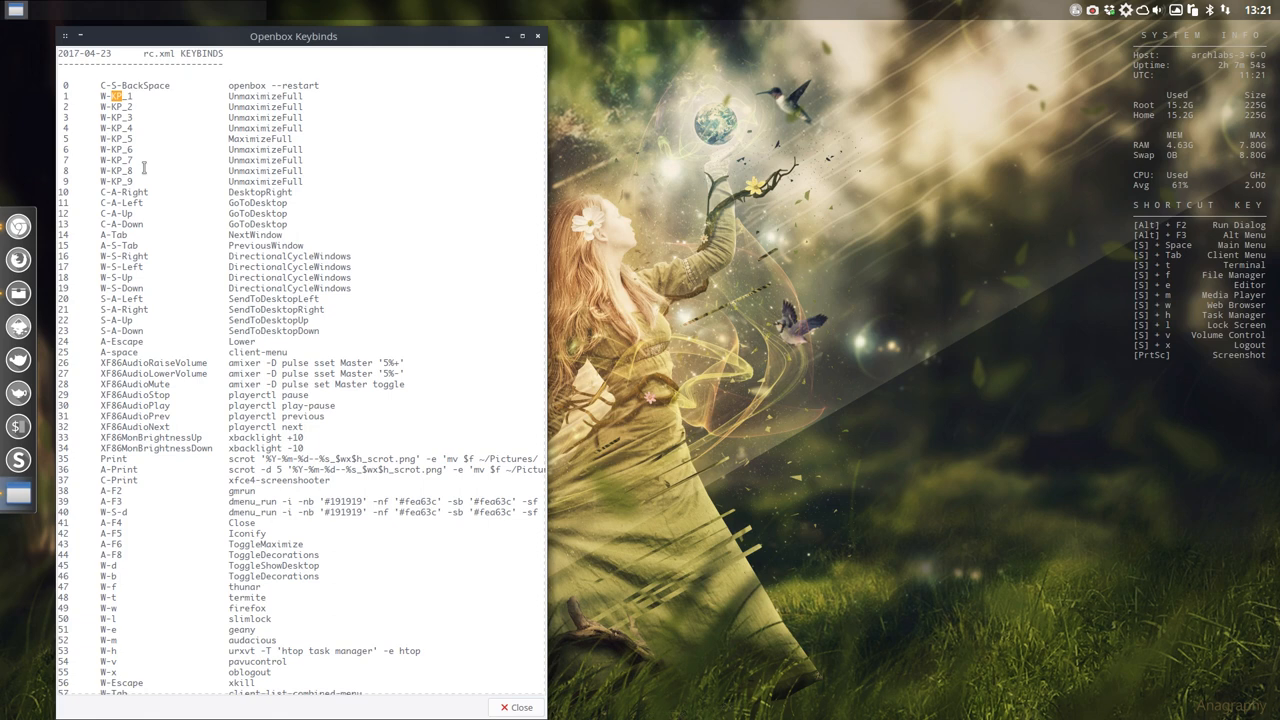
{"action": "left_click_drag", "start_coordinate": [292, 36], "coordinate": [312, 380]}
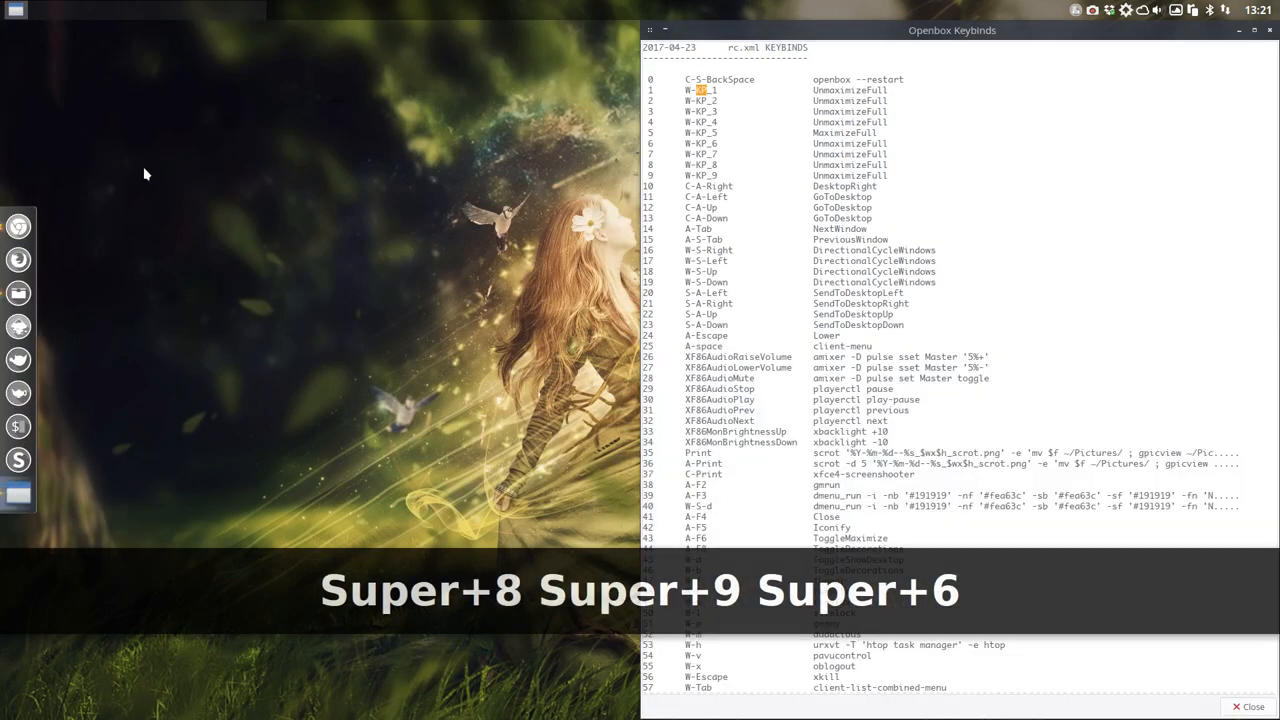
Snap the Keybinds window with Super+keypad, maximize it, and highlight the W-KP_1 to W-KP_9 lines
{"action": "key", "text": "super+3"}
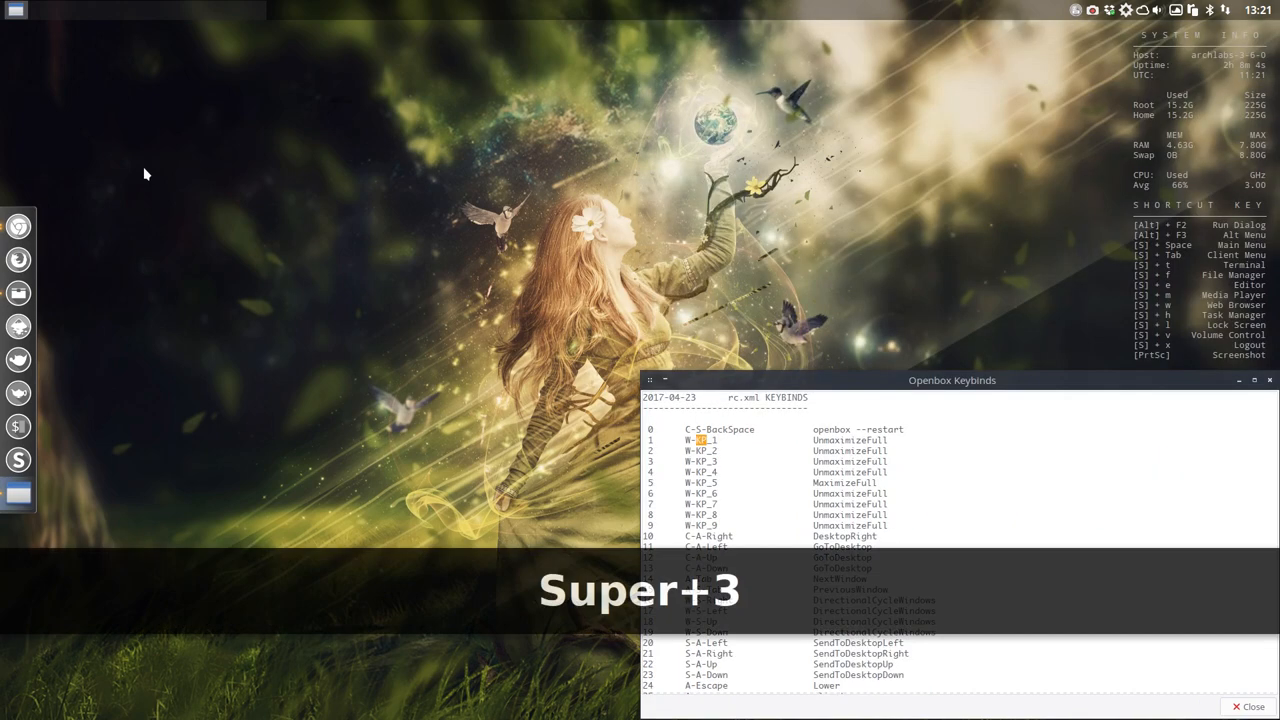
{"action": "key", "text": "Super+5"}
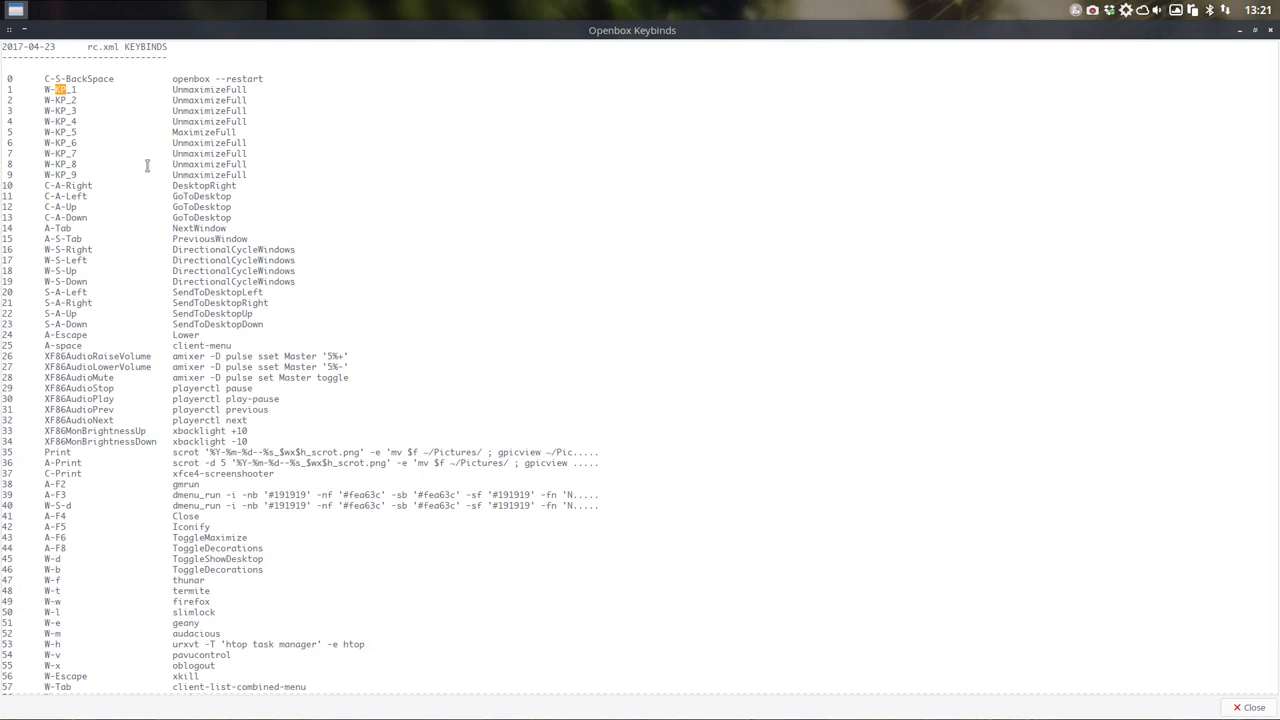
{"action": "left_click_drag", "start_coordinate": [60, 88], "coordinate": [60, 176]}
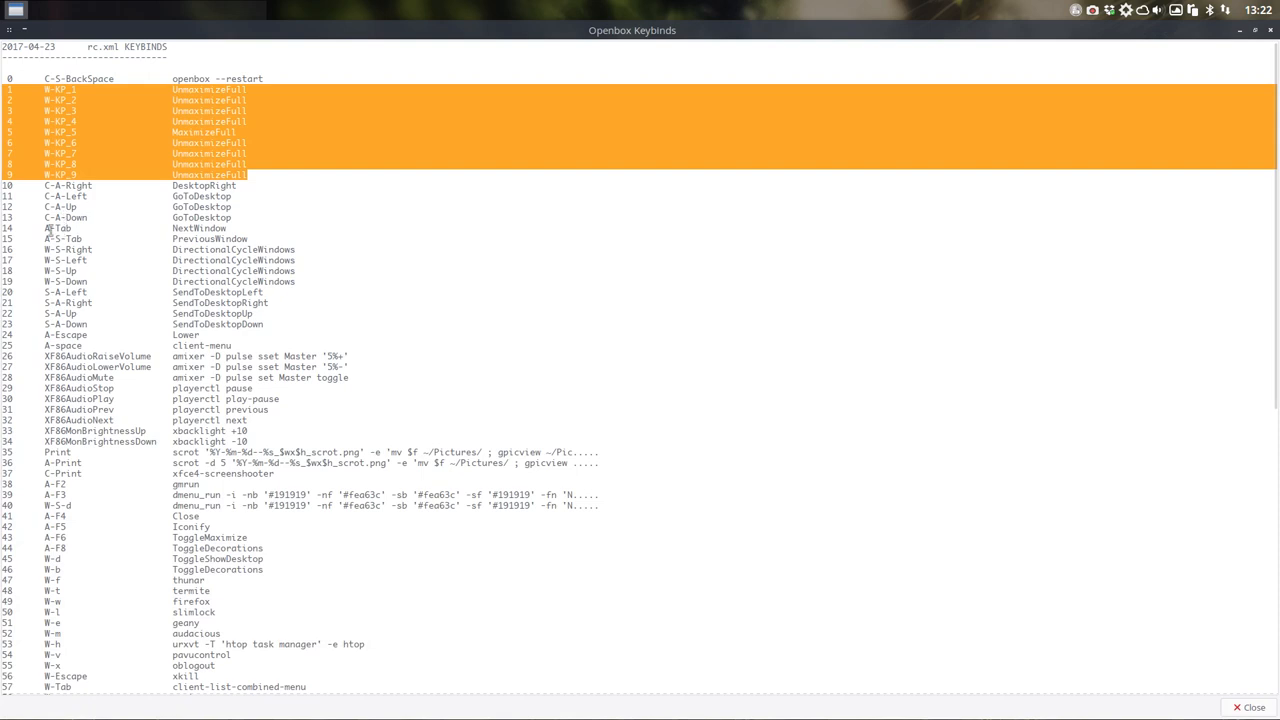
Bring up the per-desktop list of open windows with Super+Tab
{"action": "key", "text": "Alt+Tab"}
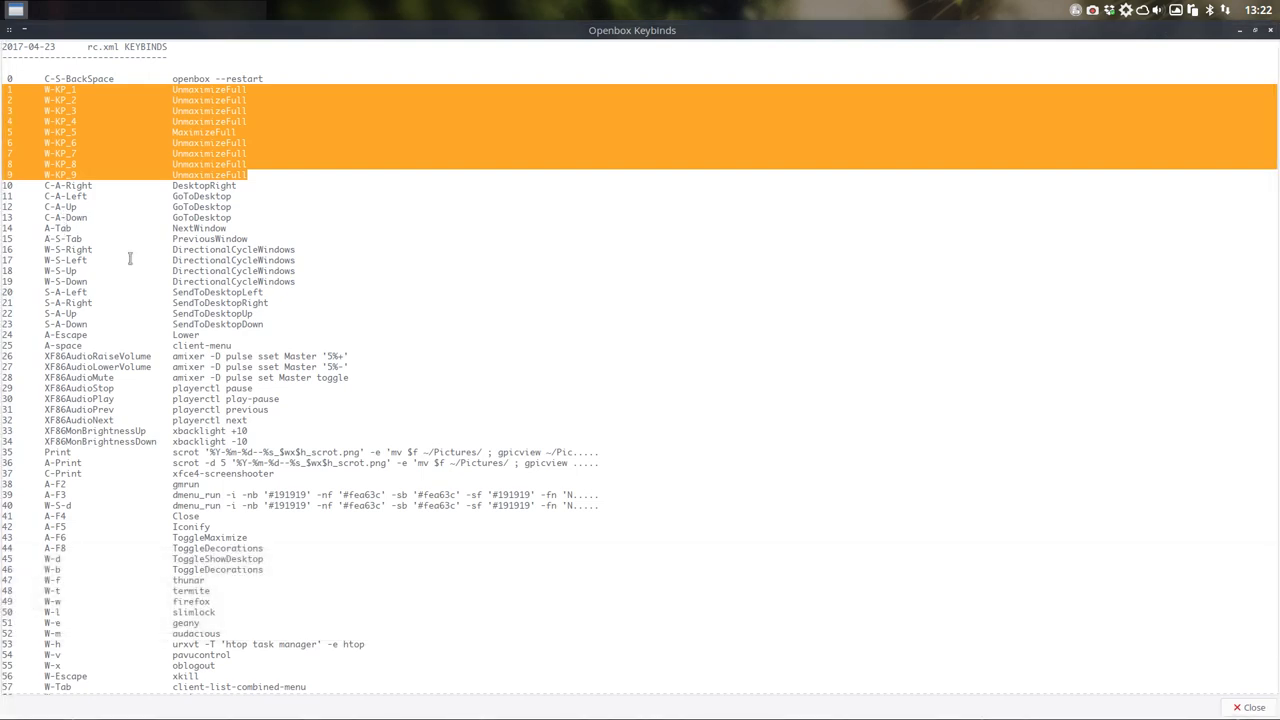
{"action": "key", "text": "super+Tab"}
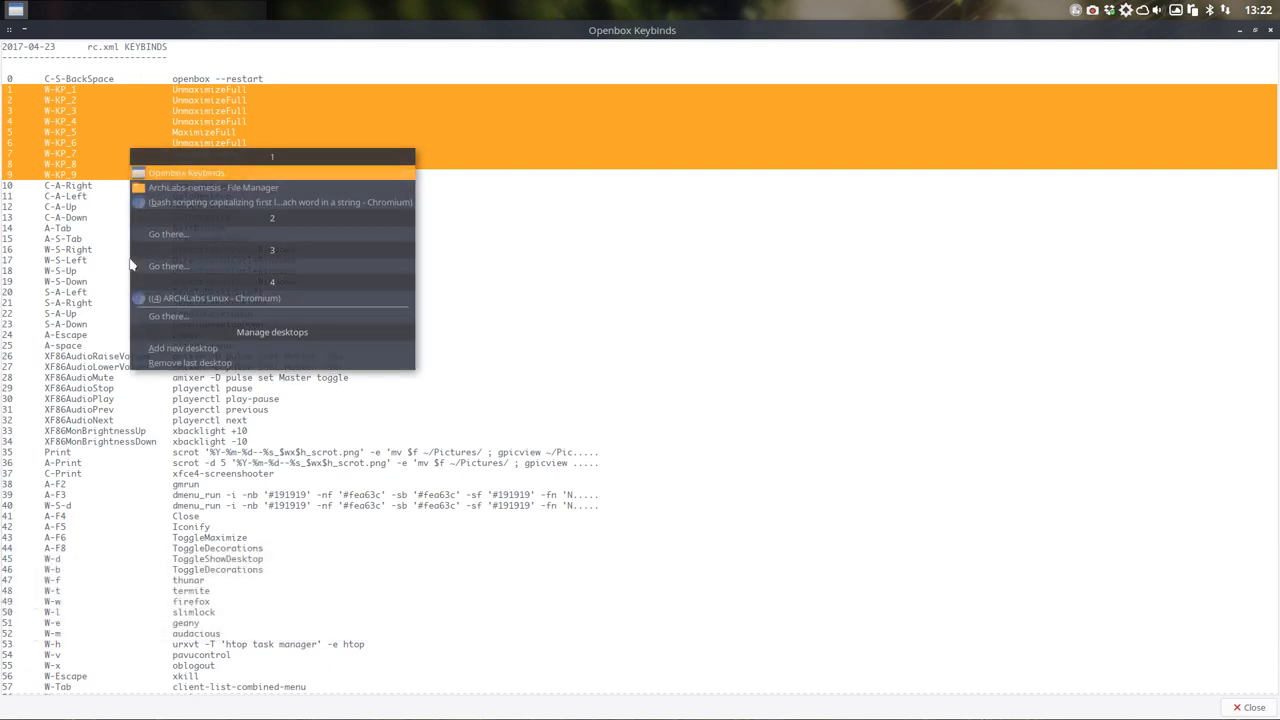
{"action": "mouse_move", "coordinate": [212, 188]}
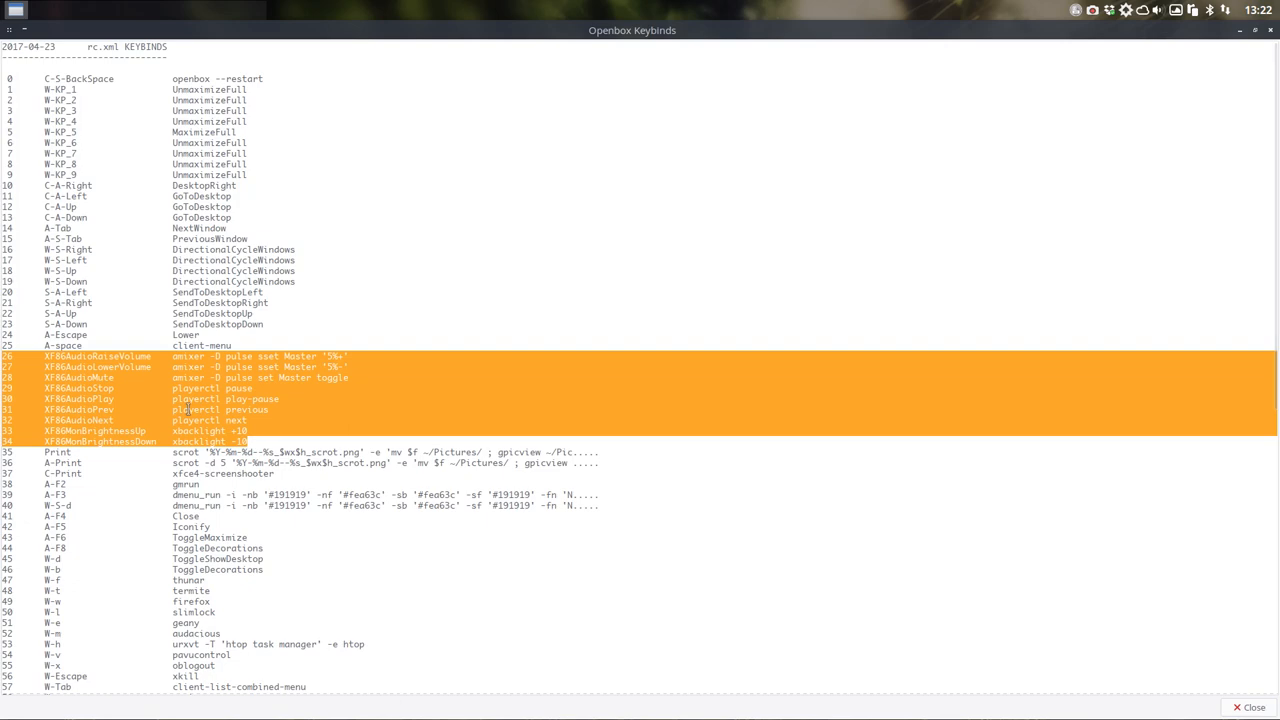
Scroll the keybinds list down to the bindings from line 22 onward
{"action": "scroll", "scroll_direction": "down", "scroll_amount": 3}
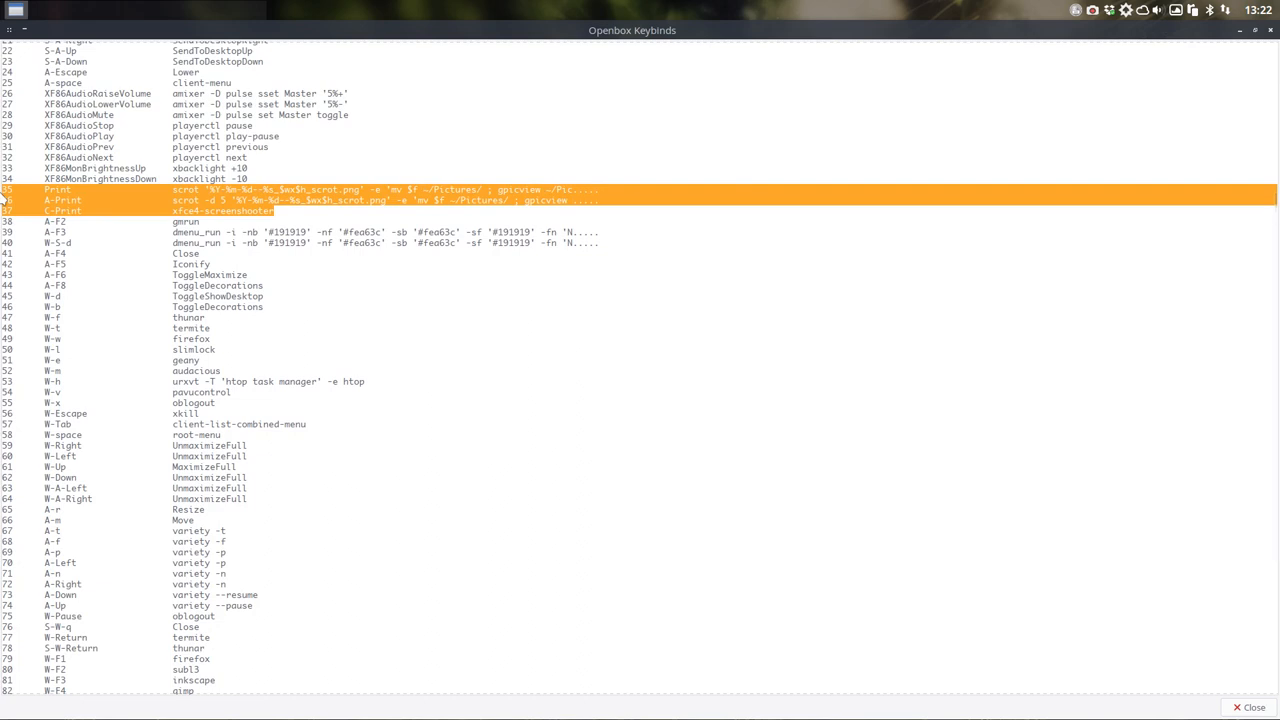
{"action": "mouse_move", "coordinate": [128, 220]}
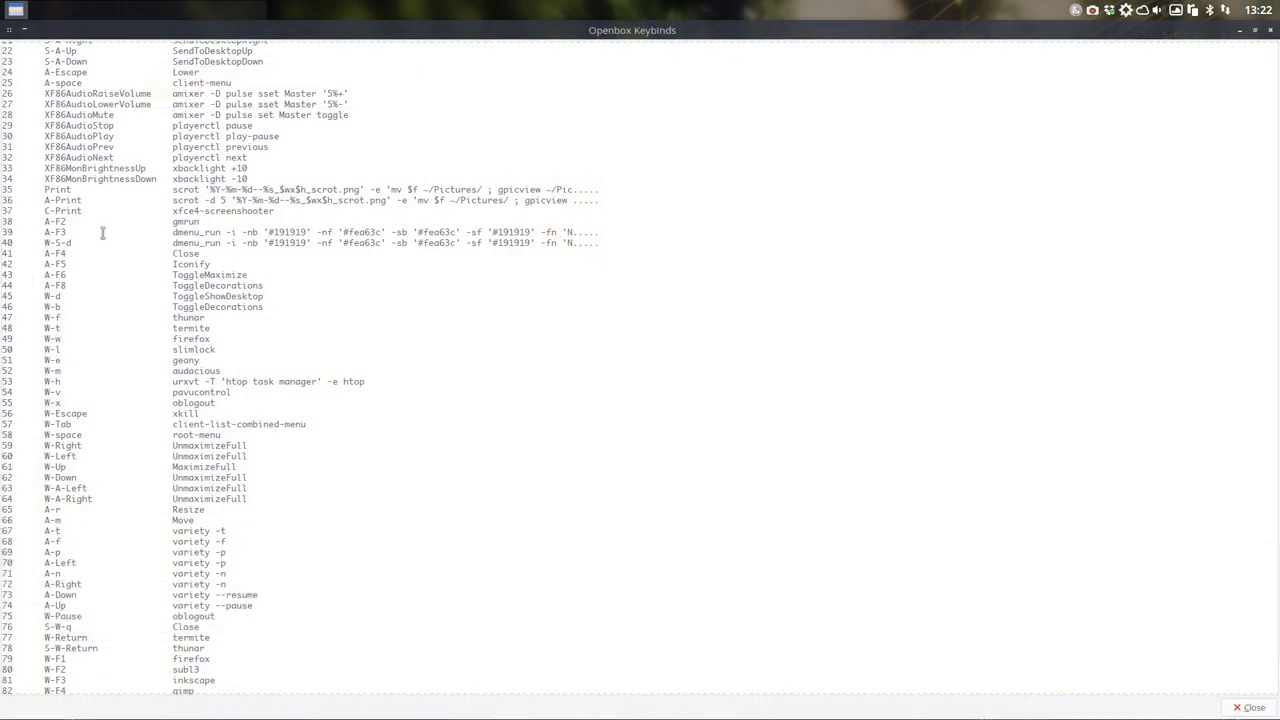
{"action": "key", "text": "Alt+F2"}
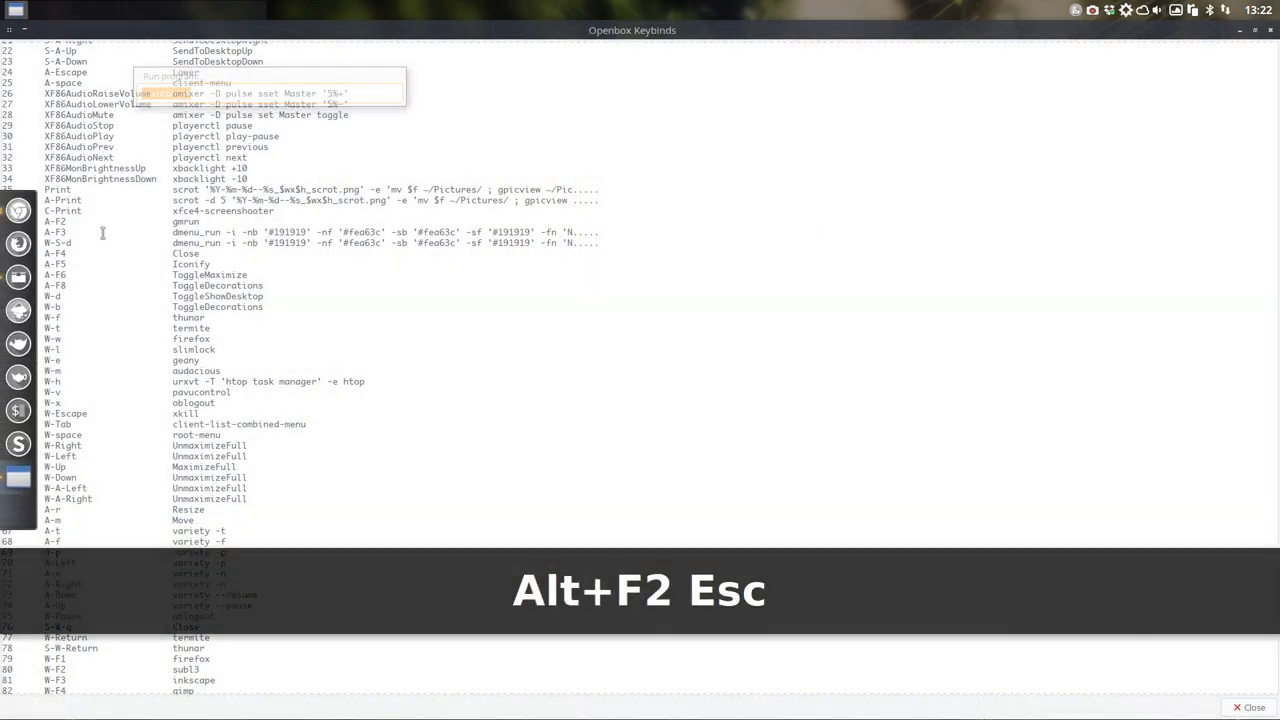
{"action": "key", "text": "Escape"}
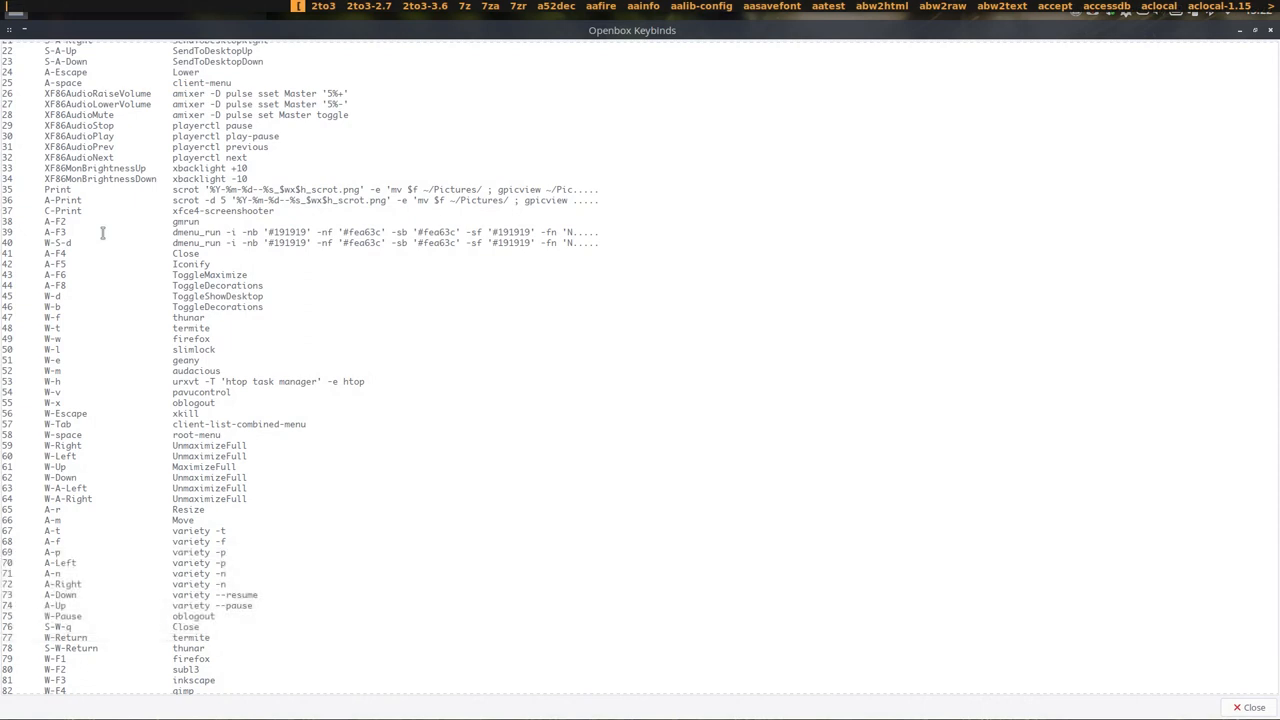
{"action": "type", "text": "mim"}
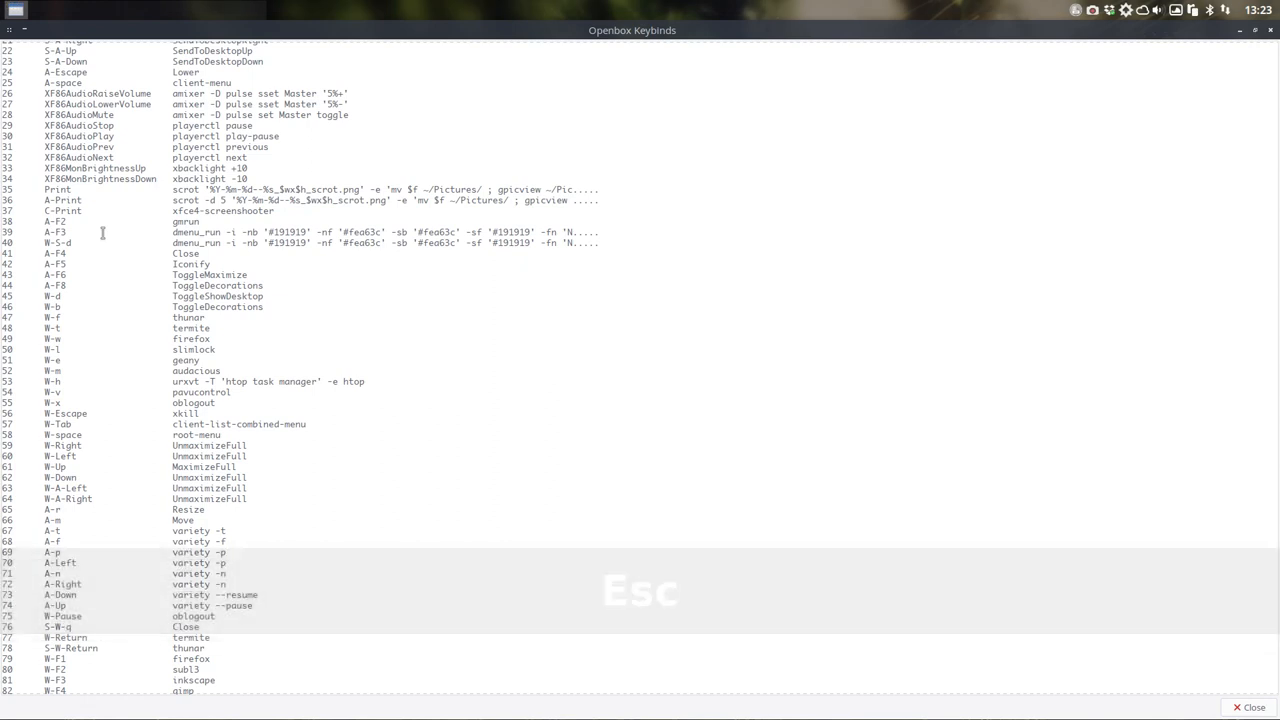
{"action": "key", "text": "Escape"}
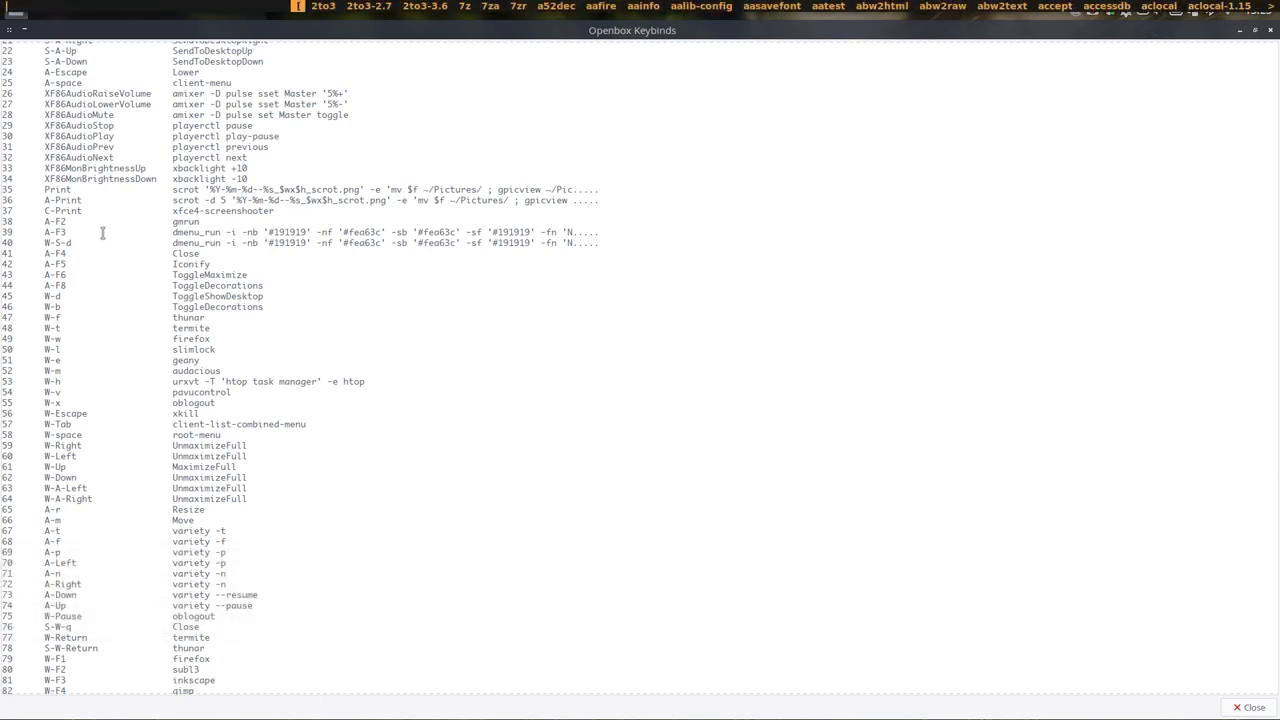
{"action": "key", "text": "Escape"}
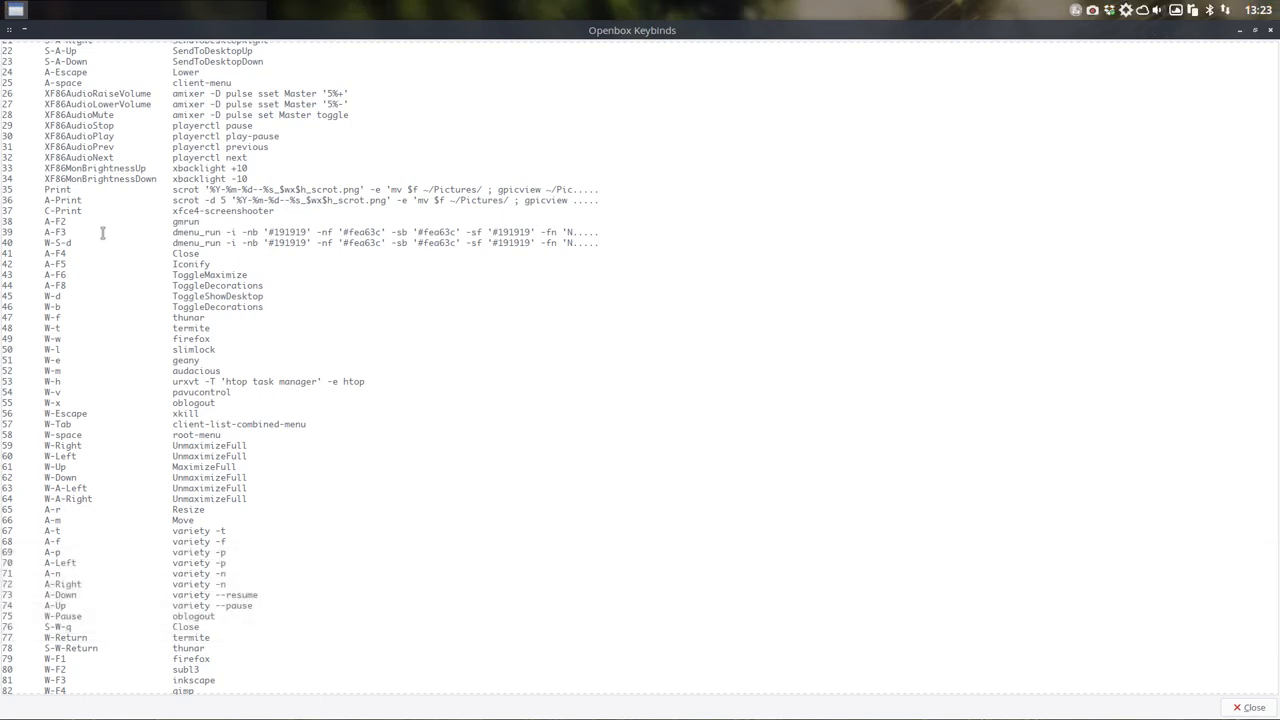
{"action": "key", "text": "Alt+F3"}
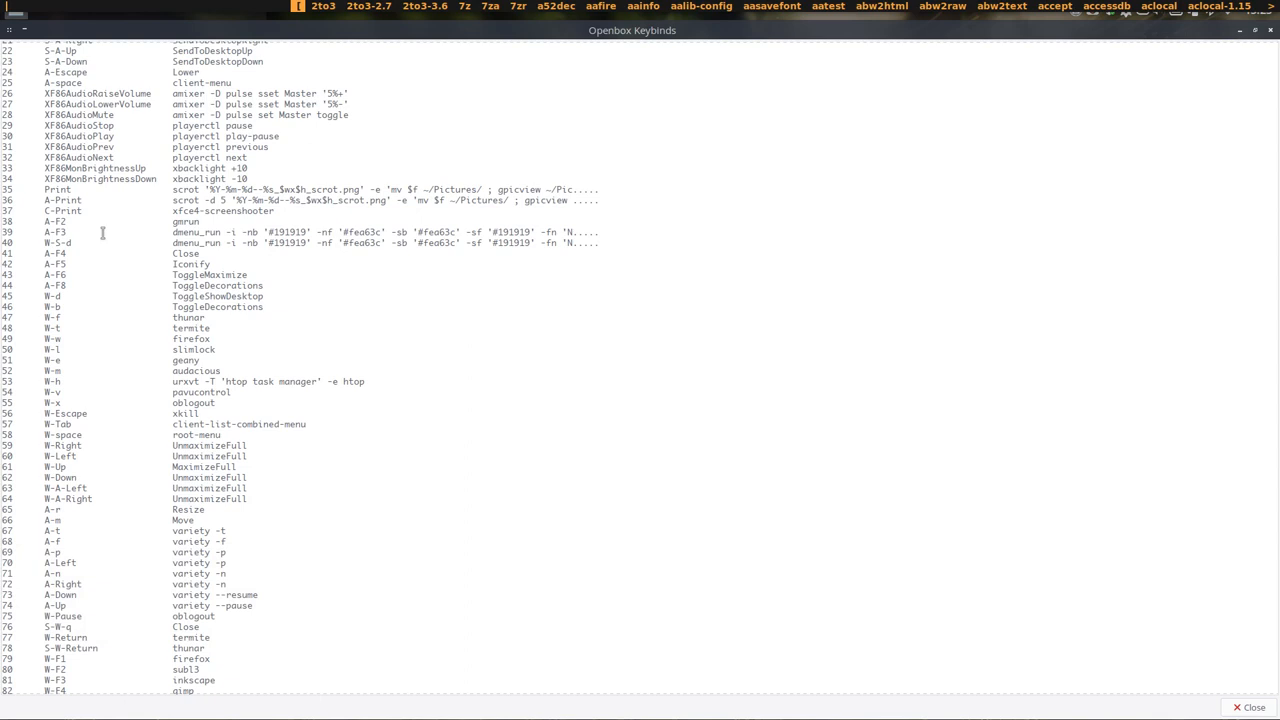
{"action": "key", "text": "Escape"}
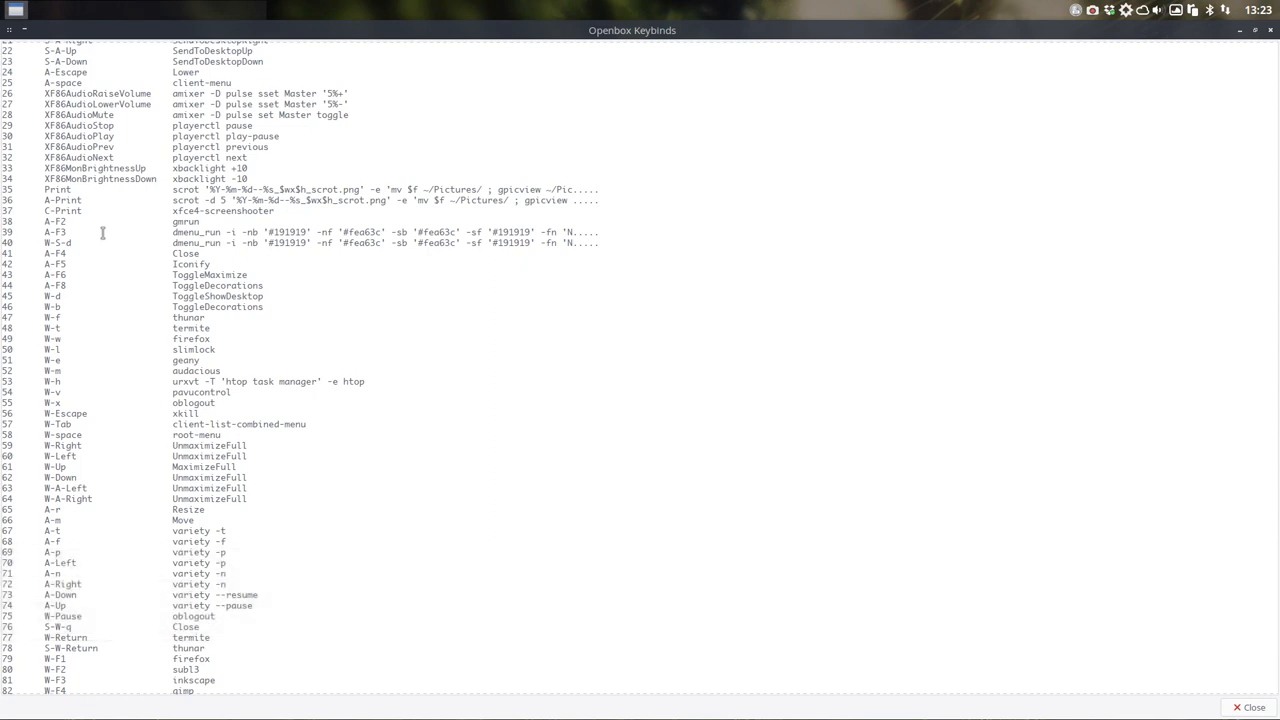
{"action": "mouse_move", "coordinate": [230, 248]}
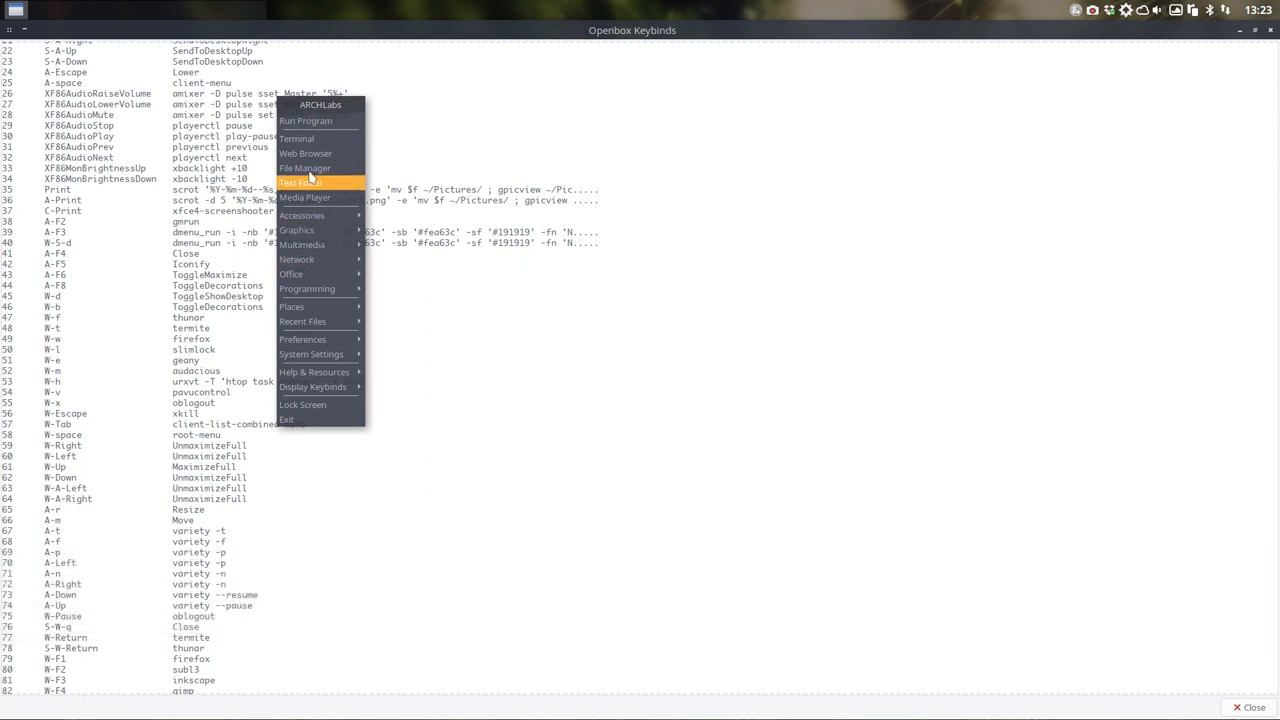
{"action": "mouse_move", "coordinate": [312, 388]}
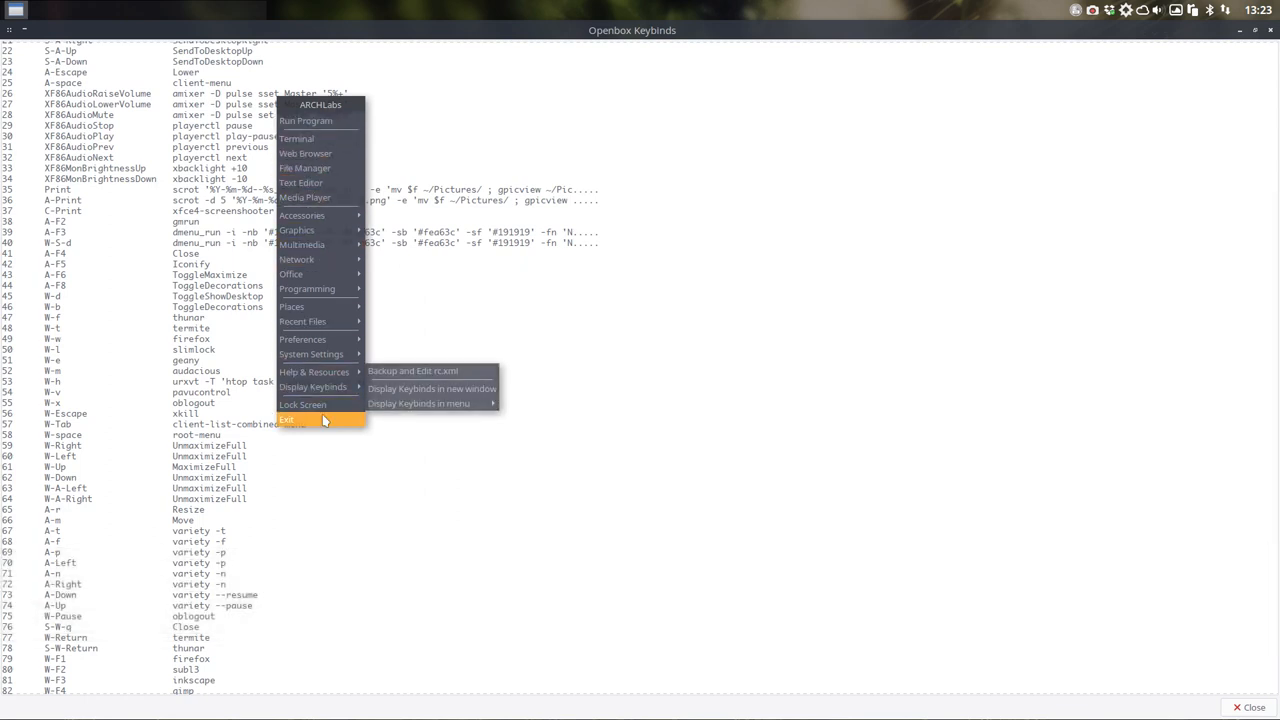
{"action": "mouse_move", "coordinate": [308, 120]}
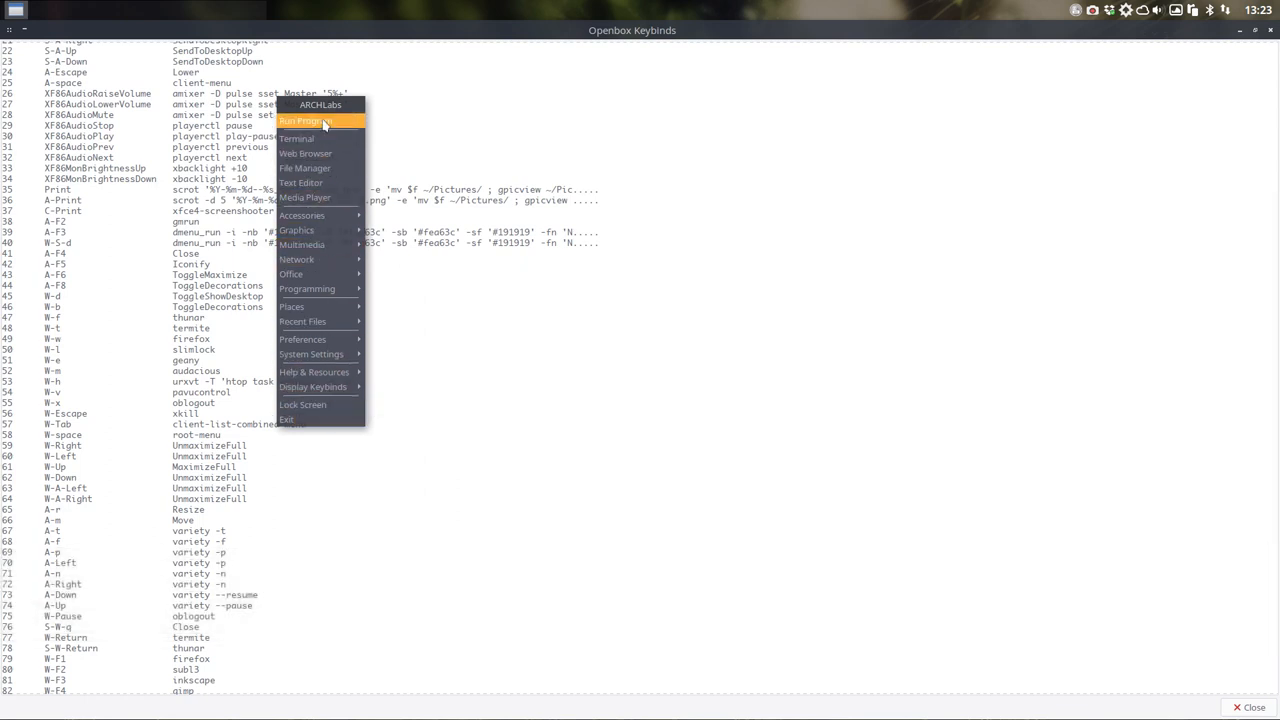
{"action": "key", "text": "Escape"}
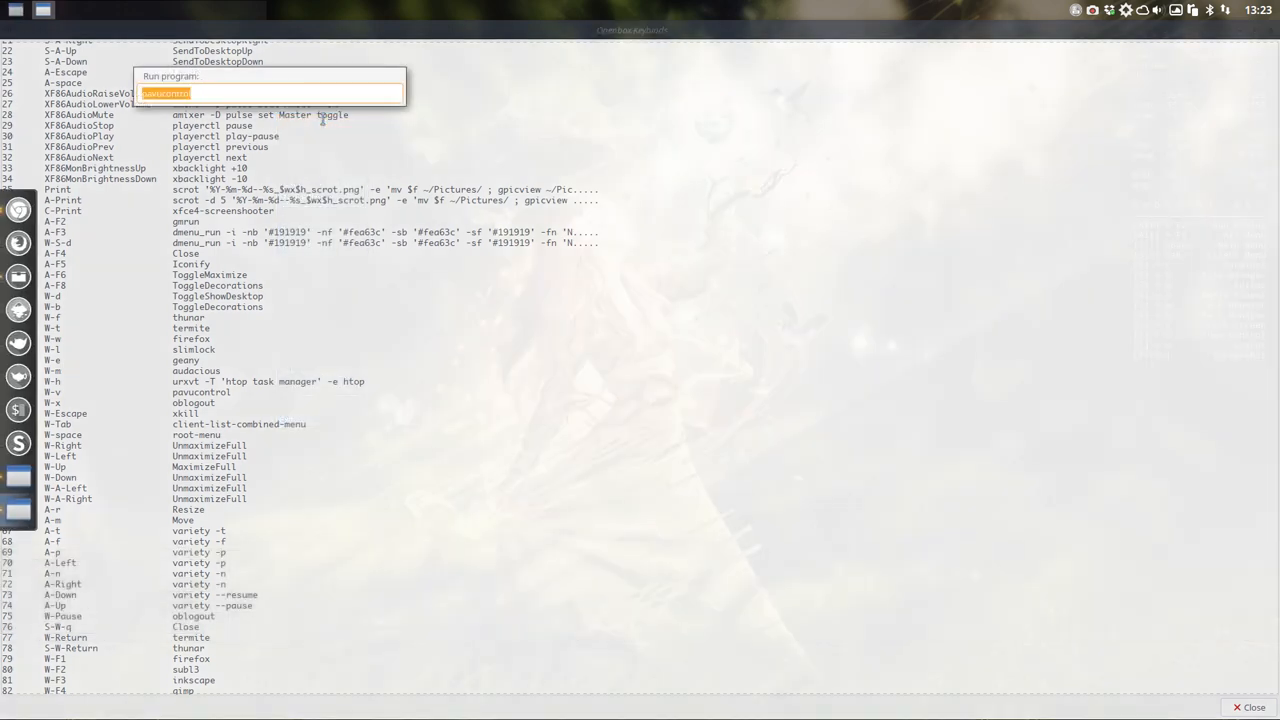
{"action": "key", "text": "Escape"}
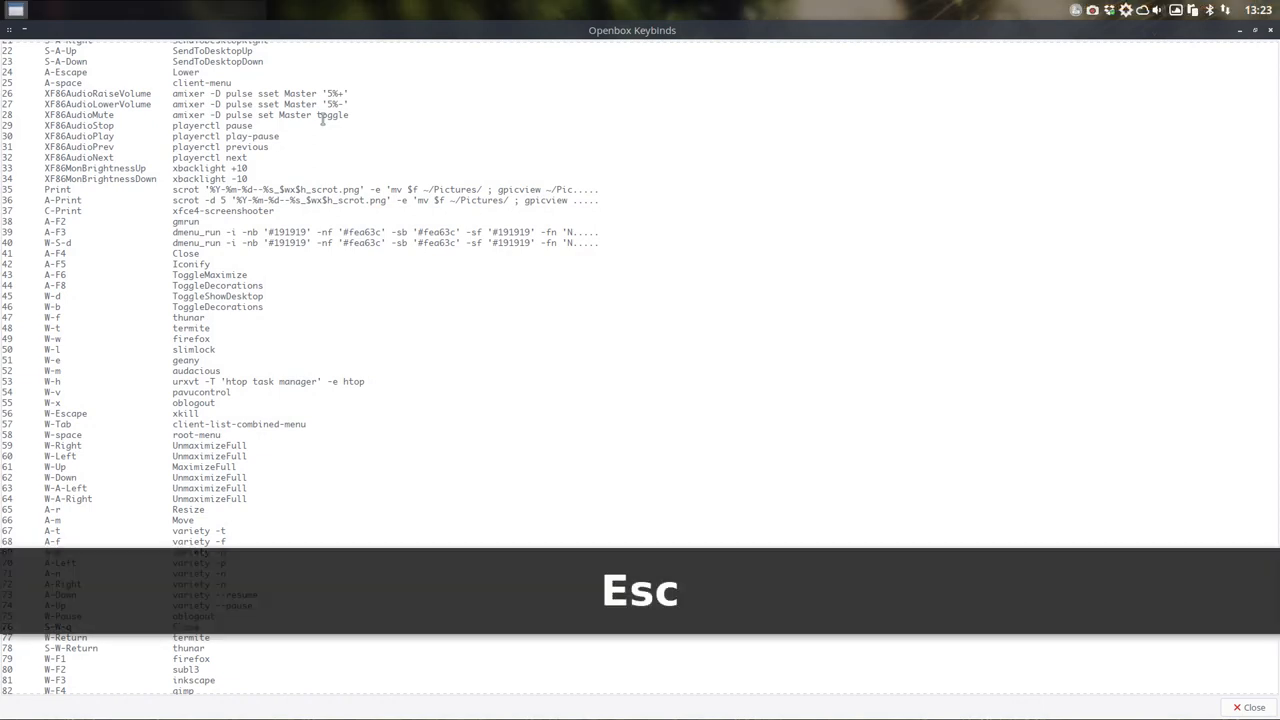
{"action": "key", "text": "Escape"}
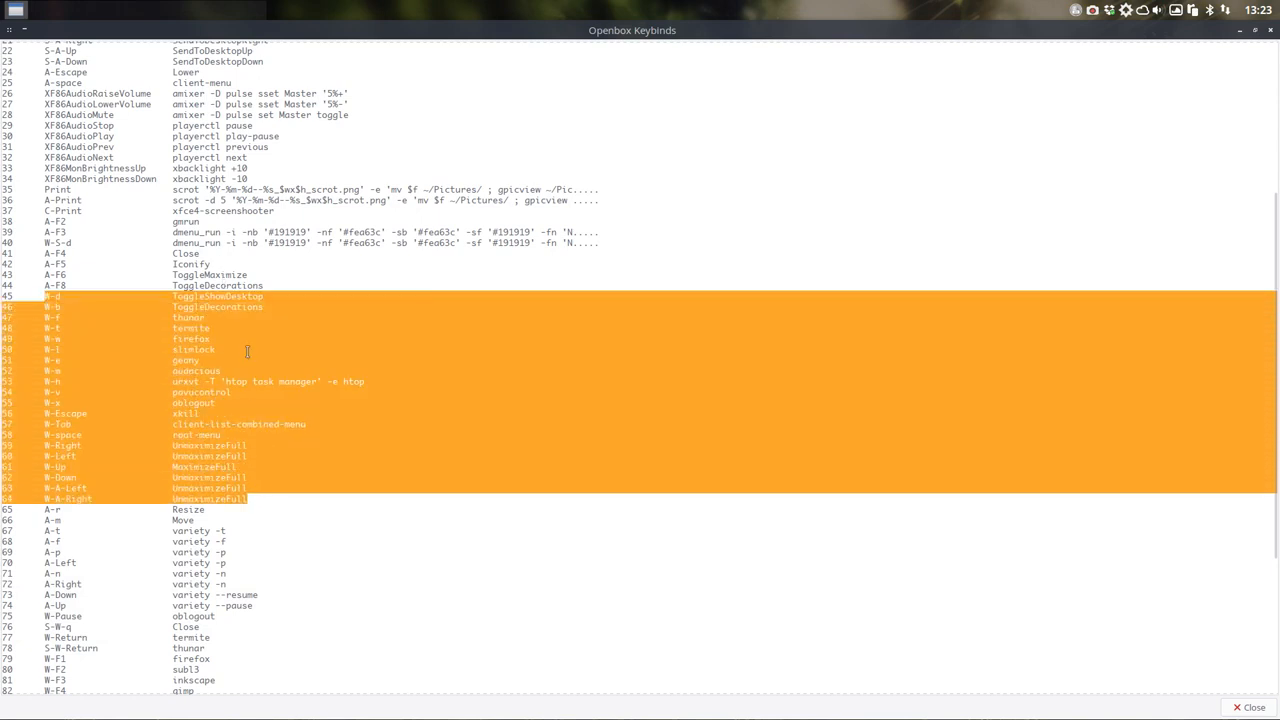
Mark the W-f row, launch the file manager and terminal via their shortcuts, then close both
{"action": "left_click", "coordinate": [52, 316]}
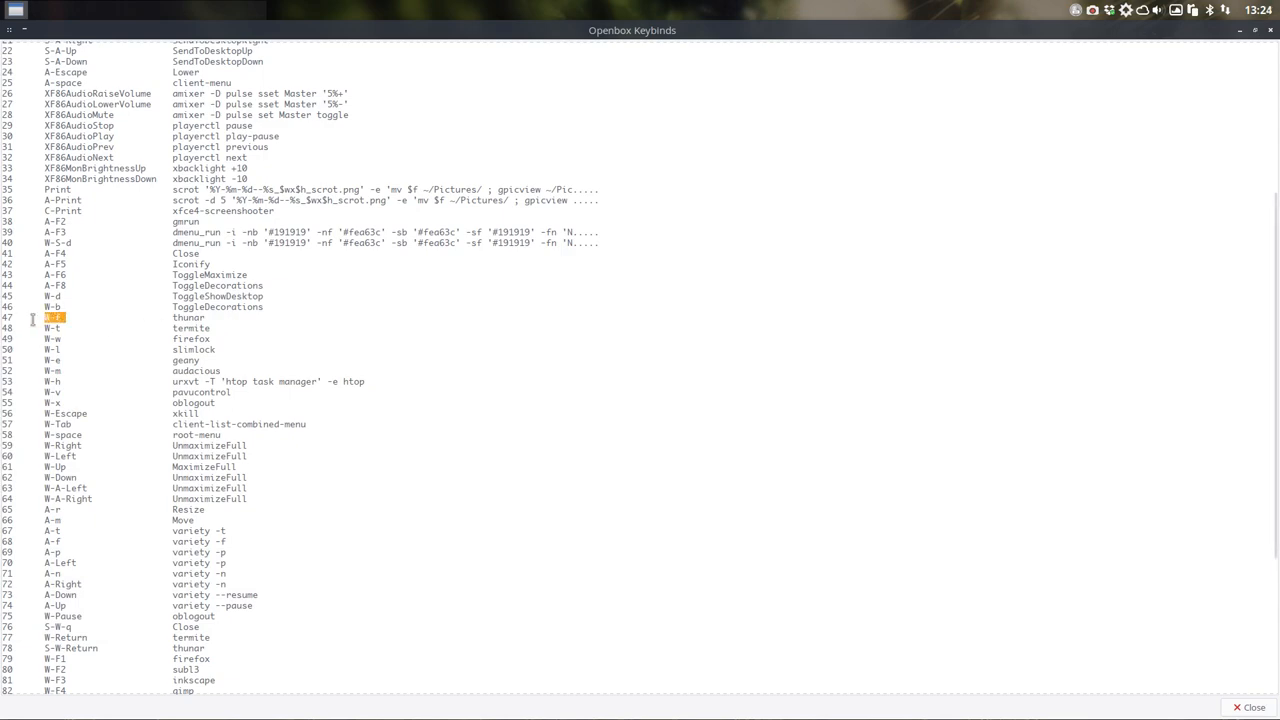
{"action": "key", "text": "super+f"}
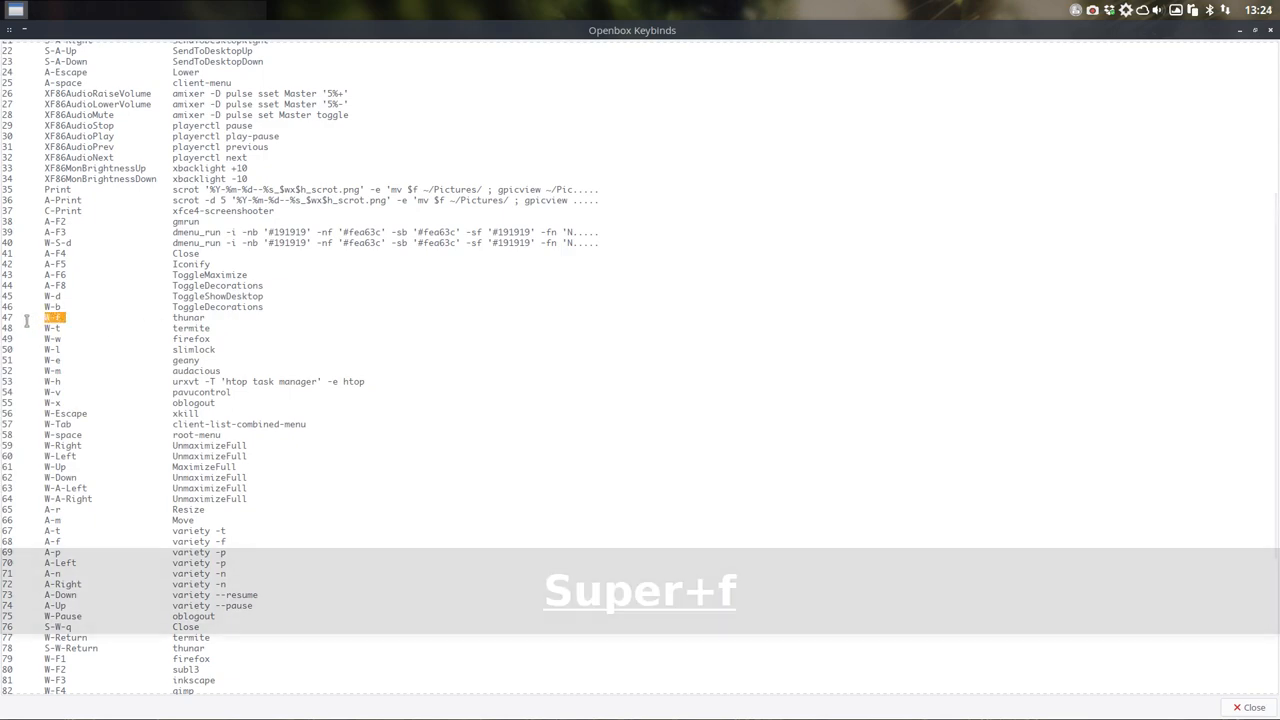
{"action": "key", "text": "super+f"}
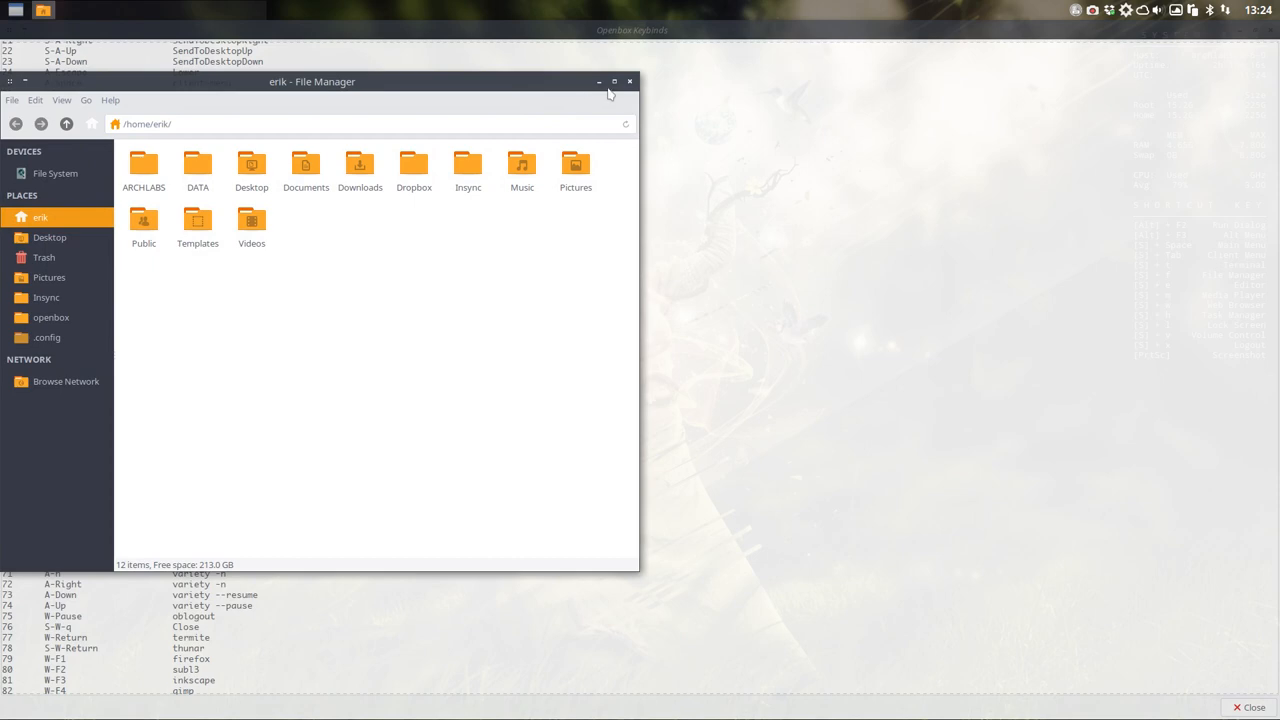
{"action": "left_click", "coordinate": [628, 80]}
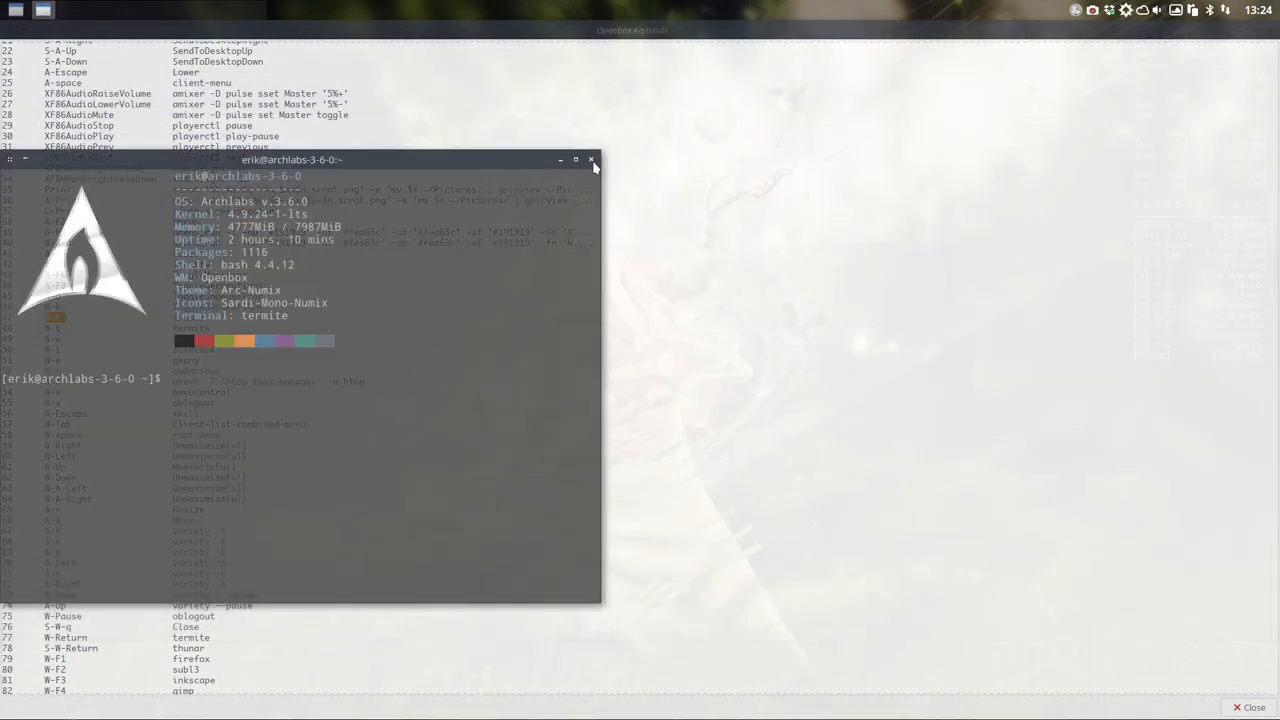
{"action": "left_click", "coordinate": [592, 160]}
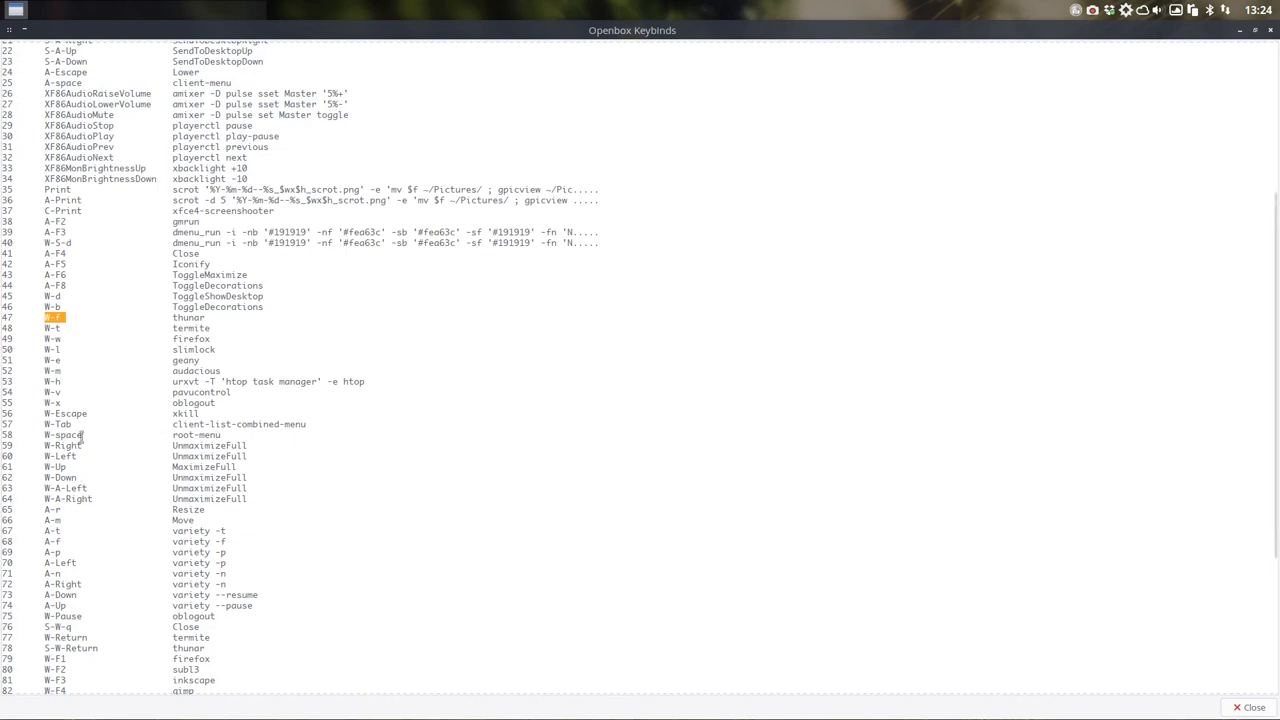
Snap the Keybinds window to the left half of the screen
{"action": "key", "text": "Super+space"}
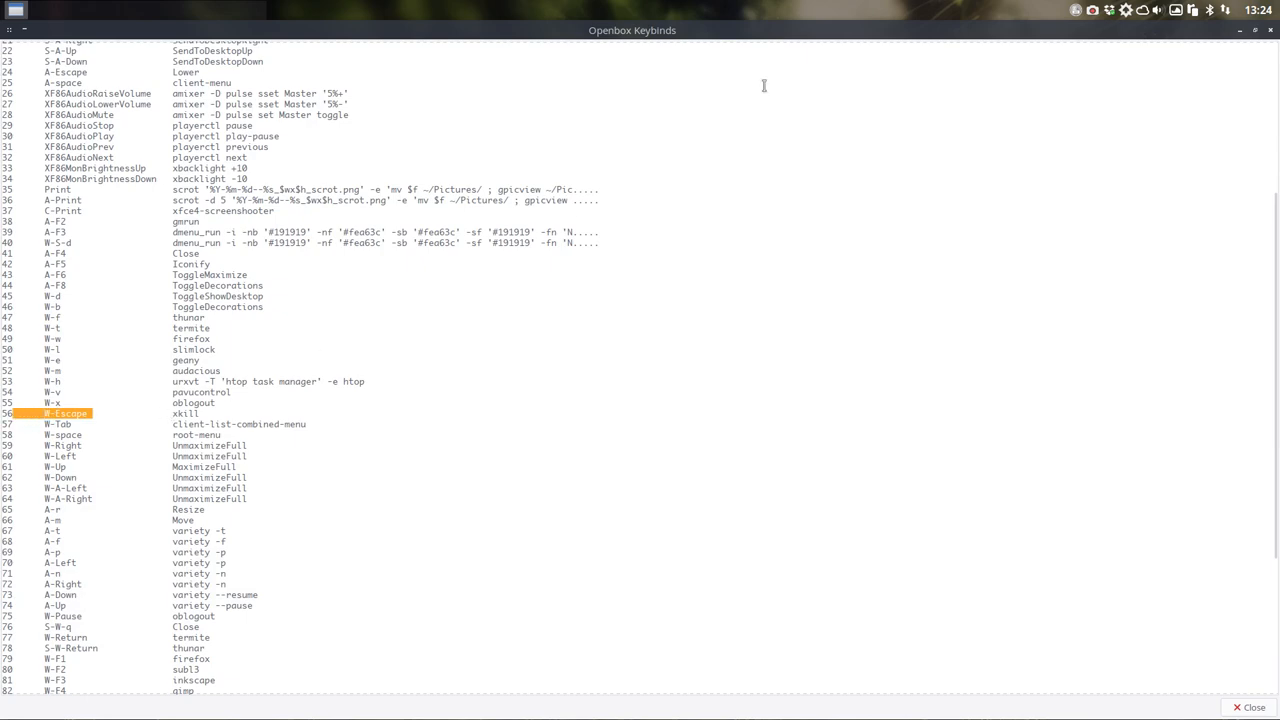
{"action": "mouse_move", "coordinate": [1112, 30]}
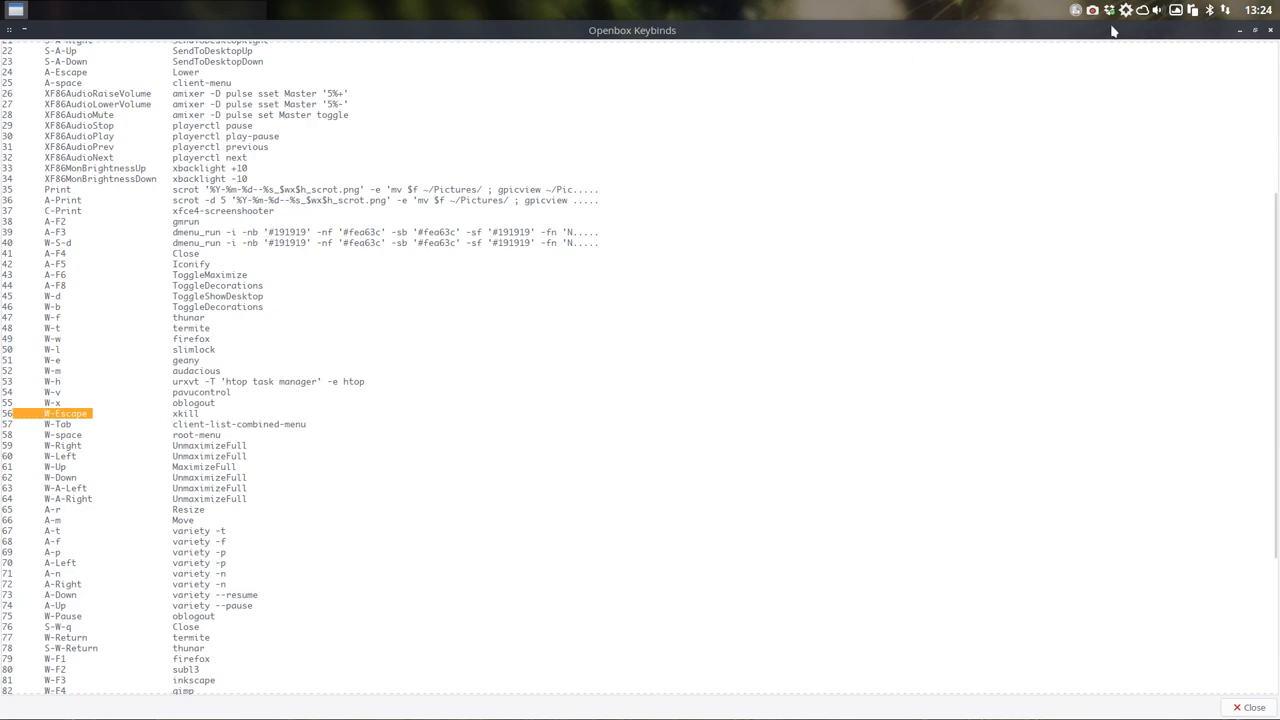
{"action": "left_click", "coordinate": [1256, 30]}
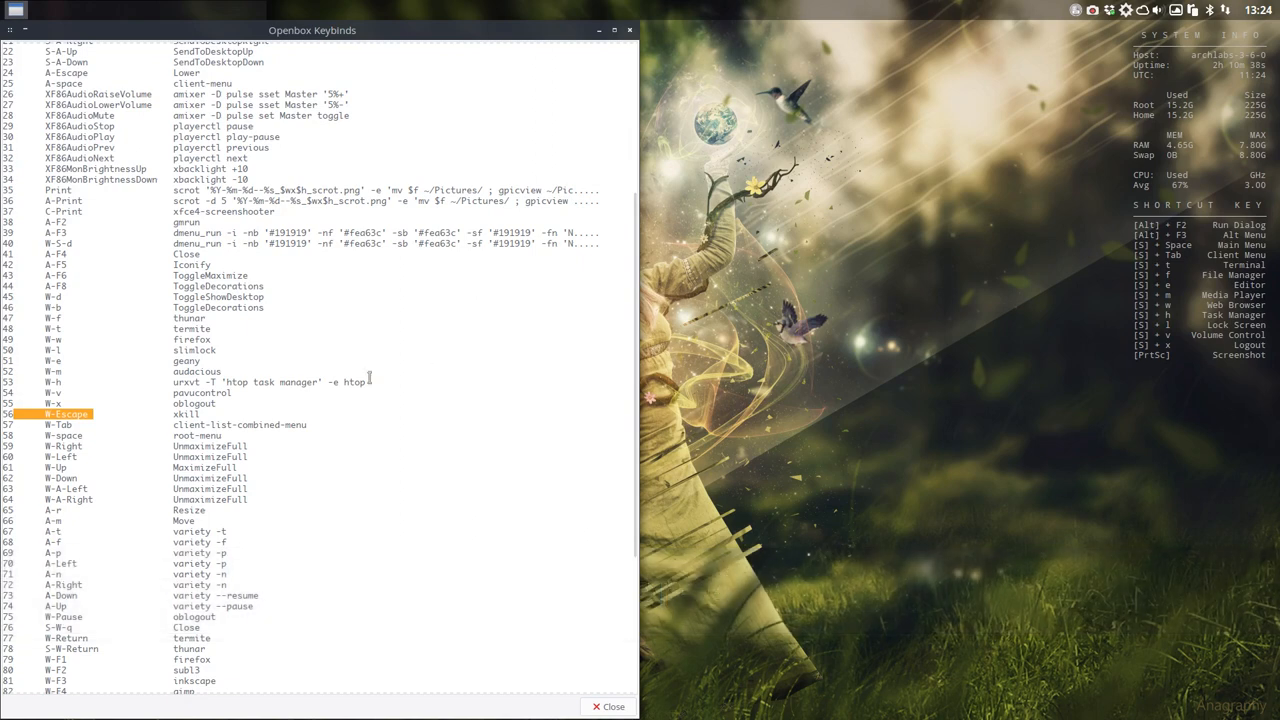
{"action": "key", "text": "Super+Escape"}
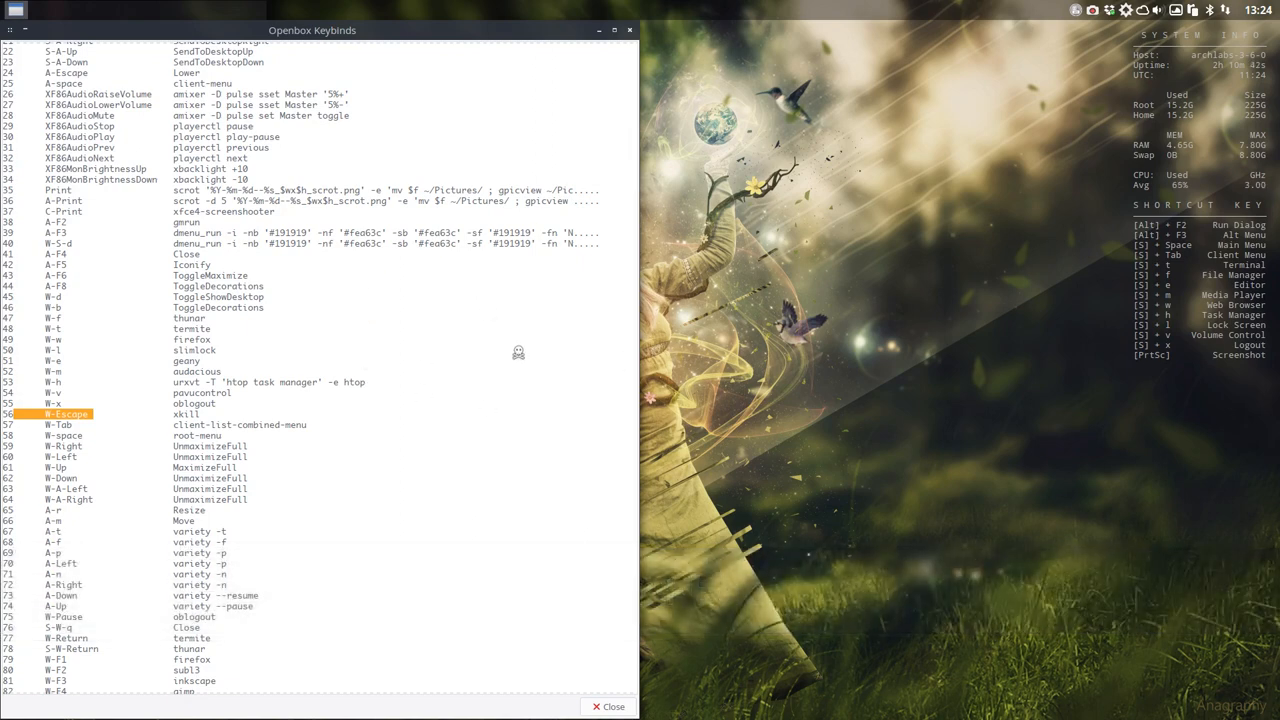
{"action": "mouse_move", "coordinate": [860, 396]}
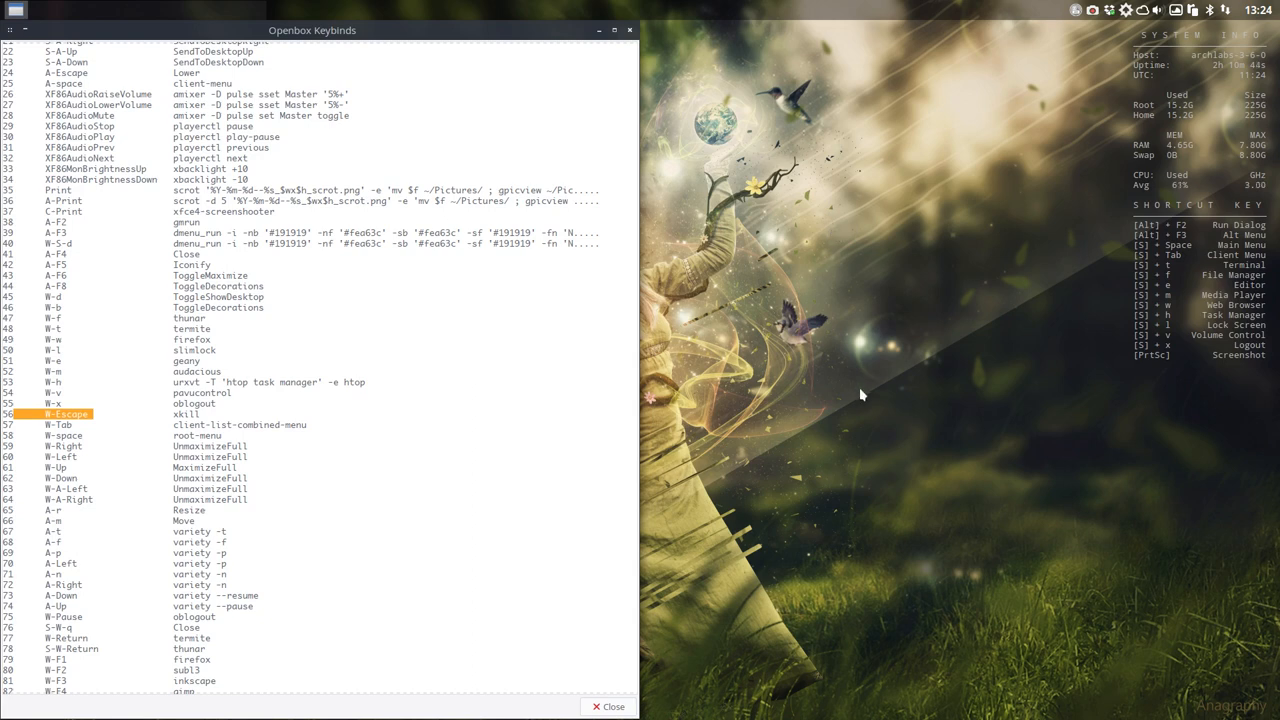
{"action": "mouse_move", "coordinate": [738, 244]}
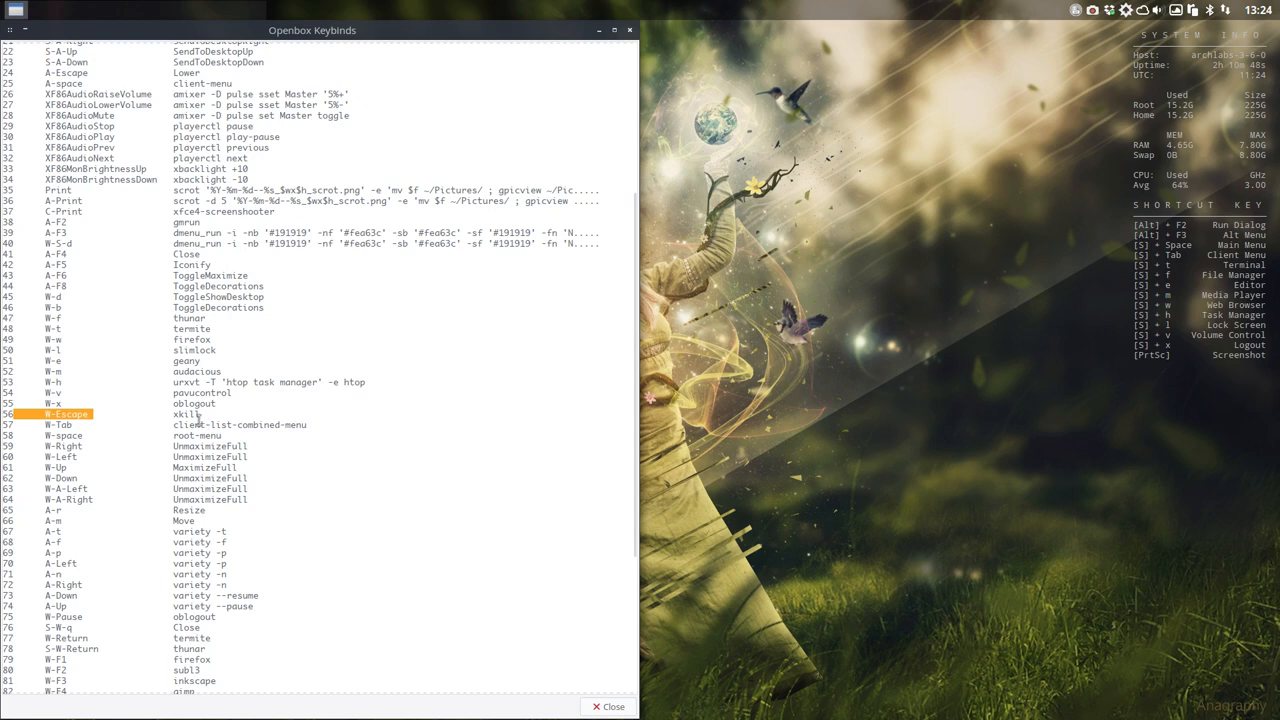
{"action": "mouse_move", "coordinate": [262, 328]}
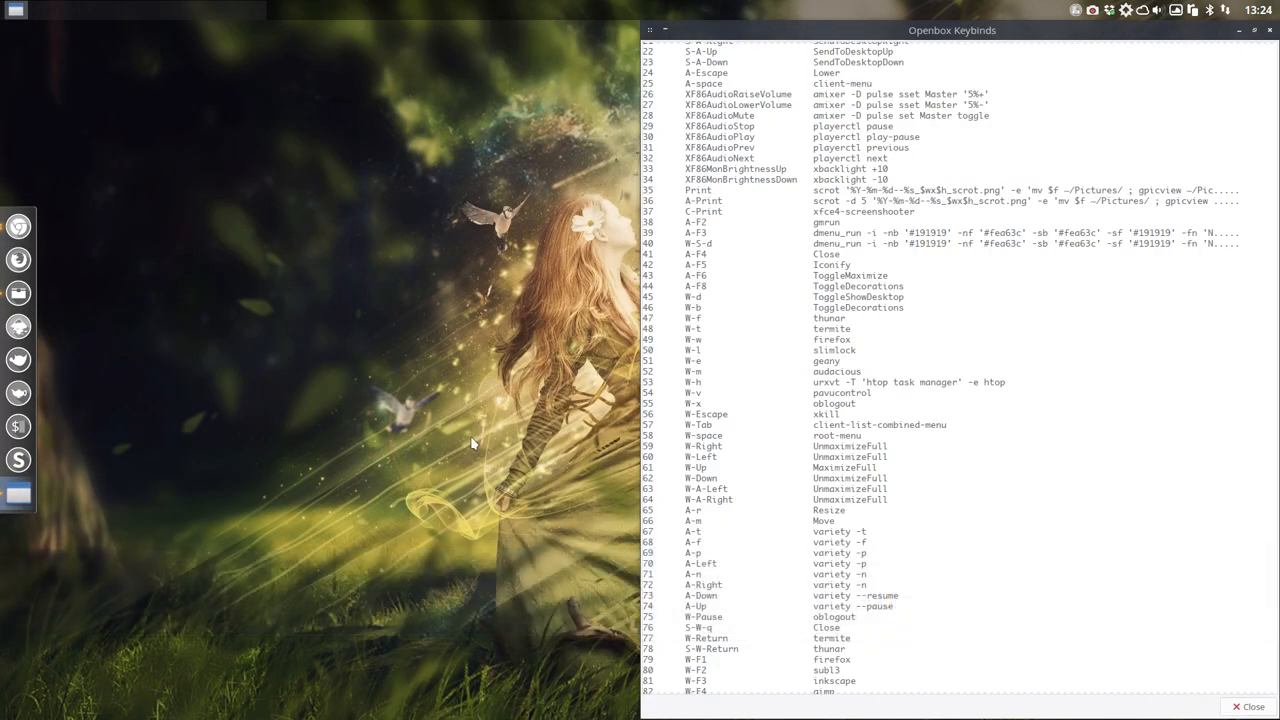
{"action": "key", "text": "Super+Down"}
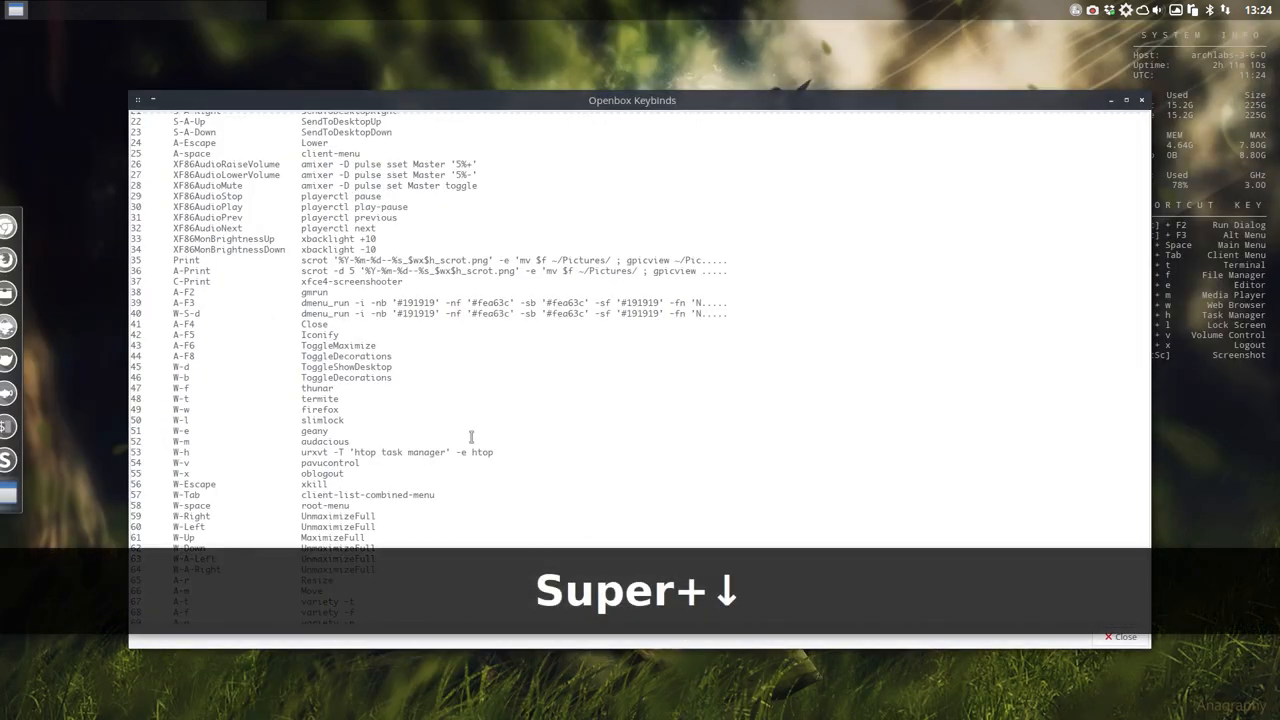
{"action": "key", "text": "Super+Down"}
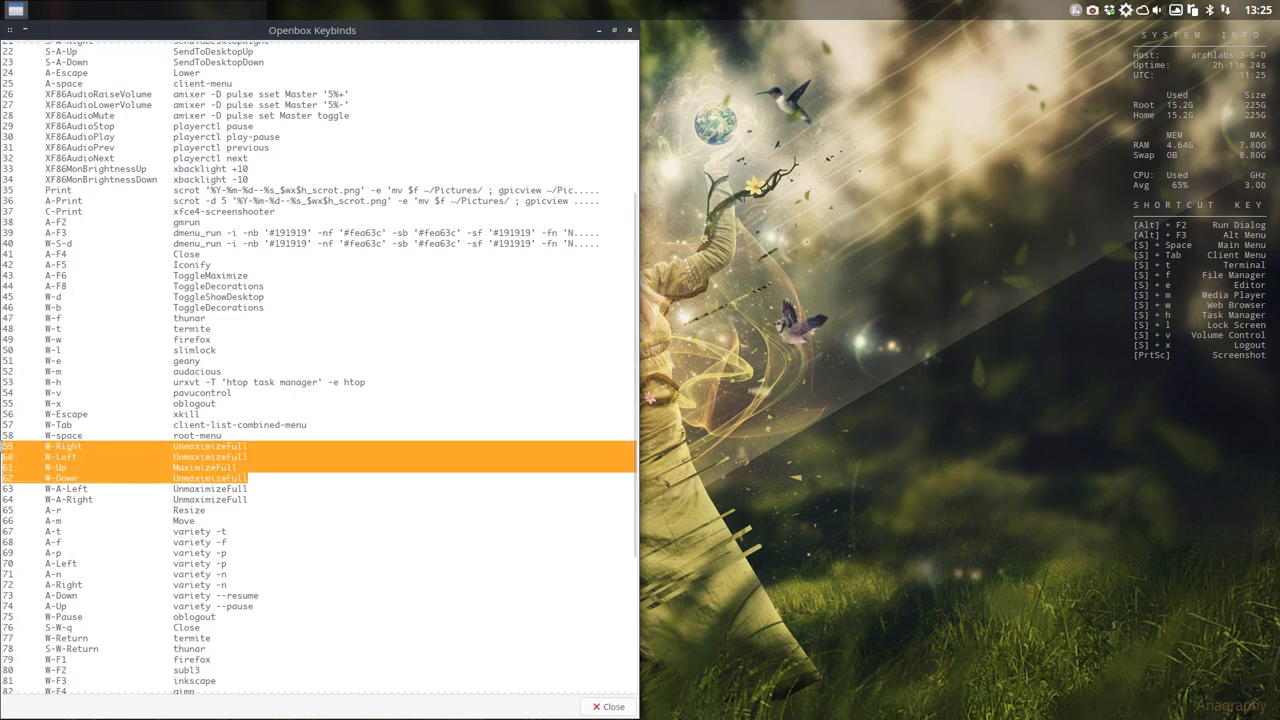
{"action": "scroll", "scroll_direction": "down", "scroll_amount": 3}
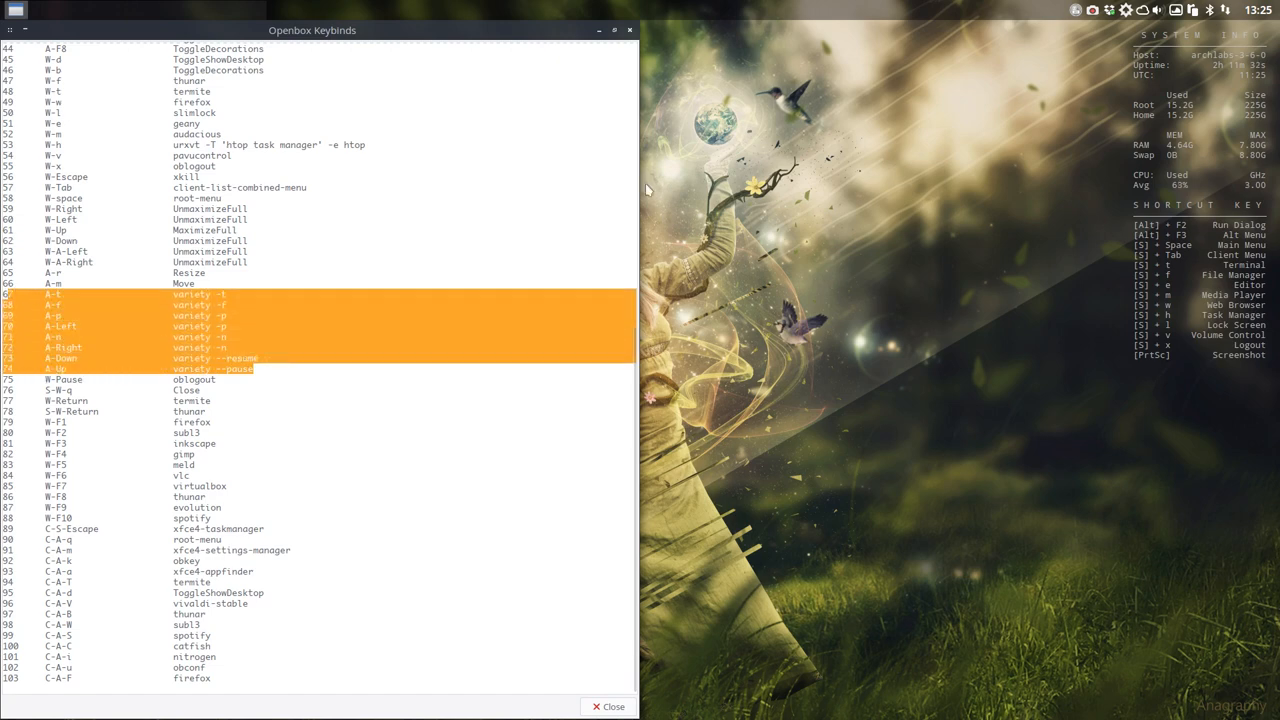
{"action": "mouse_move", "coordinate": [584, 32]}
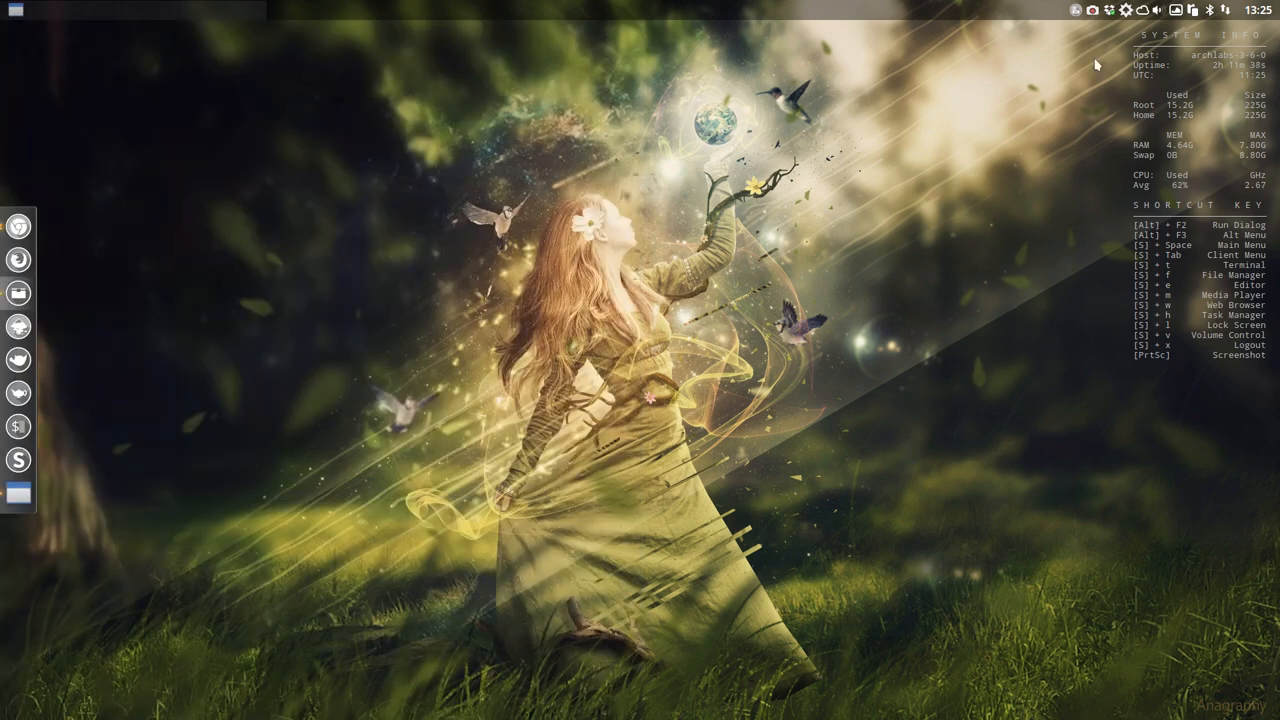
Show Variety's thumbnail strip and switch the wallpaper to the stormy city scene
{"action": "left_click", "coordinate": [1176, 10]}
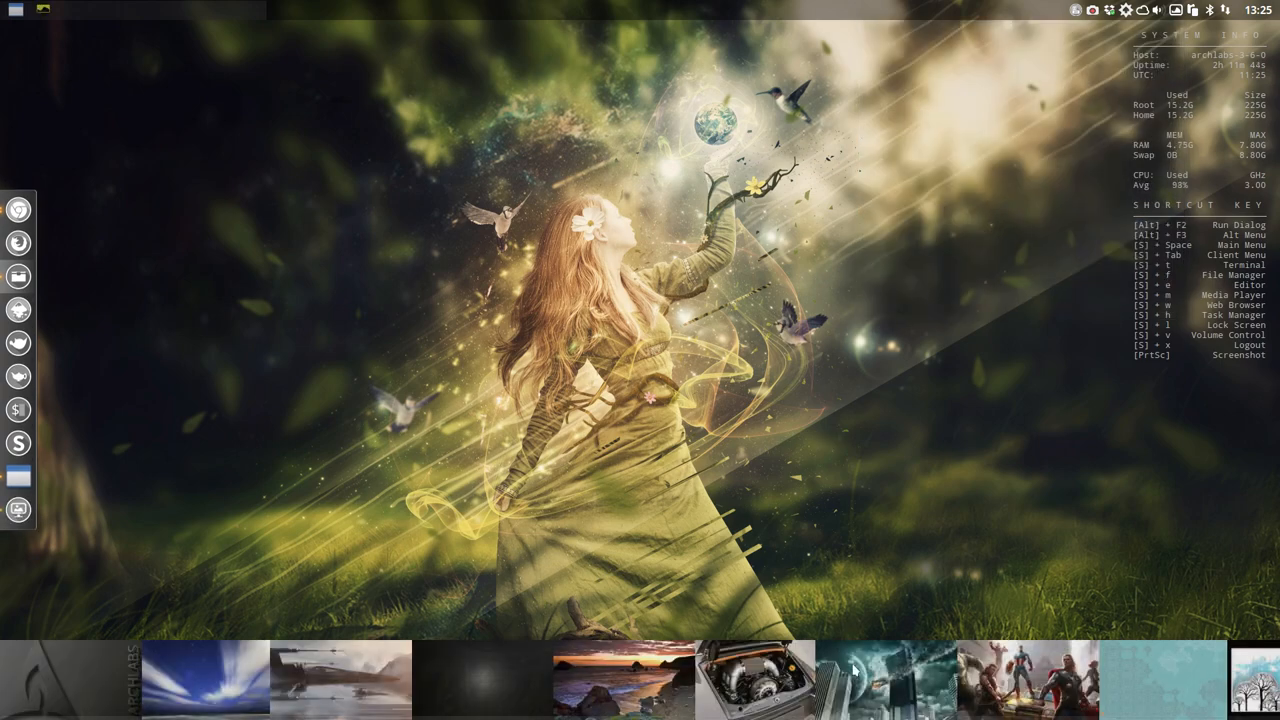
{"action": "left_click", "coordinate": [884, 678]}
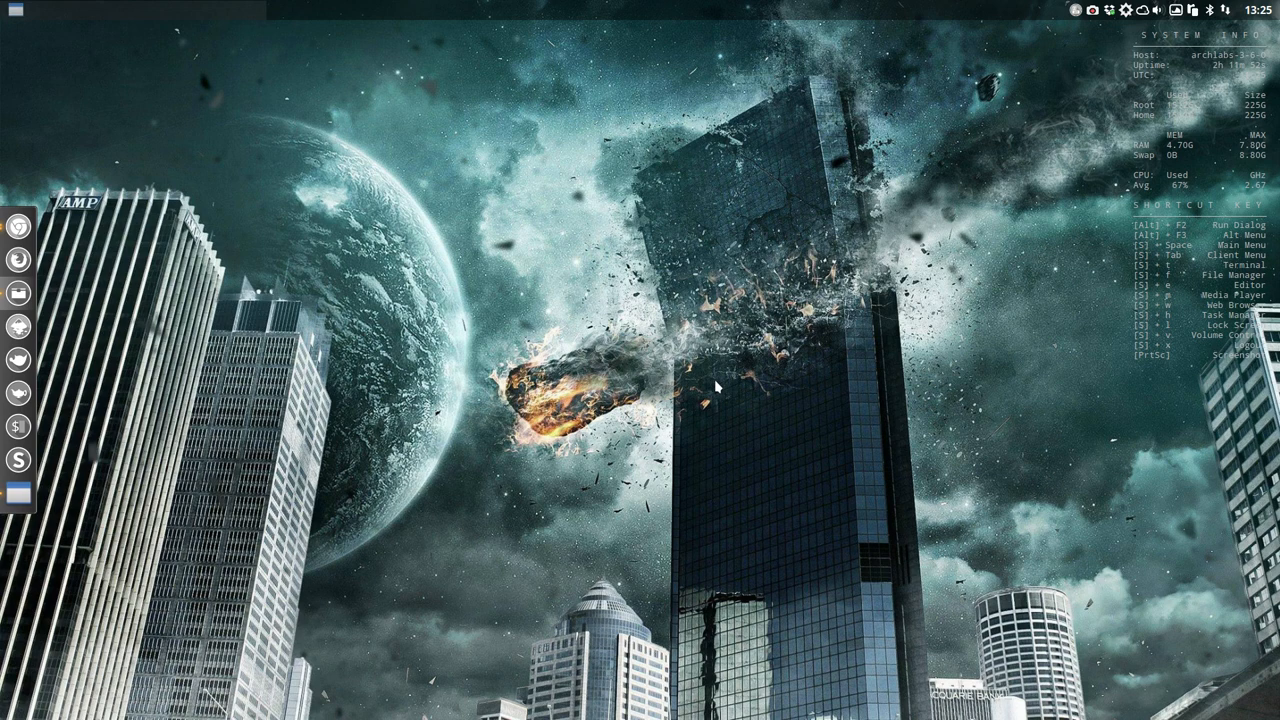
{"action": "mouse_move", "coordinate": [1104, 160]}
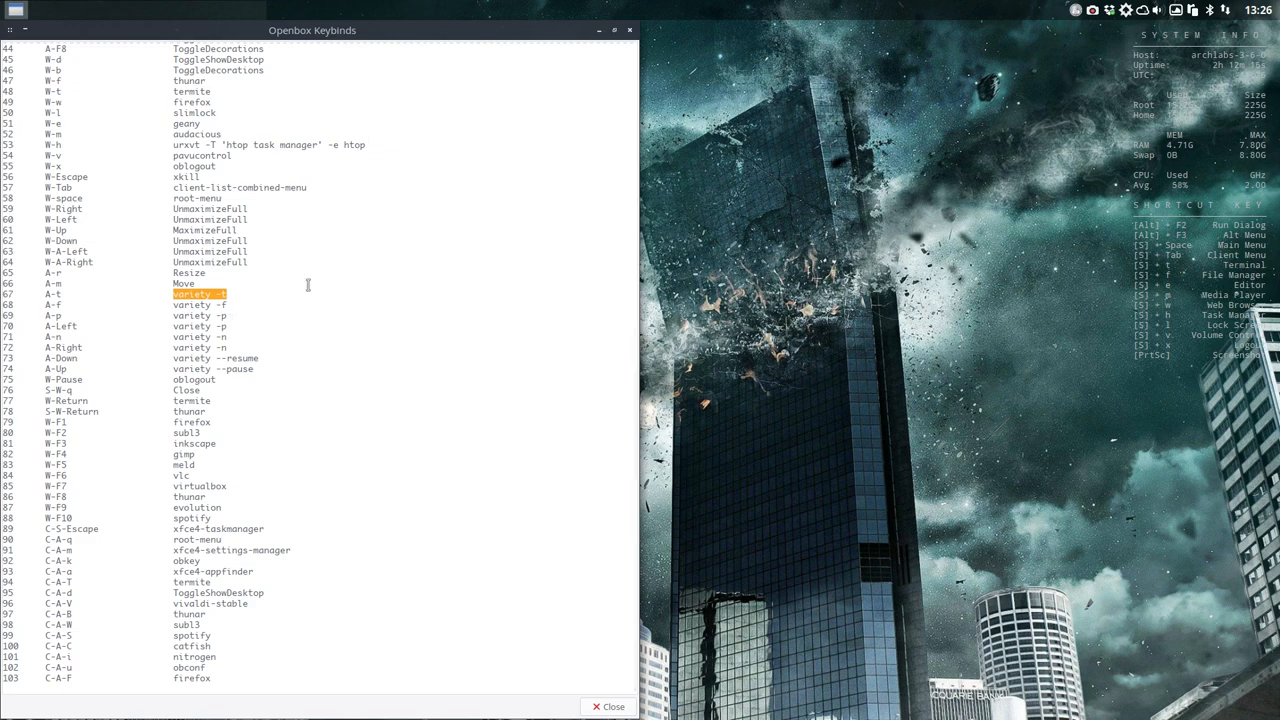
{"action": "mouse_move", "coordinate": [878, 388]}
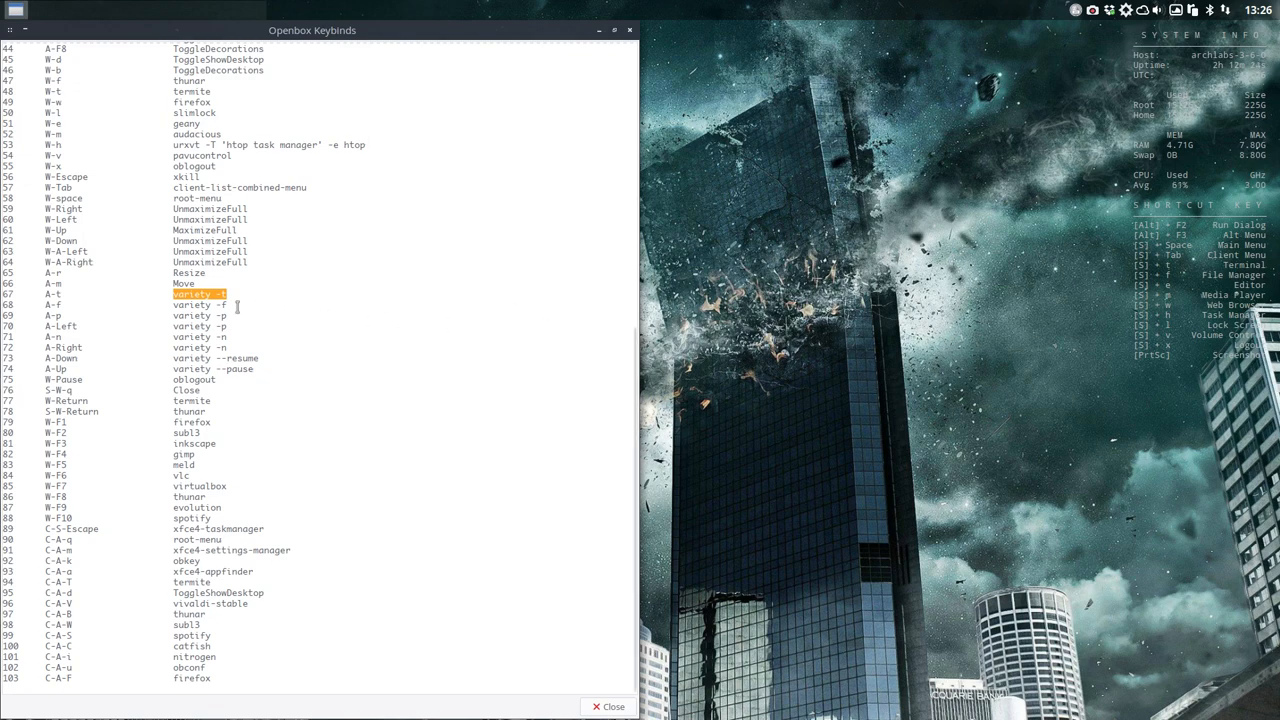
Point out the variety -f and --resume entries in the keybinds list
{"action": "left_click", "coordinate": [200, 304]}
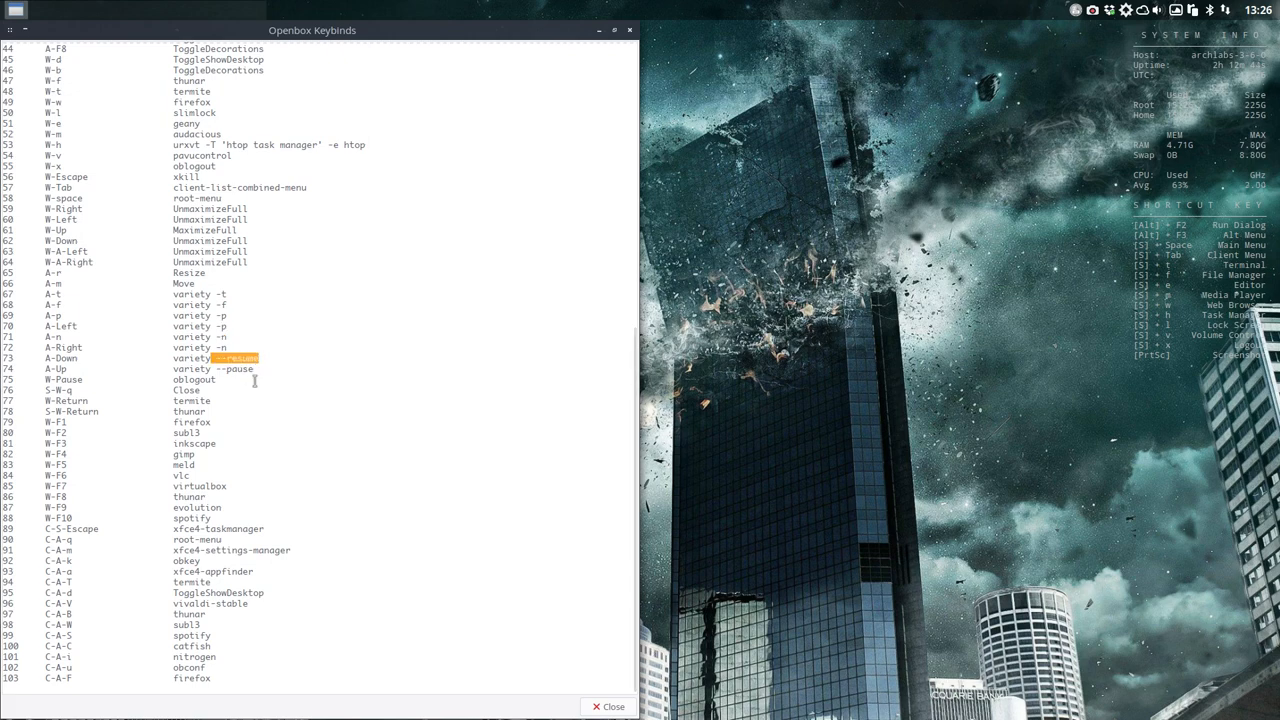
{"action": "left_click", "coordinate": [216, 368]}
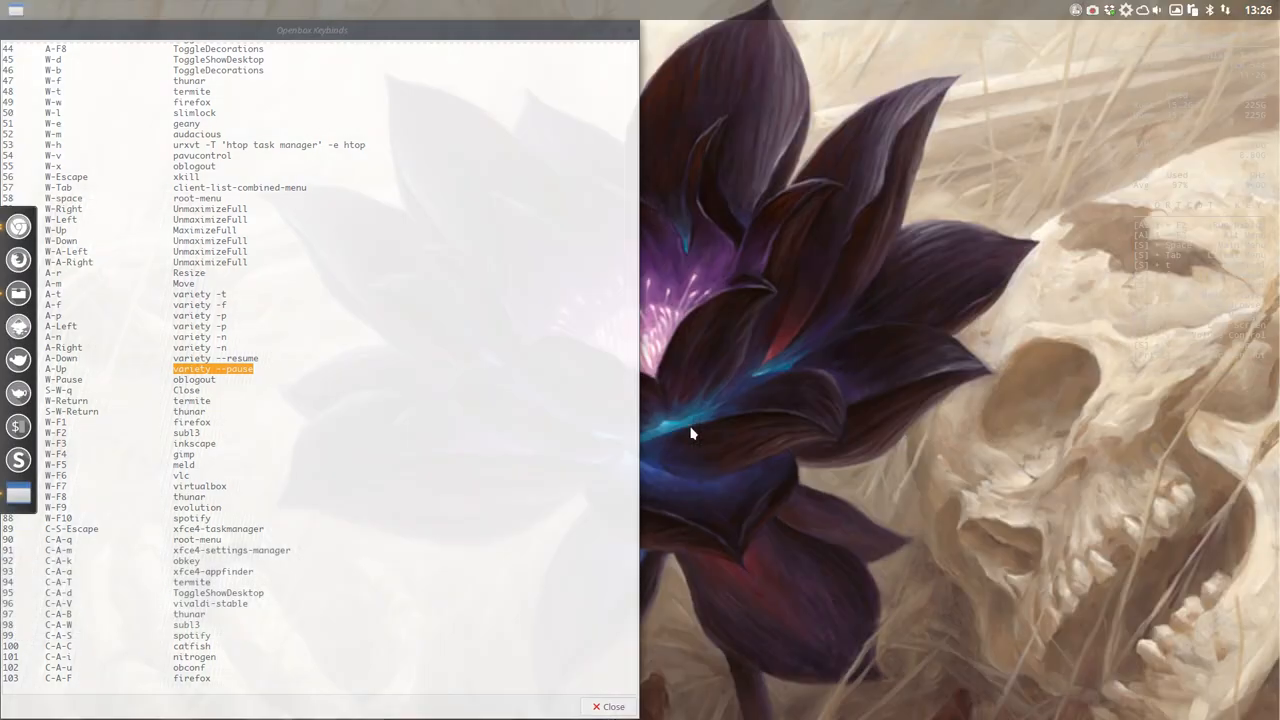
Trash and cycle wallpapers with Alt+t and Alt+Right until the coin telescope image shows
{"action": "key", "text": "Alt+t"}
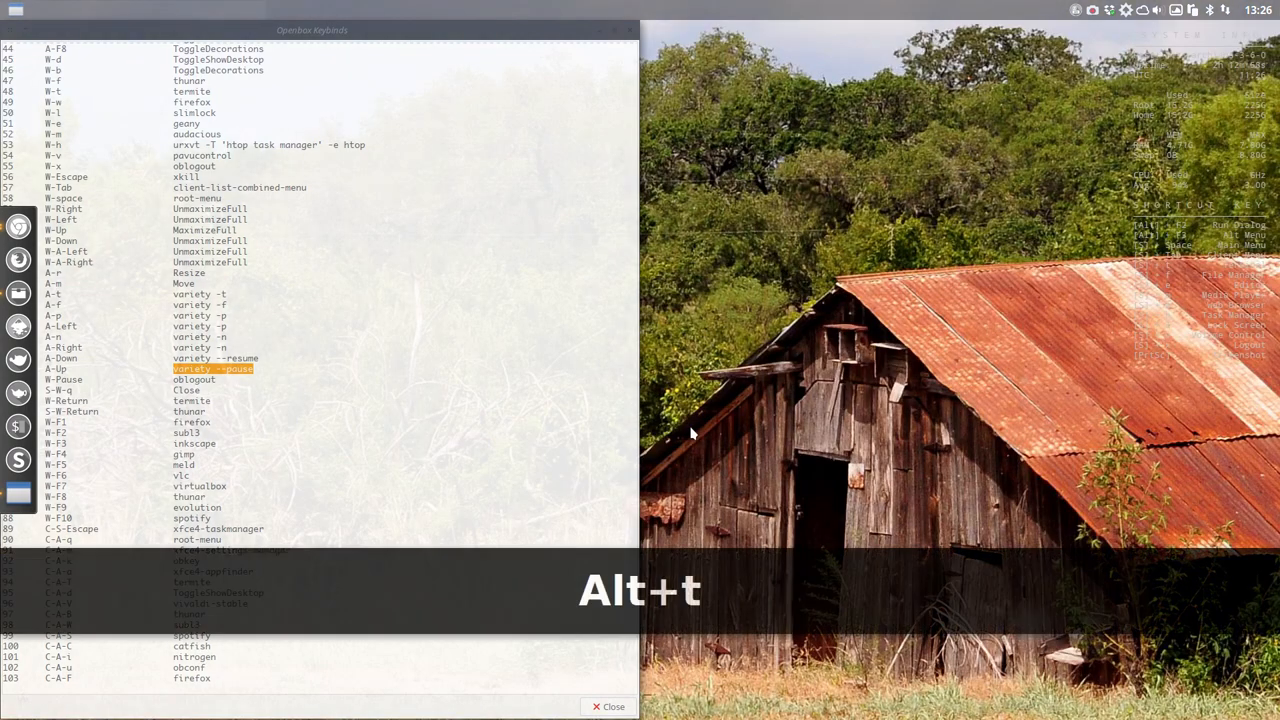
{"action": "key", "text": "alt+Right"}
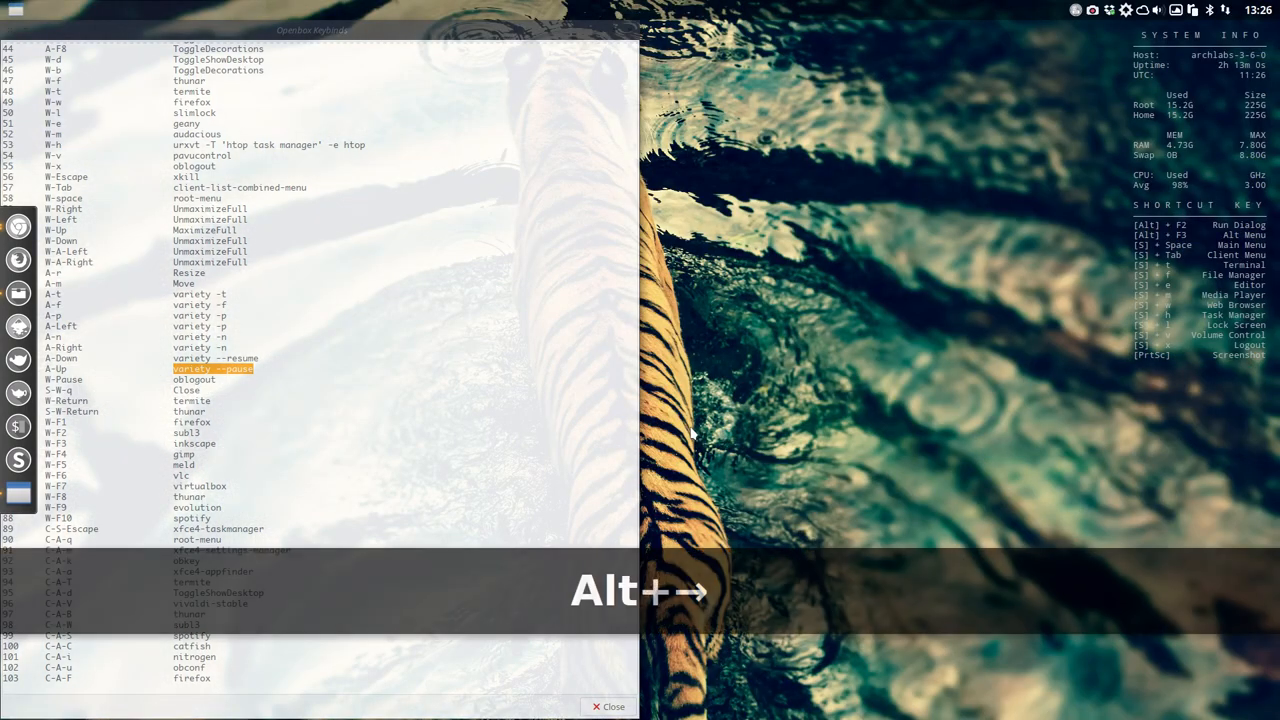
{"action": "key", "text": "alt+Right"}
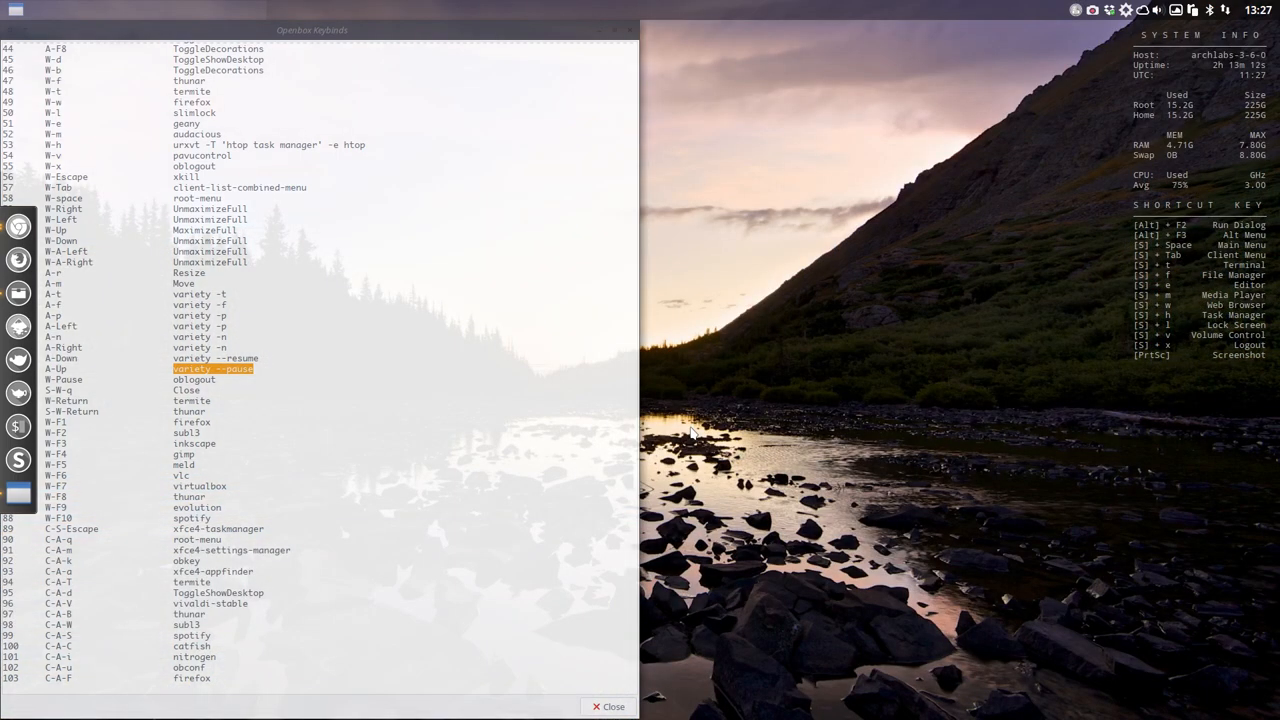
{"action": "key", "text": "alt+Right"}
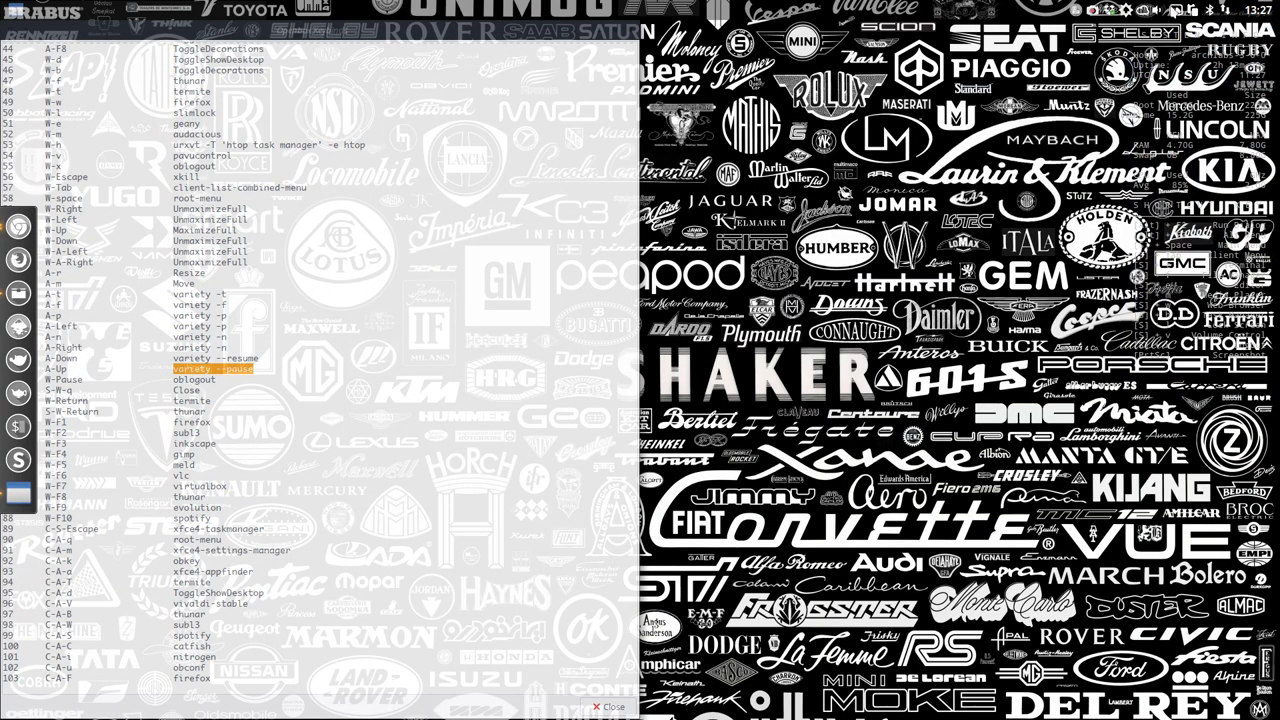
{"action": "key", "text": "Alt+t"}
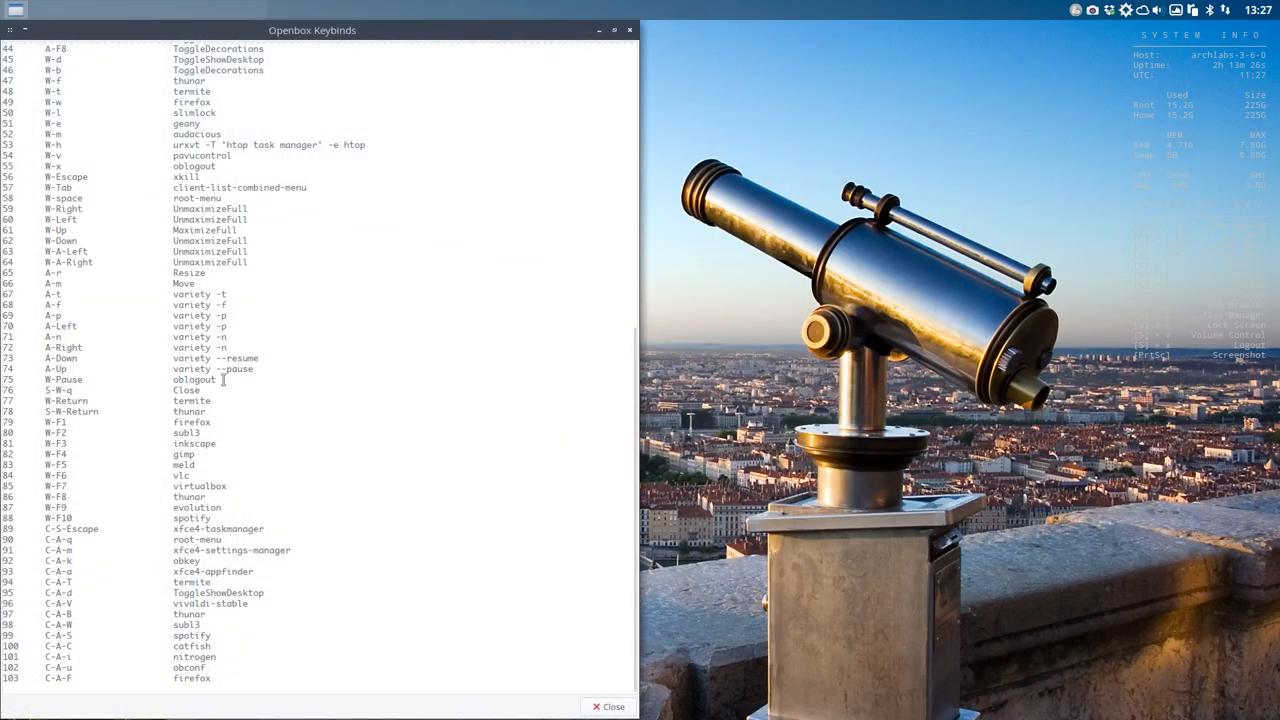
{"action": "left_click", "coordinate": [110, 380]}
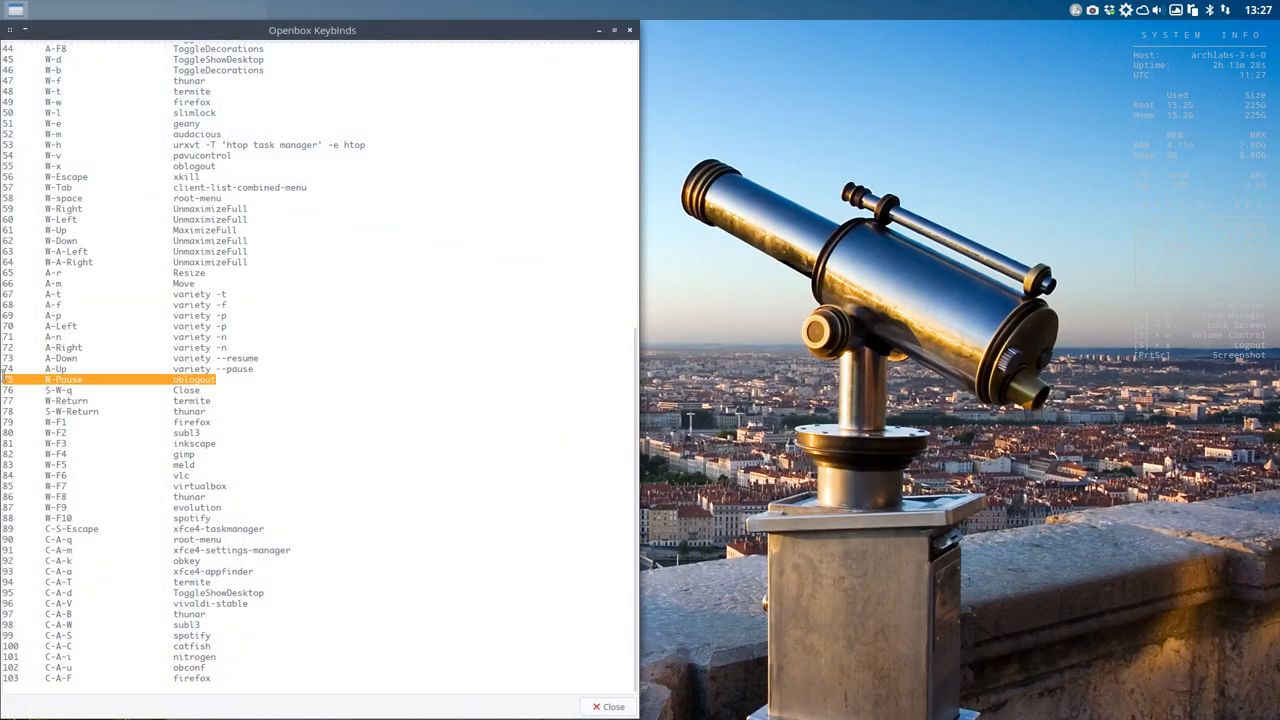
{"action": "key", "text": "Super+Pause"}
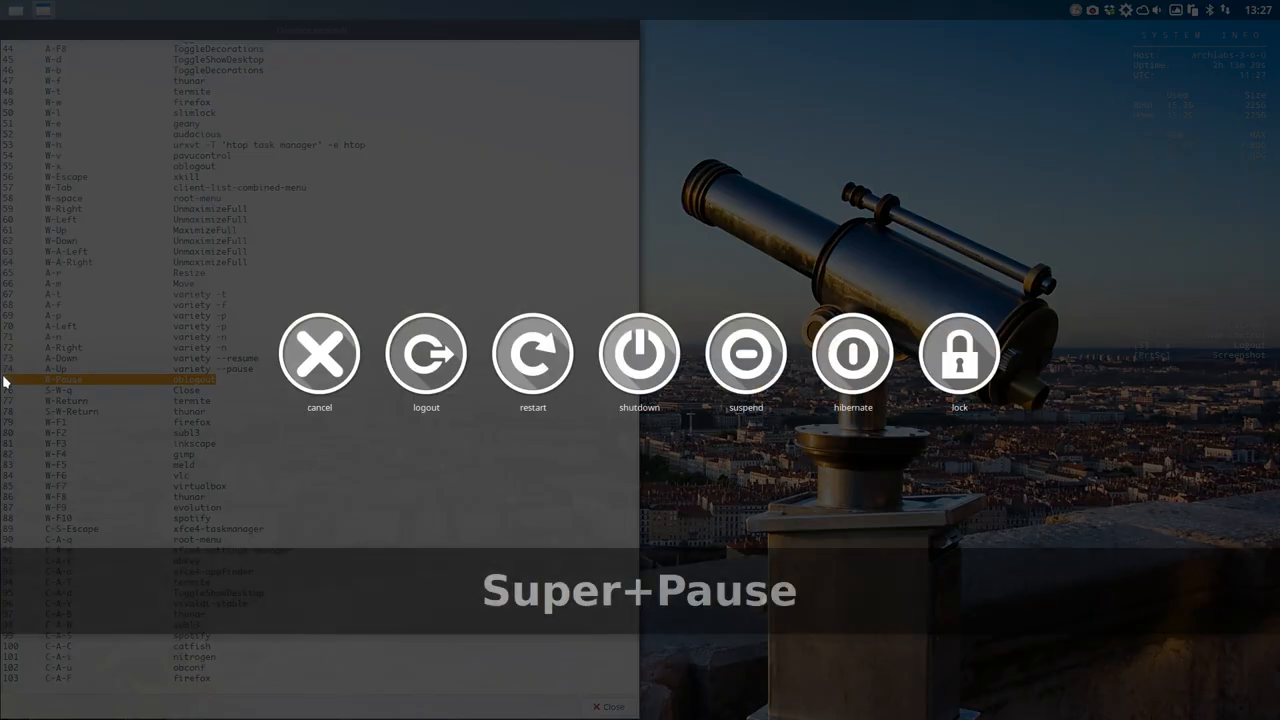
{"action": "mouse_move", "coordinate": [640, 354]}
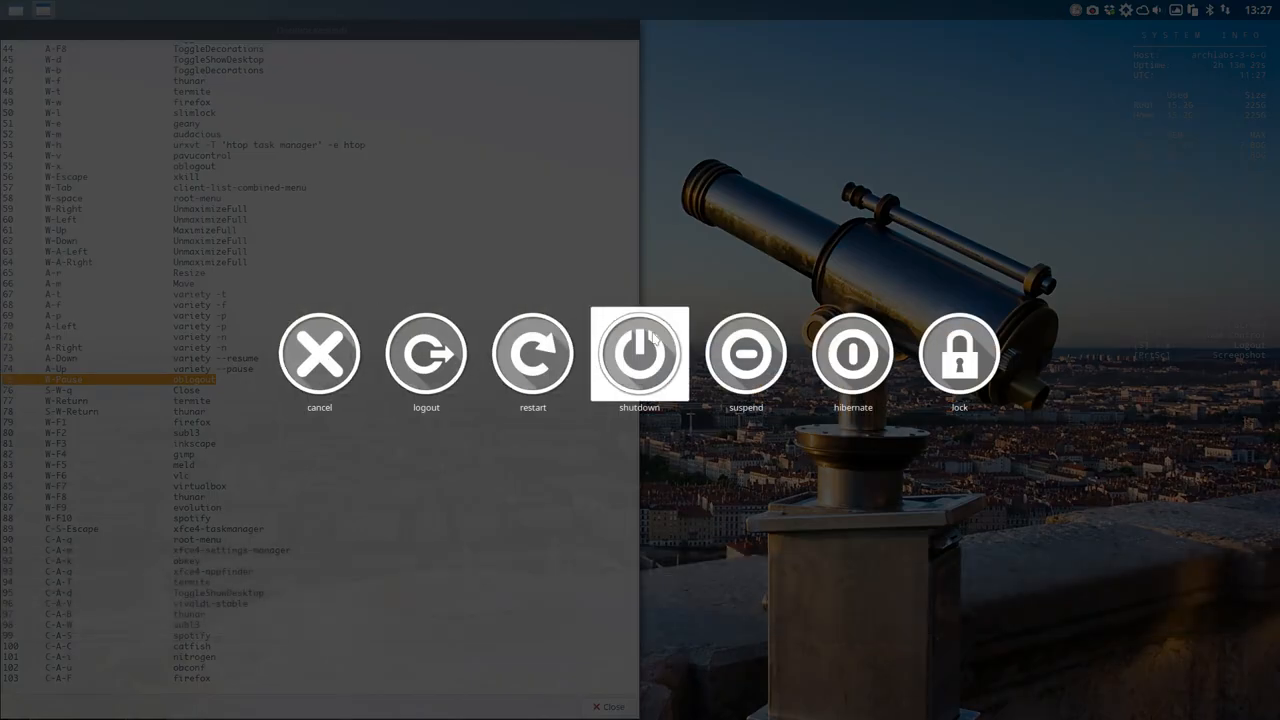
{"action": "mouse_move", "coordinate": [368, 596]}
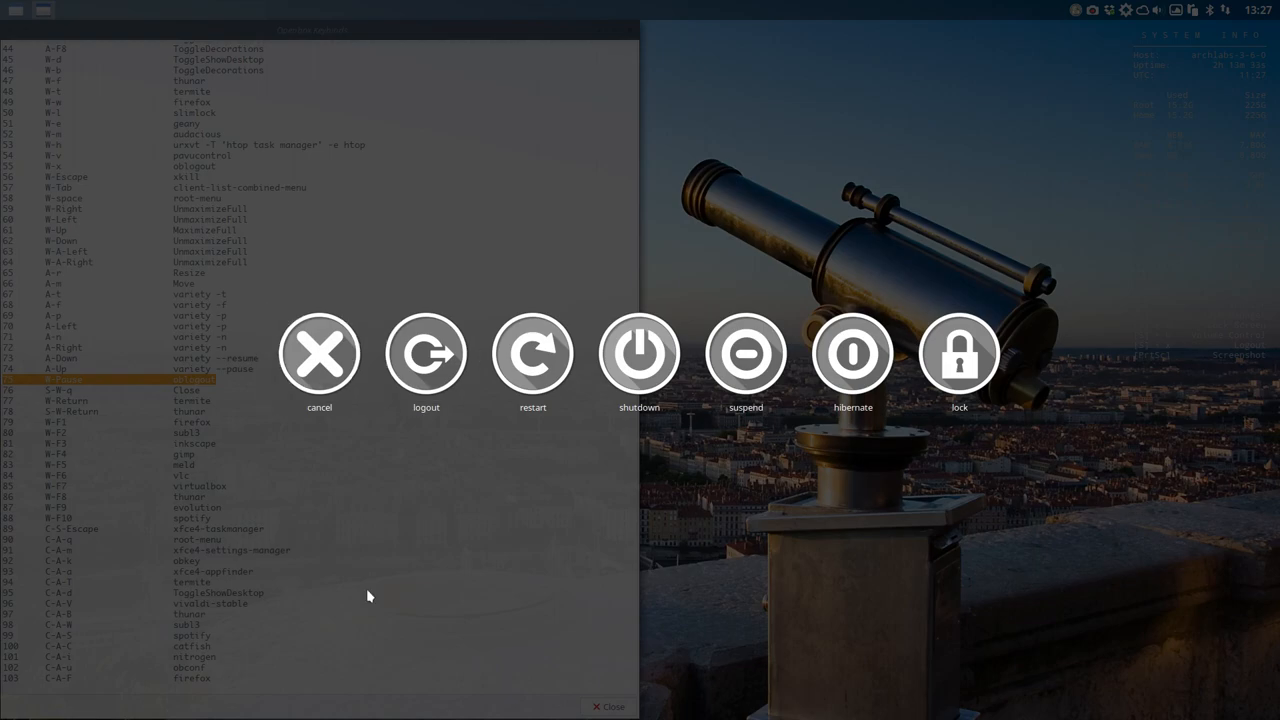
{"action": "left_click", "coordinate": [320, 352]}
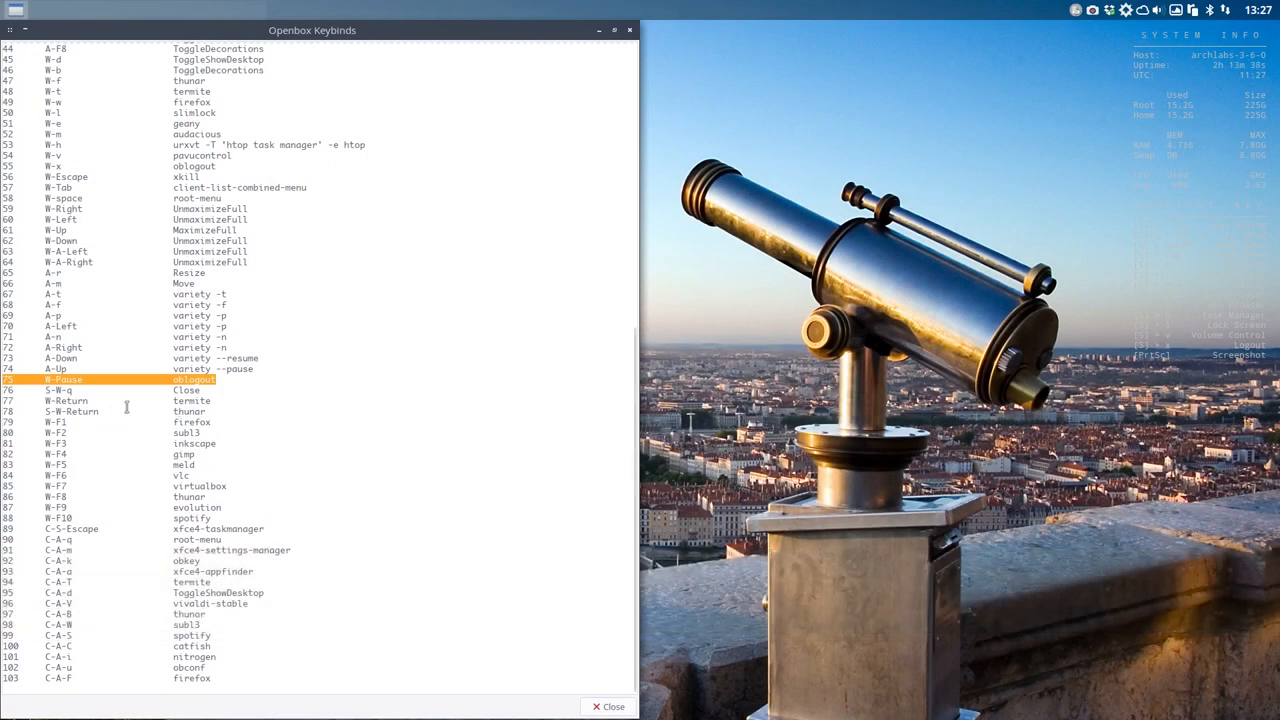
{"action": "key", "text": "Super+Return"}
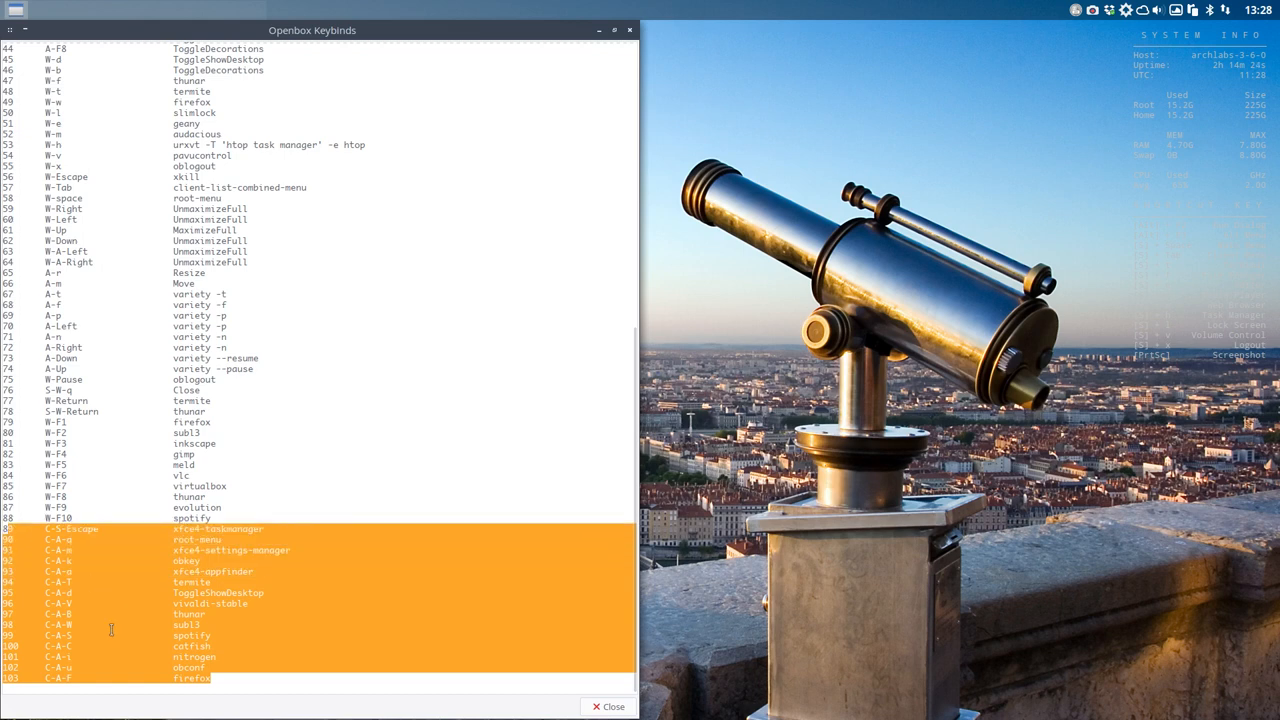
{"action": "mouse_move", "coordinate": [520, 480]}
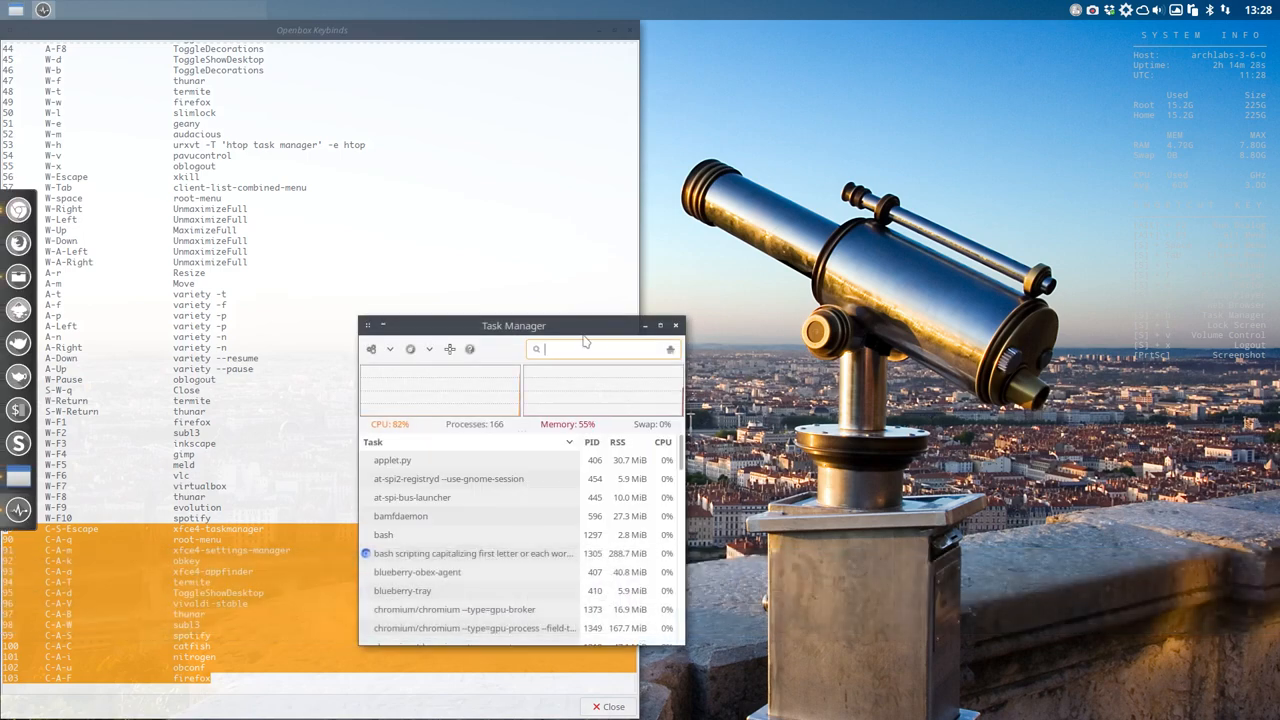
{"action": "left_click_drag", "start_coordinate": [514, 324], "coordinate": [830, 152]}
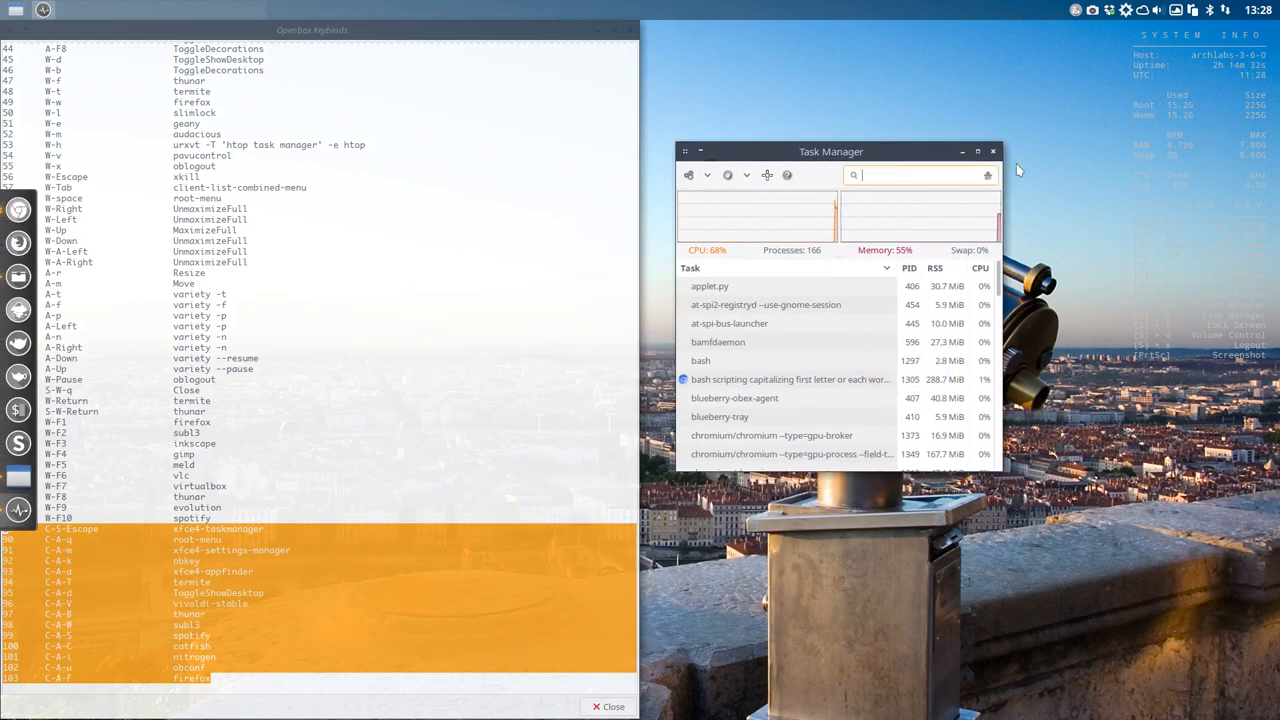
{"action": "left_click", "coordinate": [992, 152]}
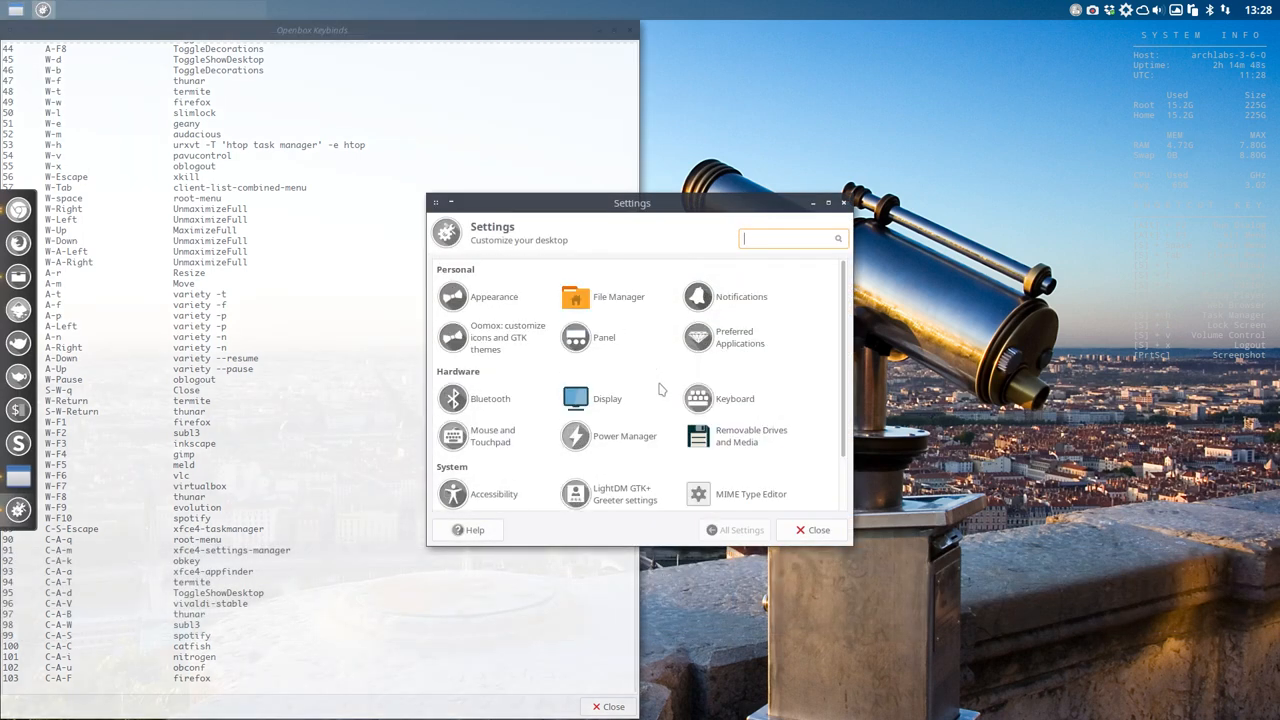
{"action": "mouse_move", "coordinate": [836, 256]}
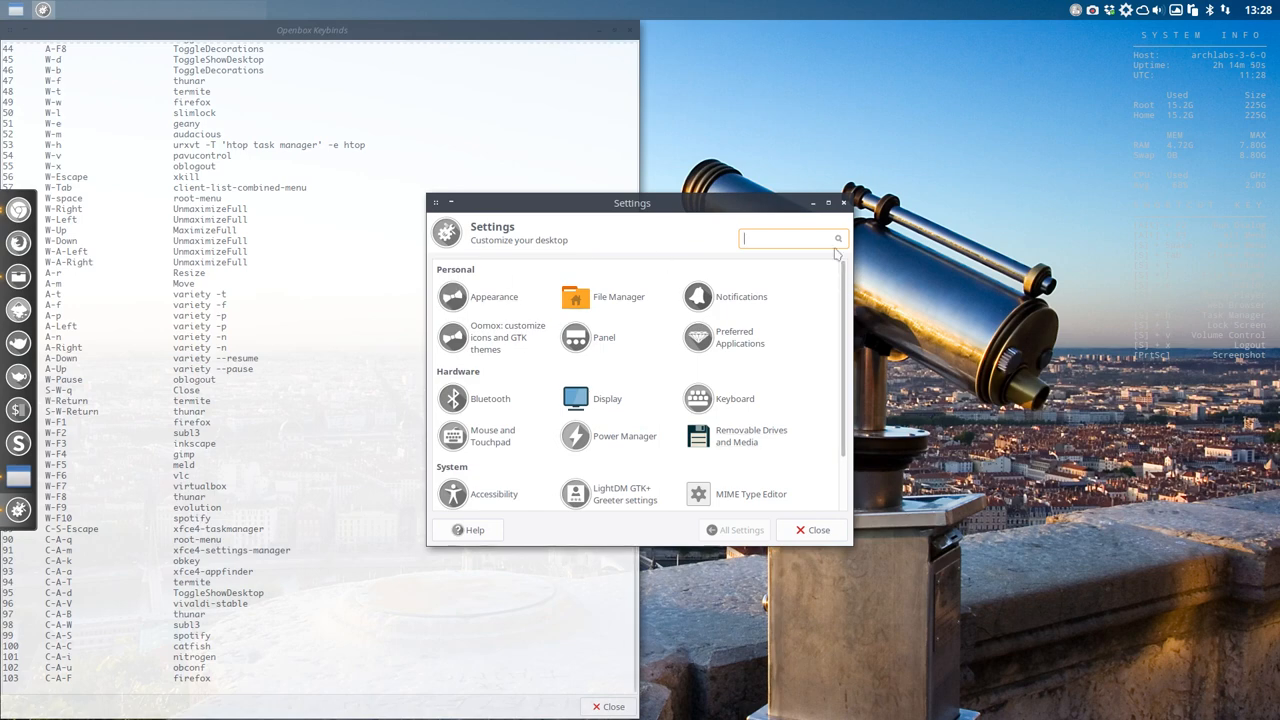
{"action": "left_click_drag", "start_coordinate": [632, 202], "coordinate": [692, 212]}
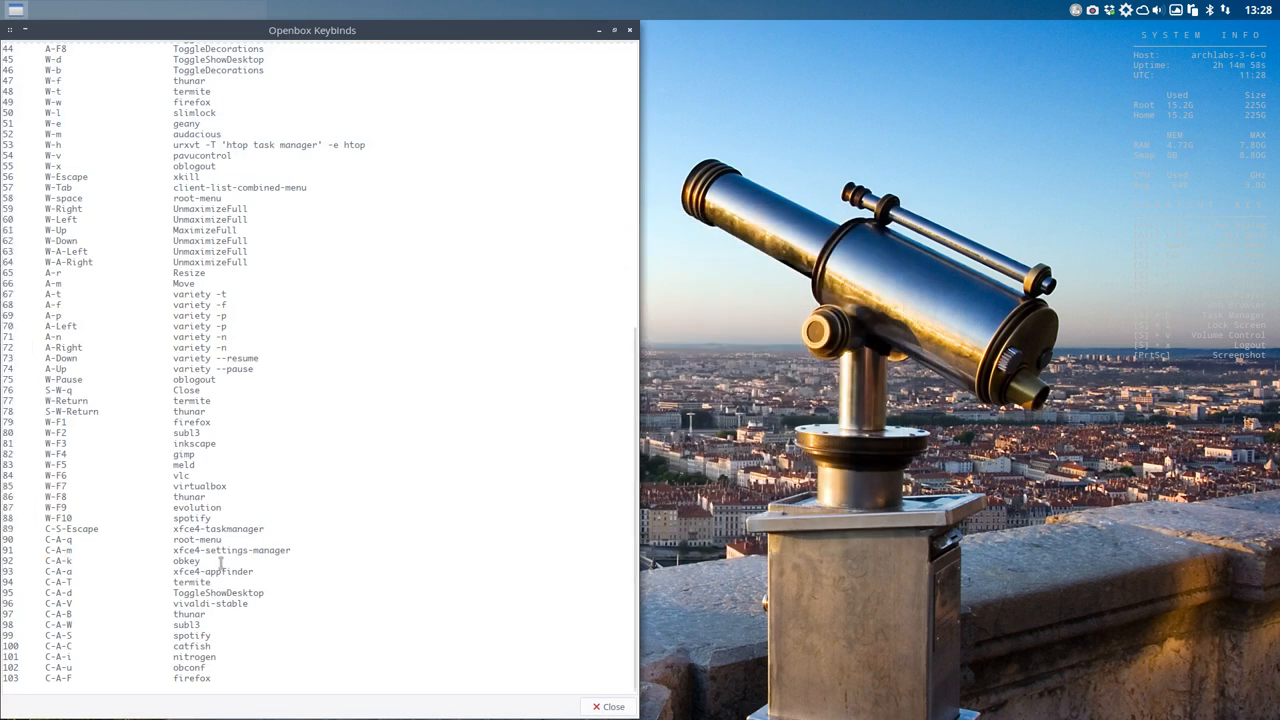
Close the Keybinds window with Ctrl+Alt+K and reach the Openbox preferences submenu
{"action": "key", "text": "ctrl+alt+k"}
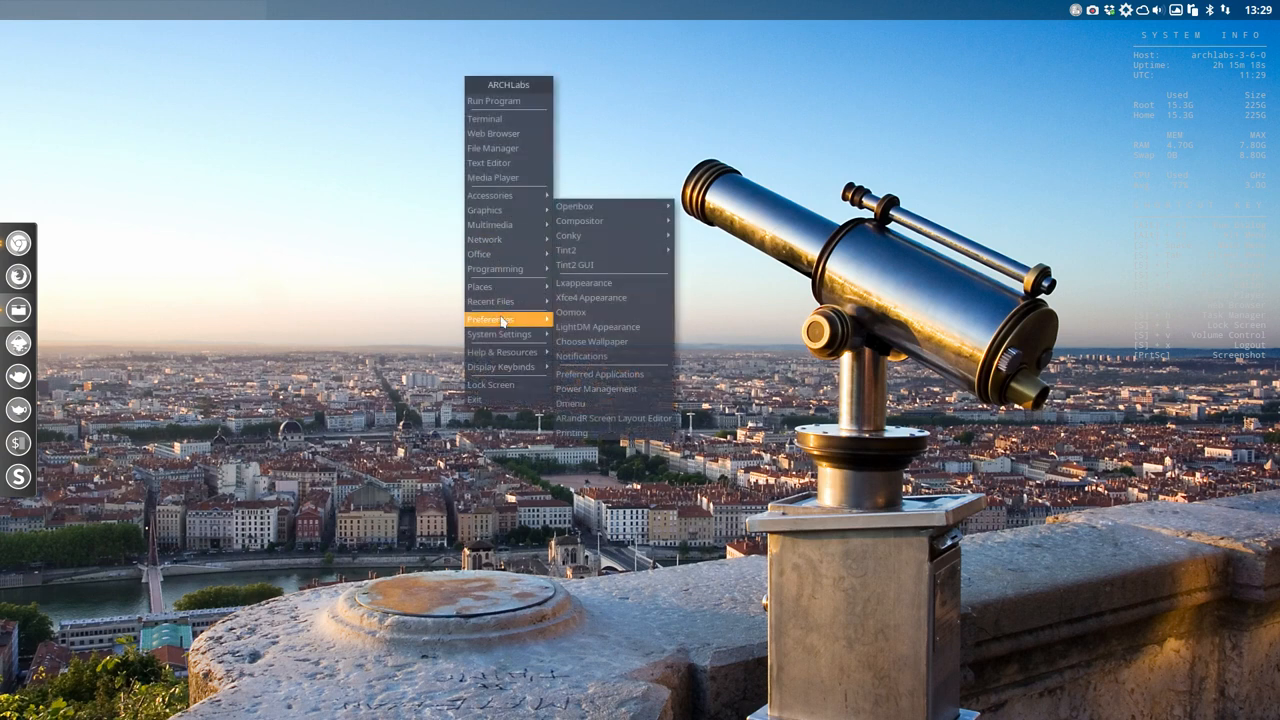
{"action": "mouse_move", "coordinate": [612, 298]}
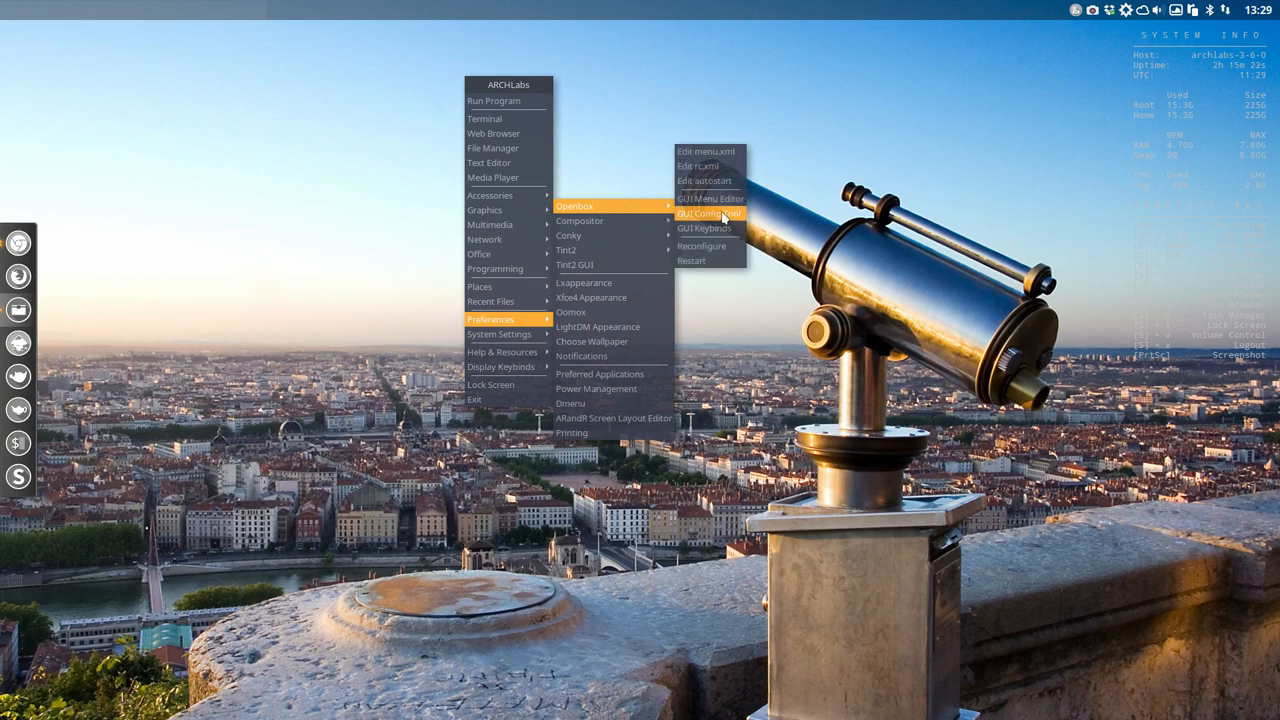
{"action": "mouse_move", "coordinate": [708, 228]}
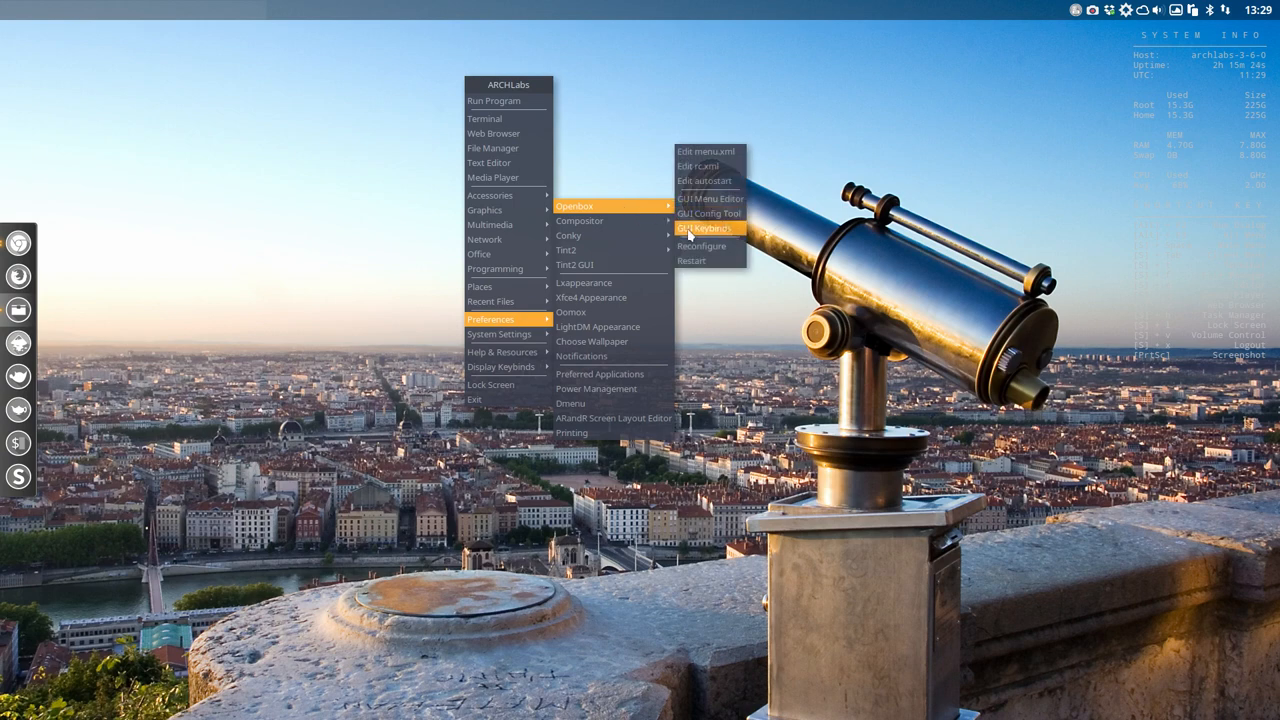
{"action": "left_click", "coordinate": [706, 228]}
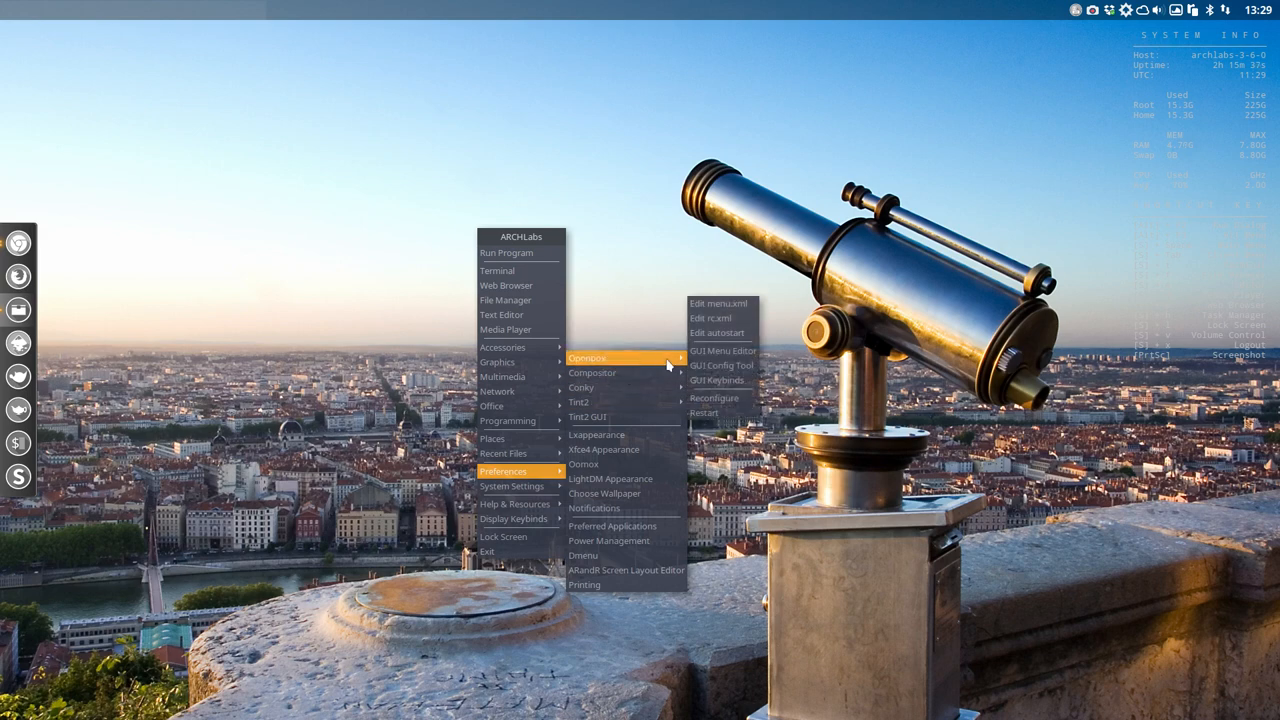
{"action": "mouse_move", "coordinate": [716, 318]}
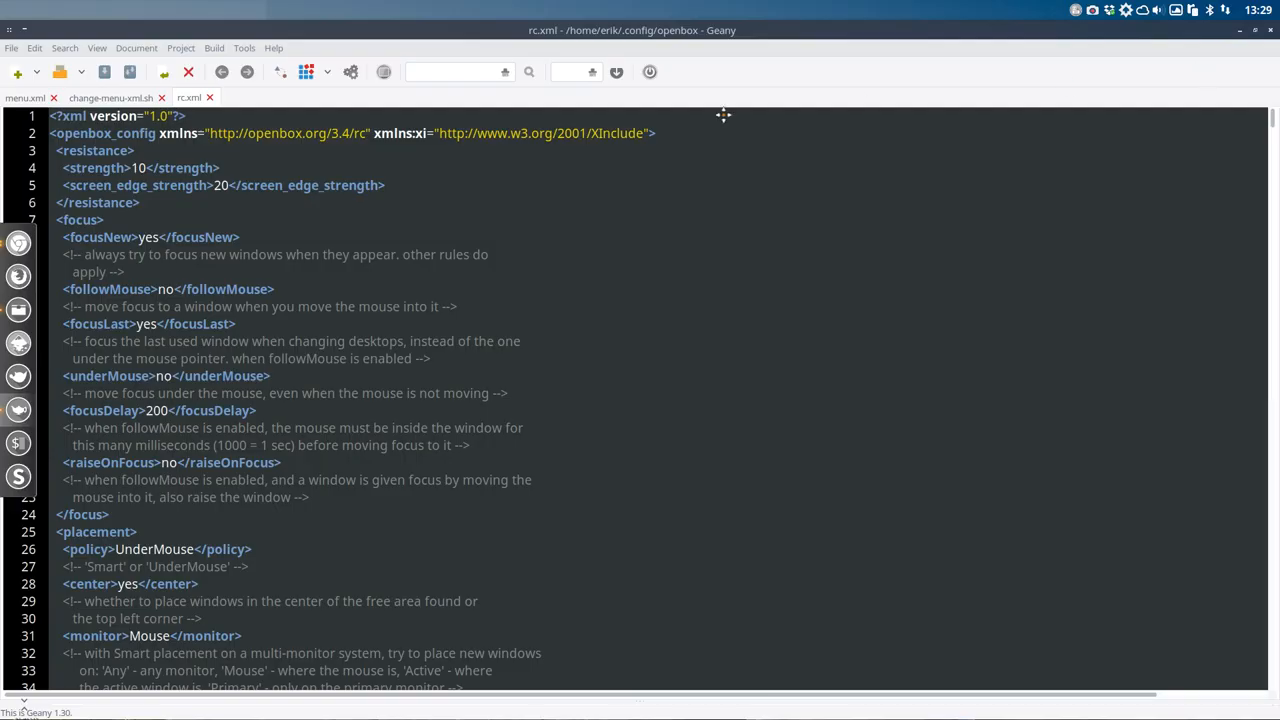
Review rc.xml's W-l slimlock keybinding block in Geany, then close Geany
{"action": "scroll", "scroll_direction": "down", "scroll_amount": 3}
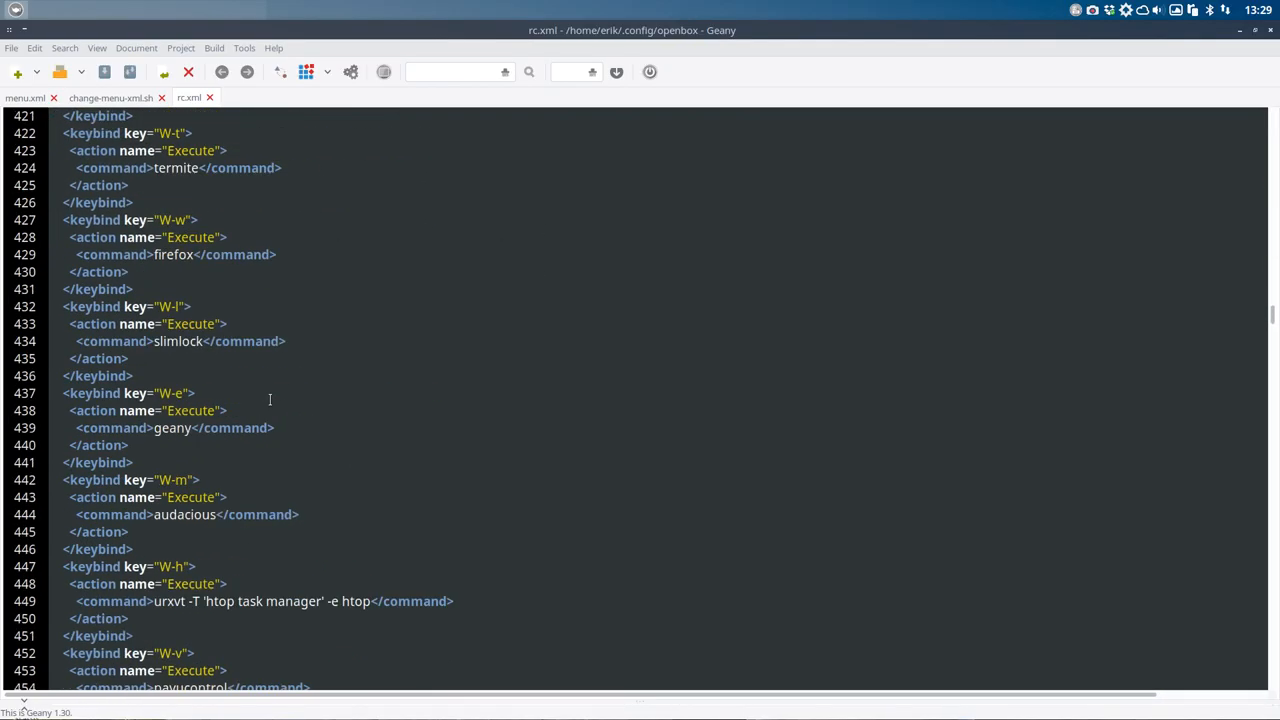
{"action": "mouse_move", "coordinate": [148, 364]}
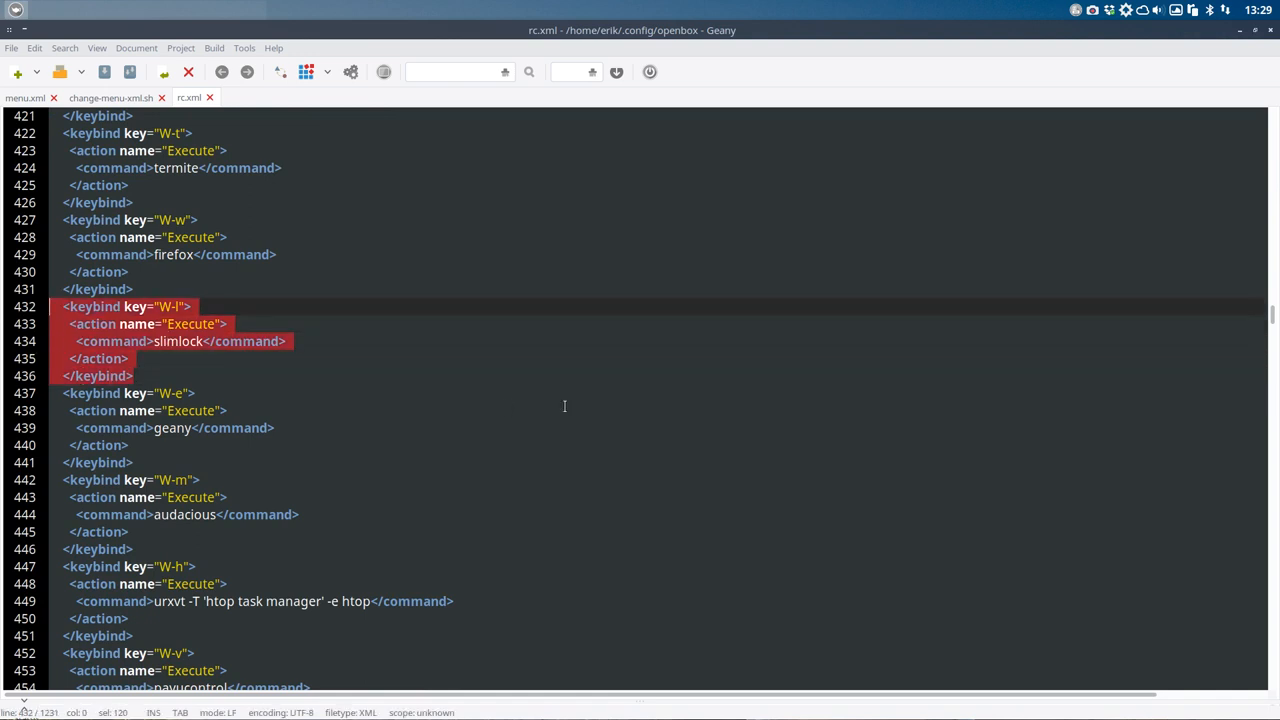
{"action": "left_click", "coordinate": [172, 306]}
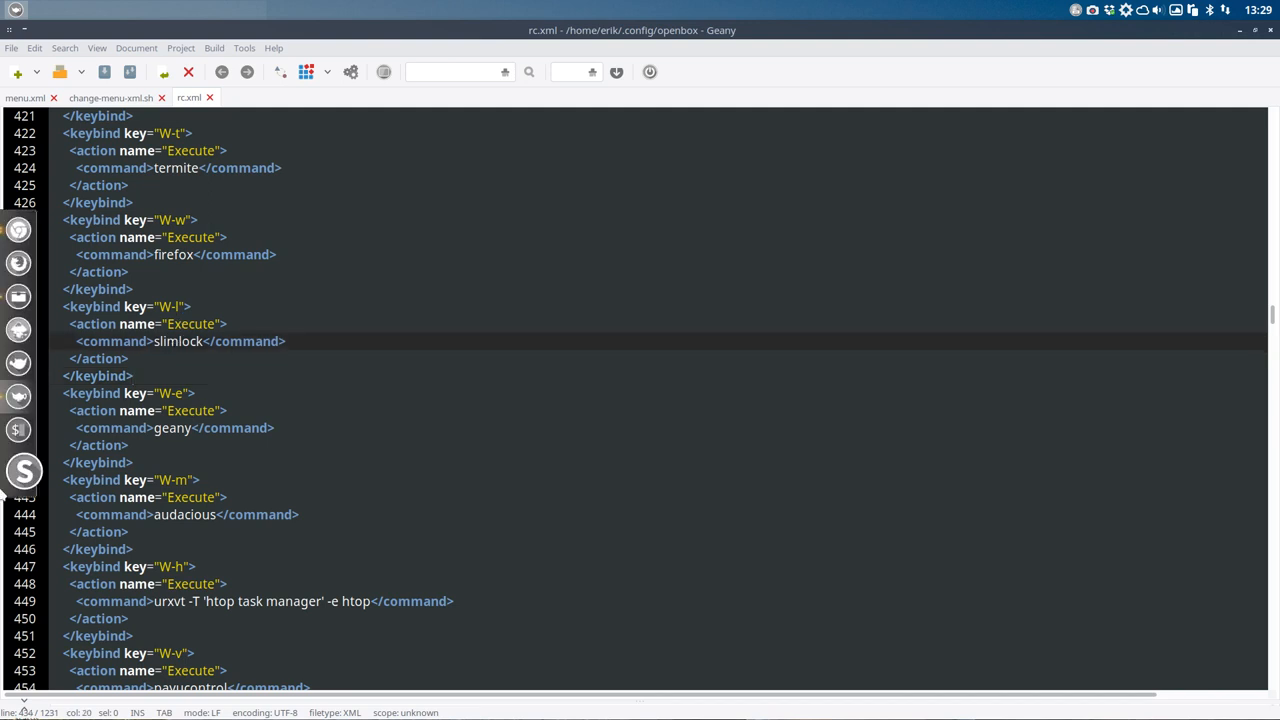
{"action": "double_click", "coordinate": [178, 340]}
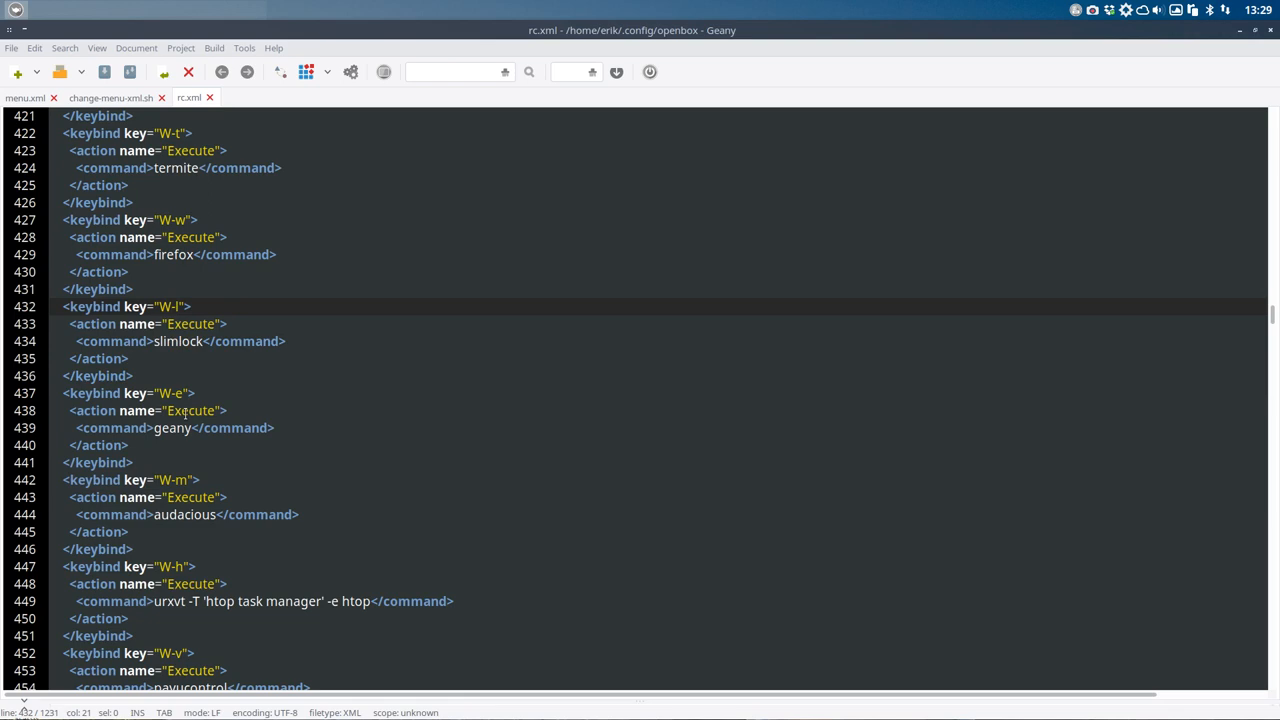
{"action": "scroll", "scroll_direction": "down", "scroll_amount": 3}
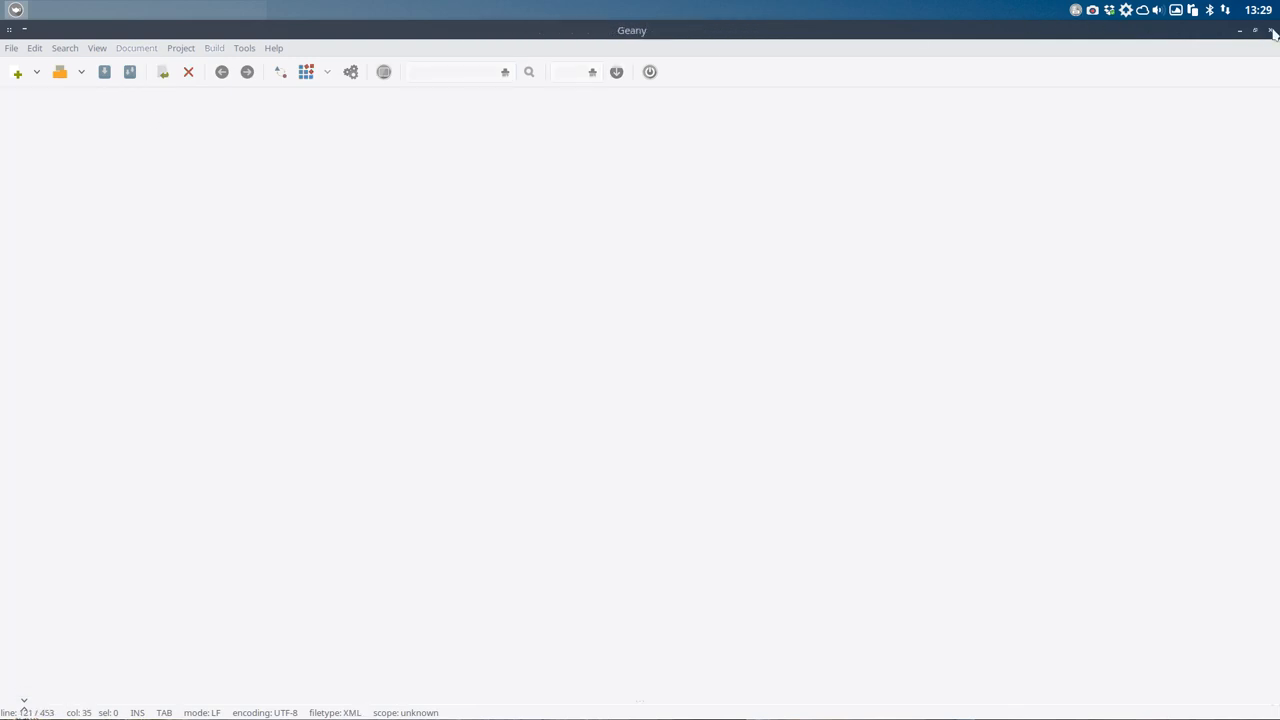
{"action": "left_click", "coordinate": [1272, 30]}
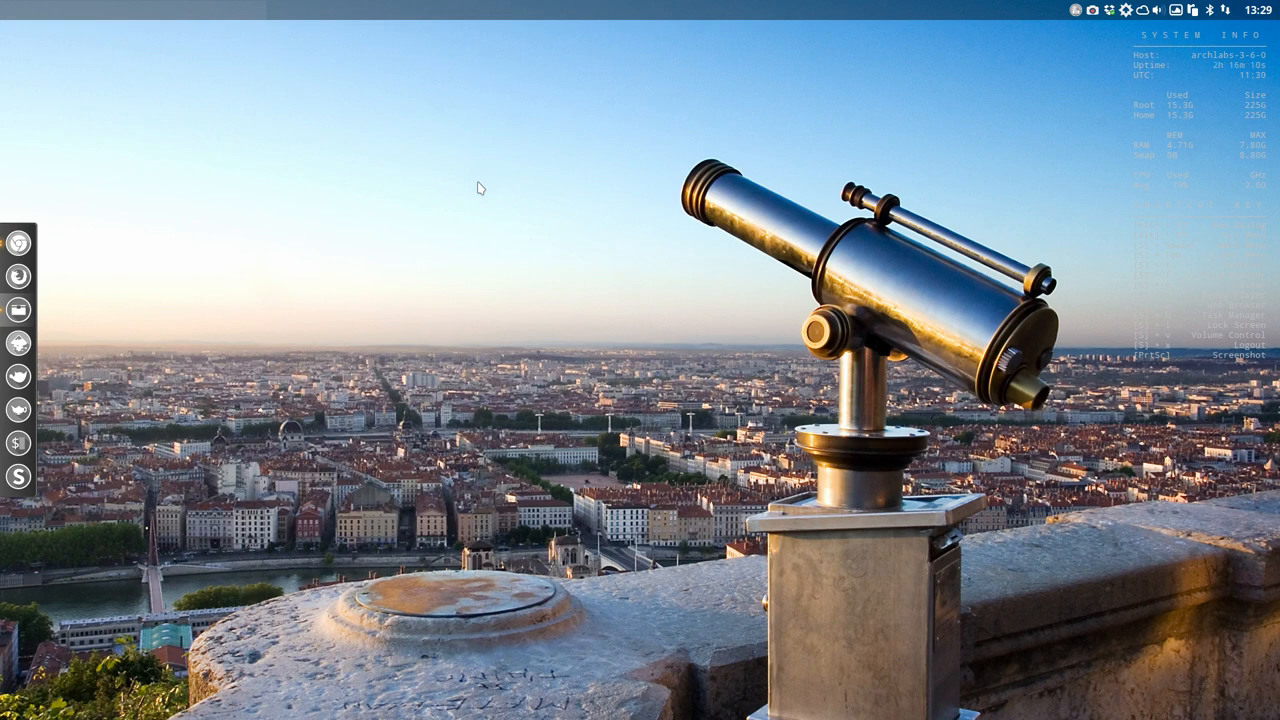
{"action": "mouse_move", "coordinate": [1028, 140]}
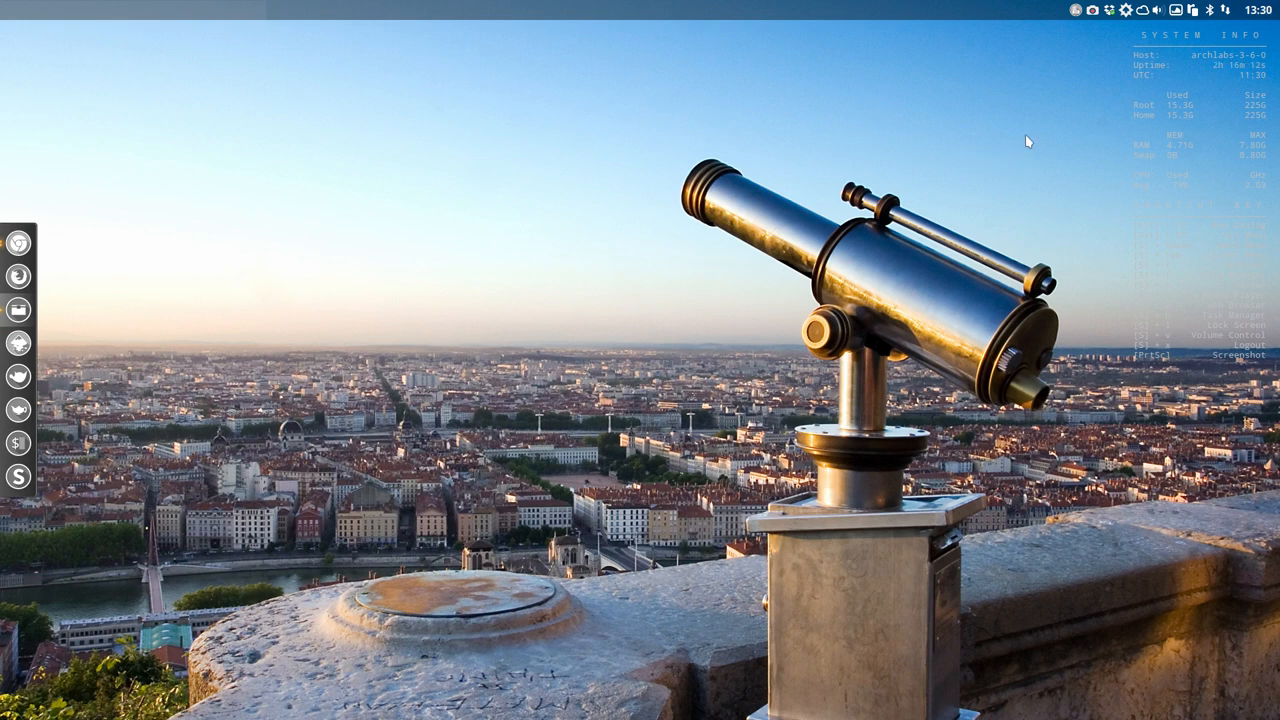